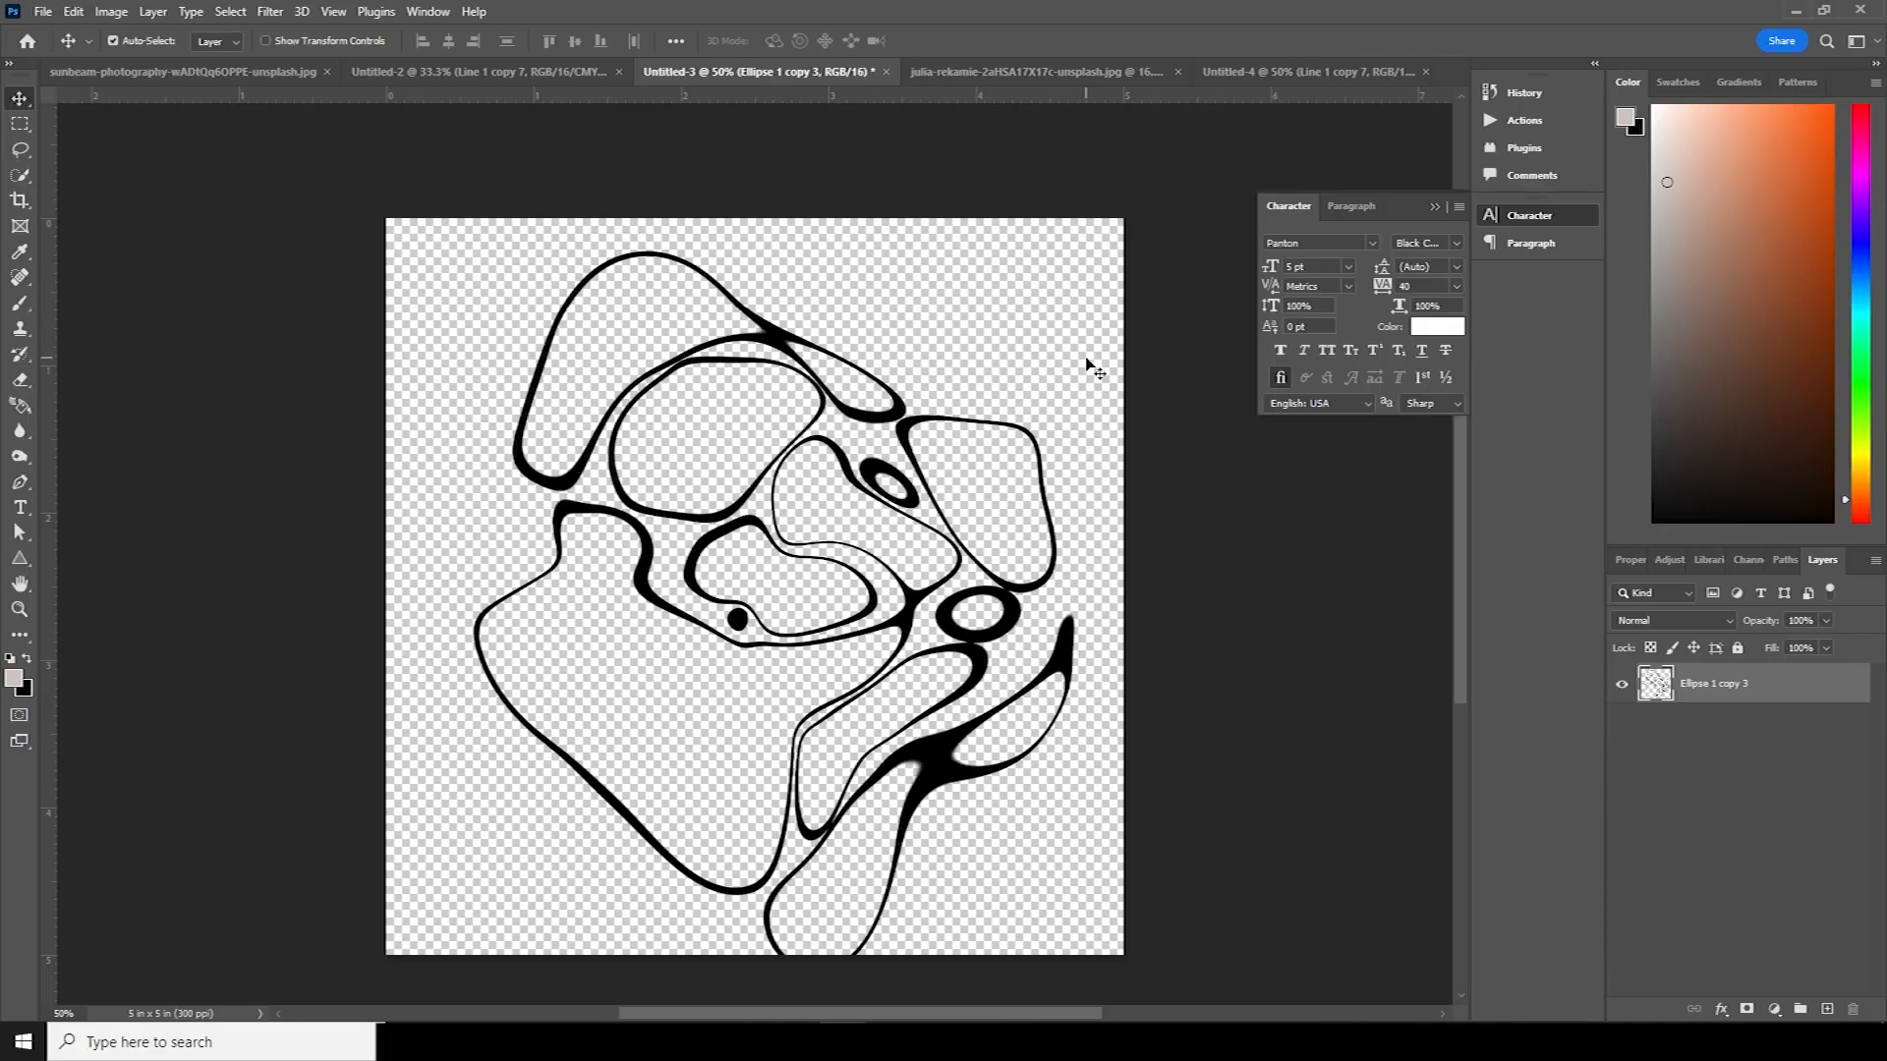
- Start a new 5 × 5 inch, 300 ppi document from the athlete photo tab
{"action": "left_click", "coordinate": [1035, 71]}
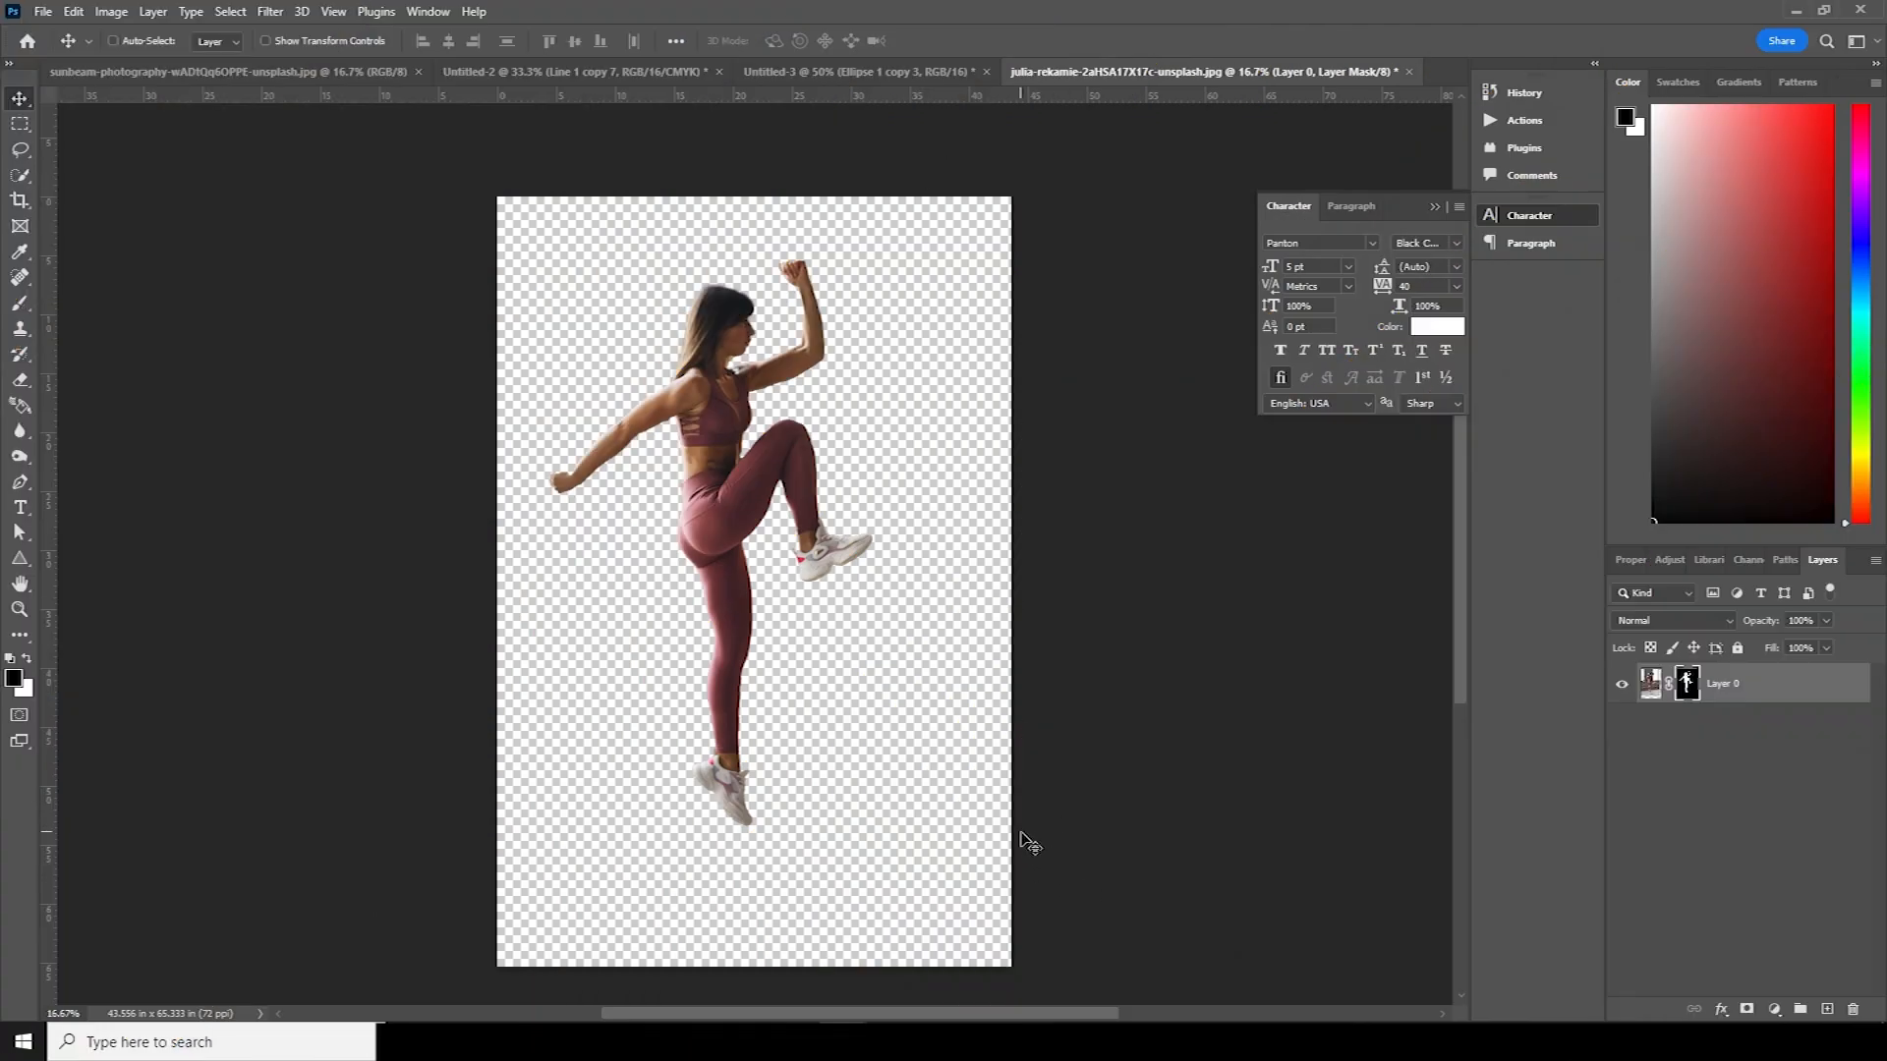
{"action": "left_click", "coordinate": [42, 11]}
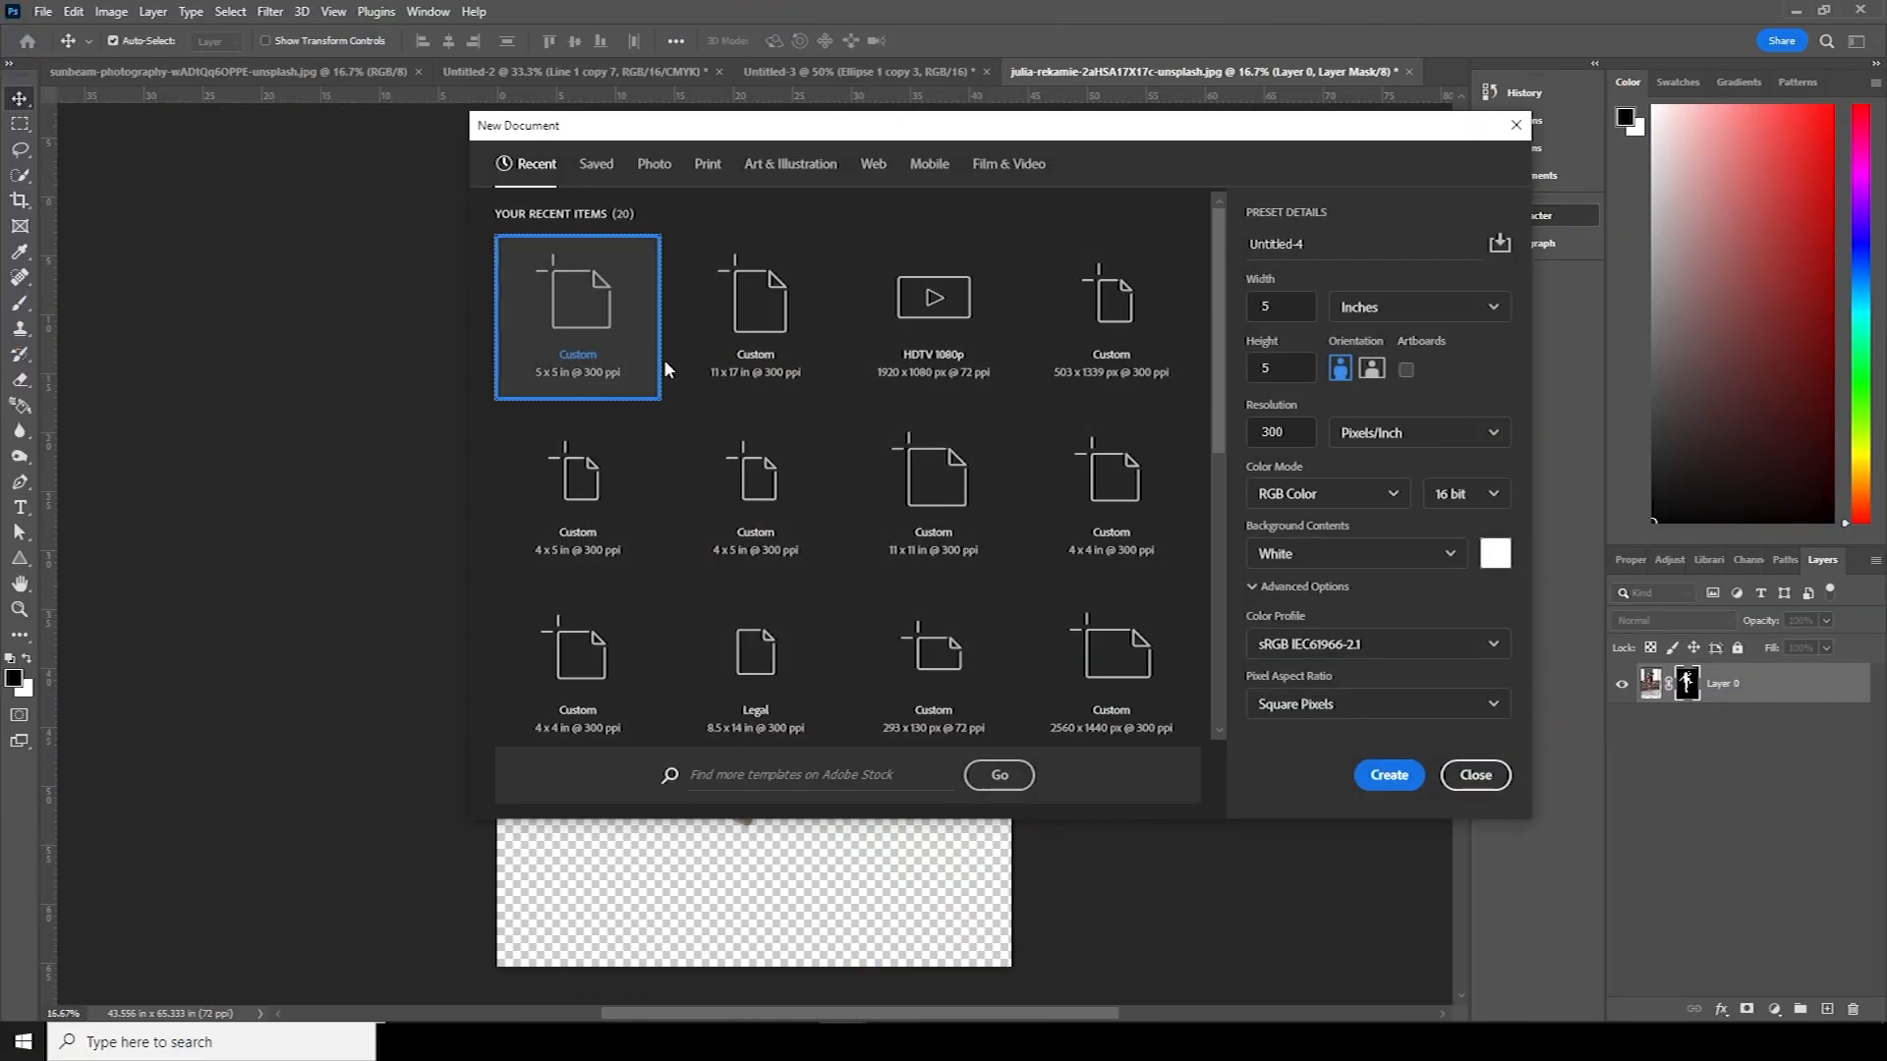
{"action": "mouse_move", "coordinate": [1202, 530]}
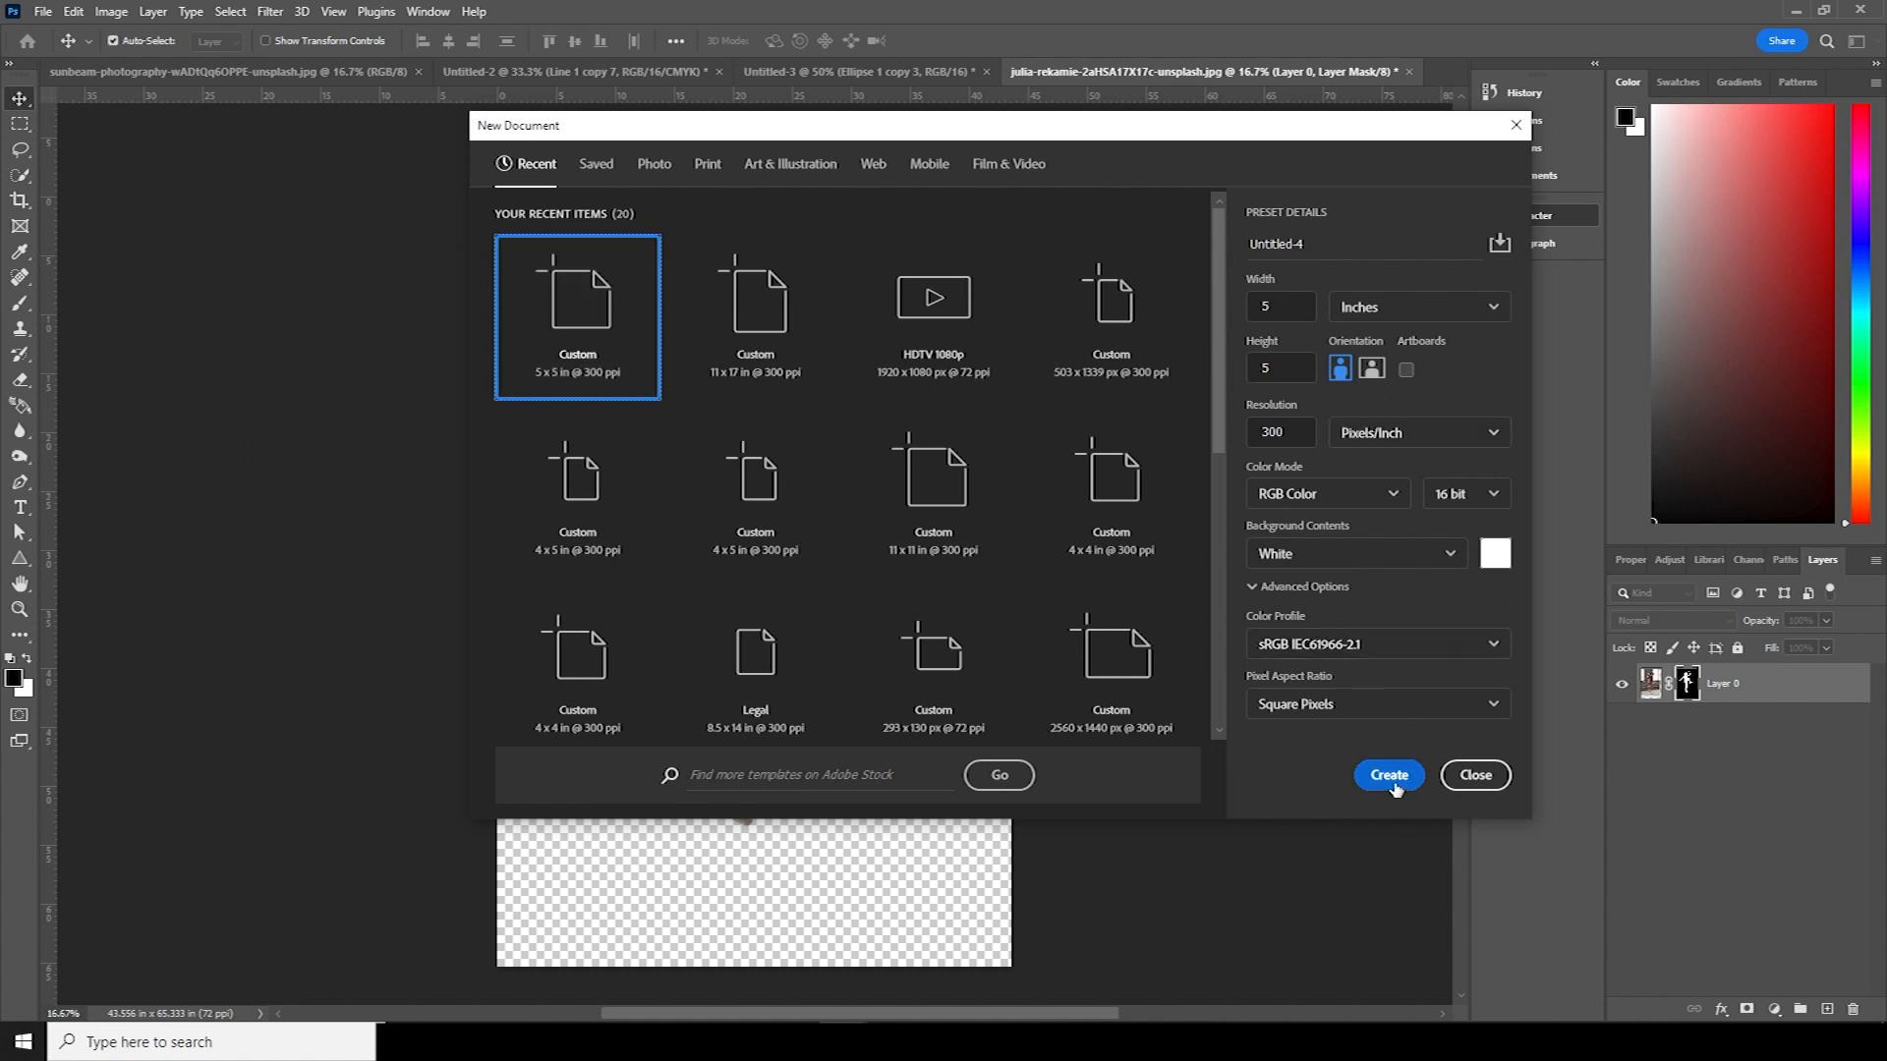
- Draw a thick black line, Alt-drag duplicates down the canvas and merge them into one stripes layer
{"action": "left_click", "coordinate": [1388, 776]}
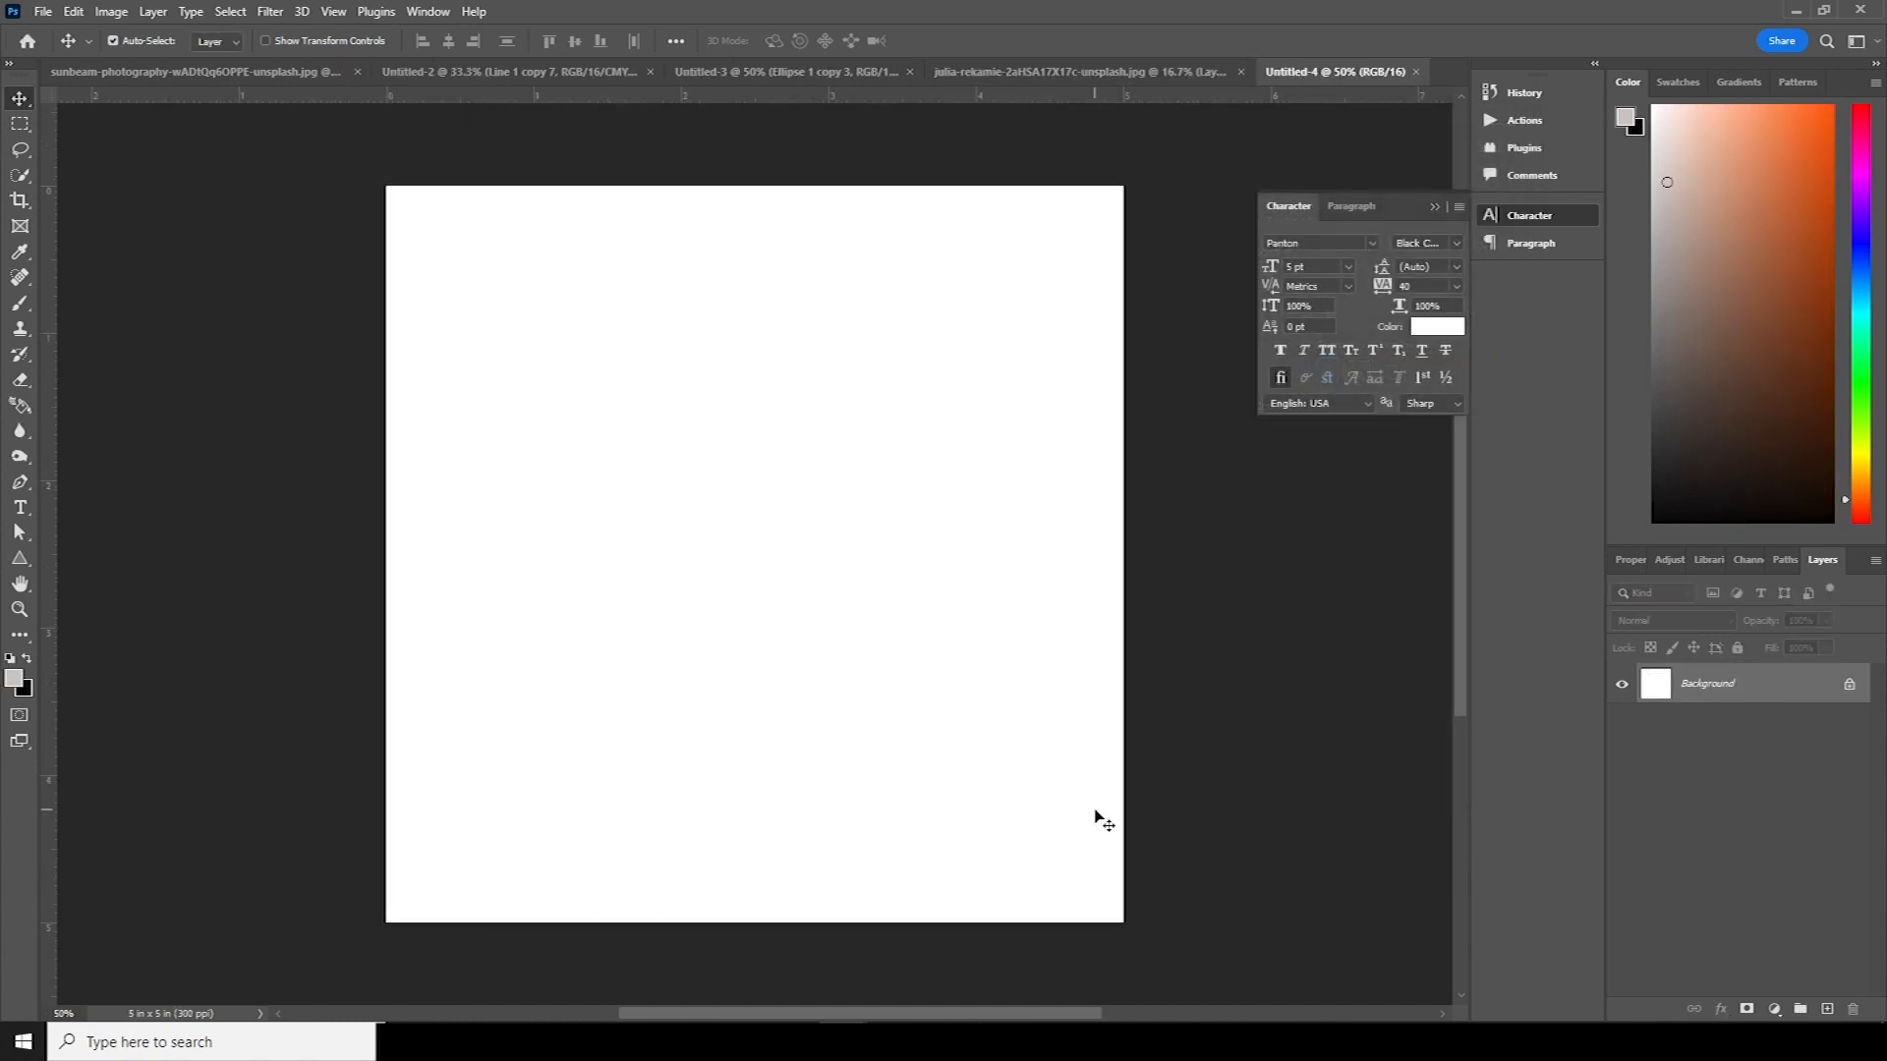
{"action": "right_click", "coordinate": [19, 558]}
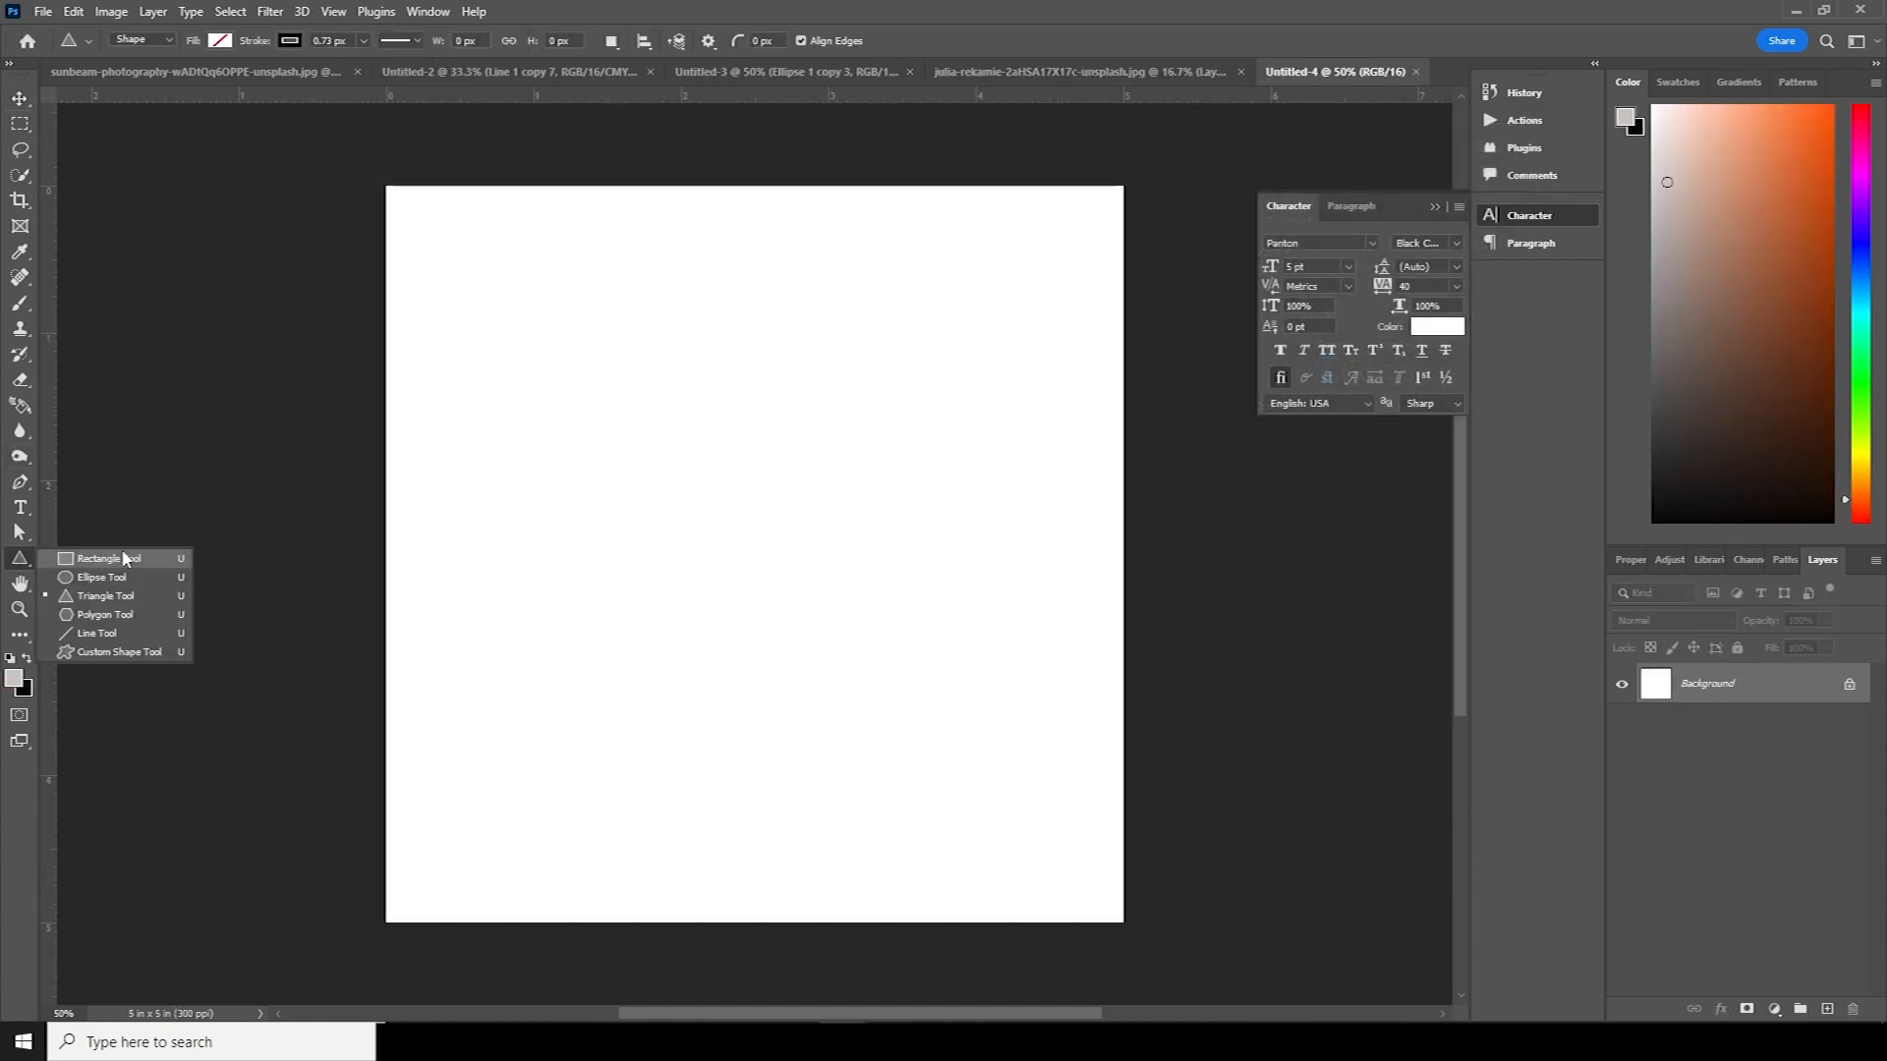
{"action": "left_click", "coordinate": [96, 632]}
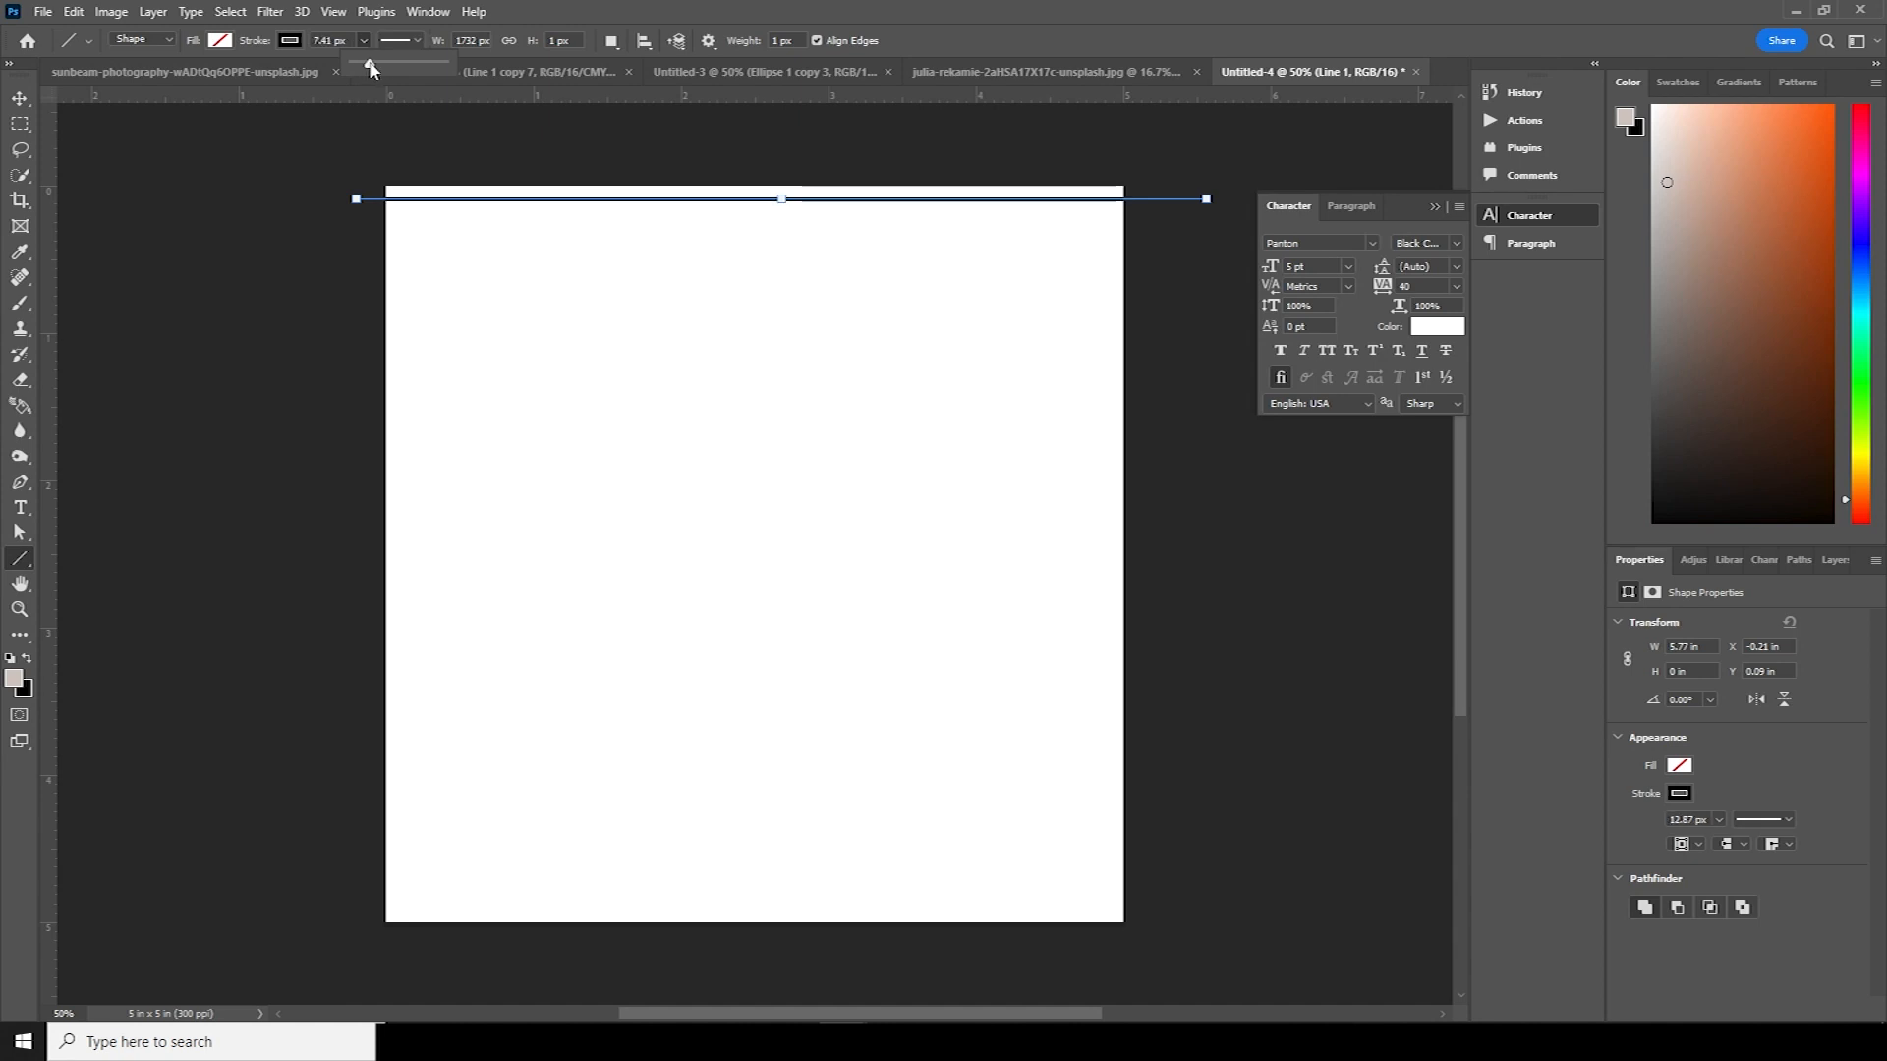
{"action": "left_click", "coordinate": [20, 98]}
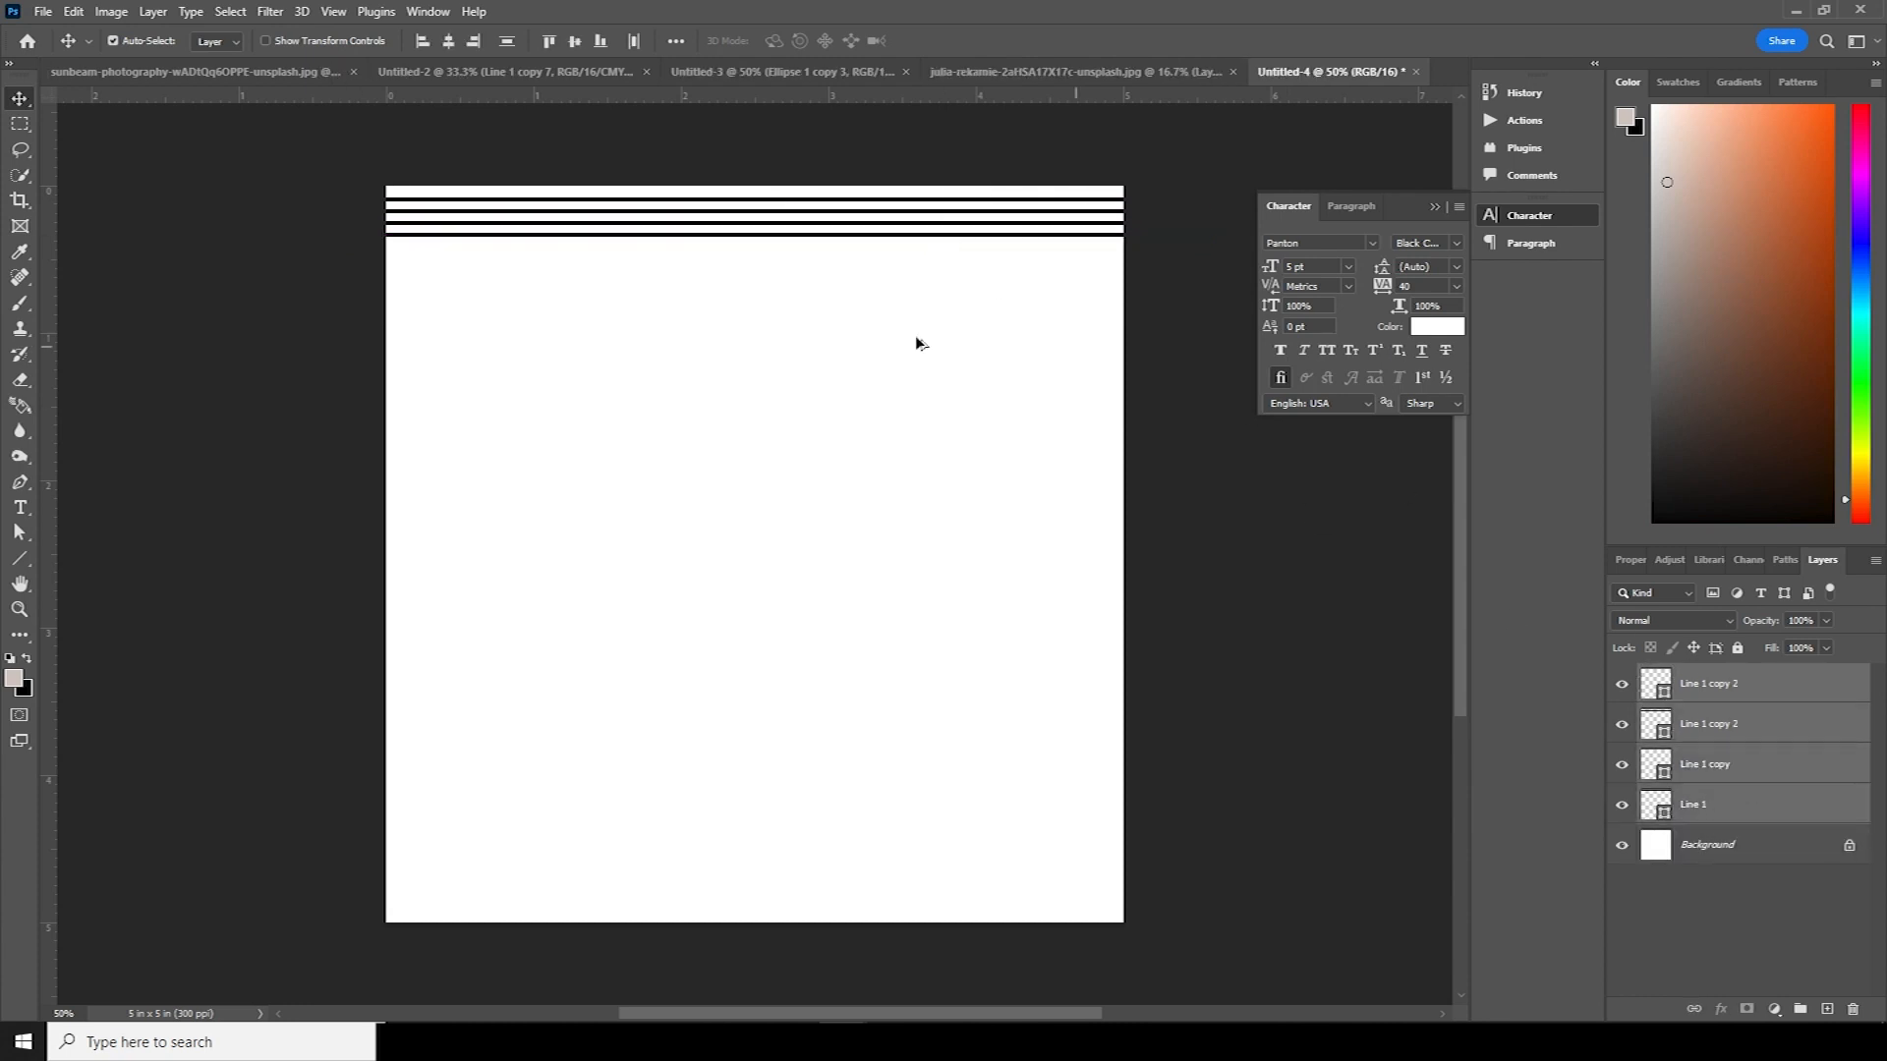
{"action": "left_click_drag", "start_coordinate": [755, 216], "coordinate": [755, 262]}
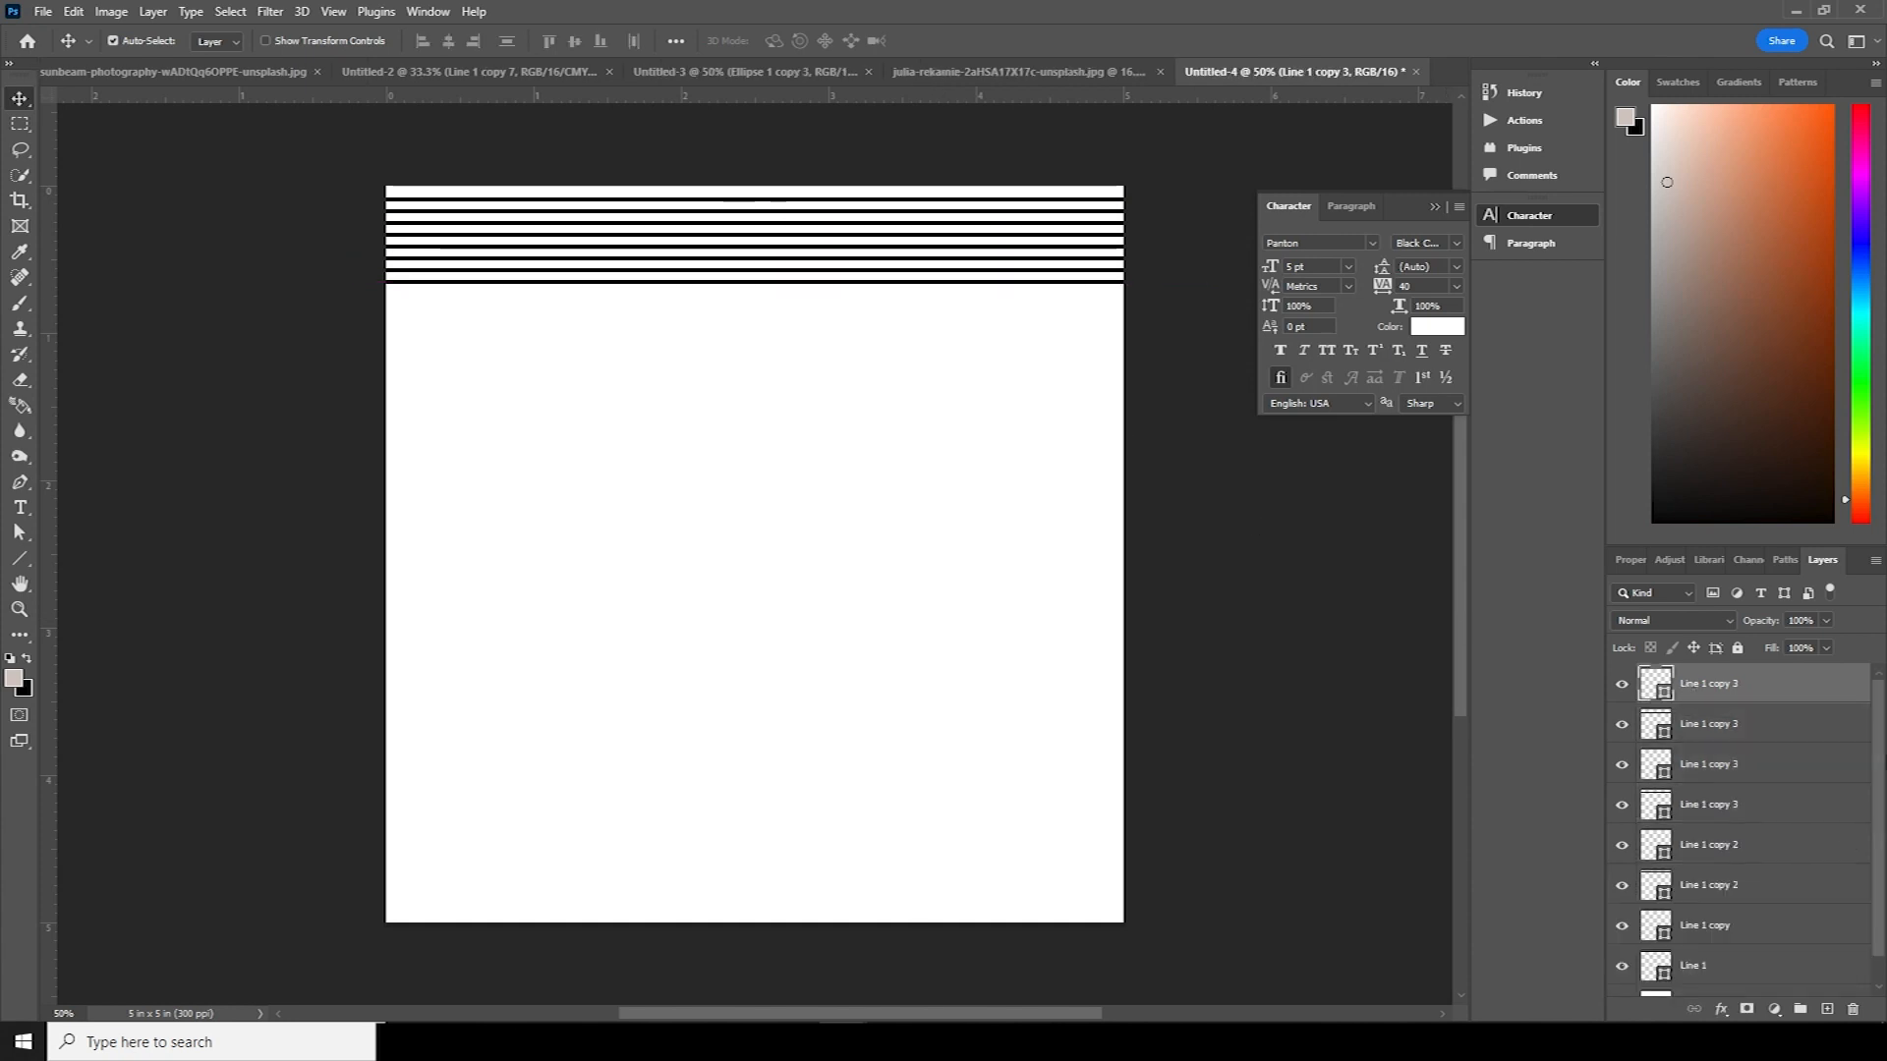
{"action": "scroll", "scroll_direction": "down", "scroll_amount": 3}
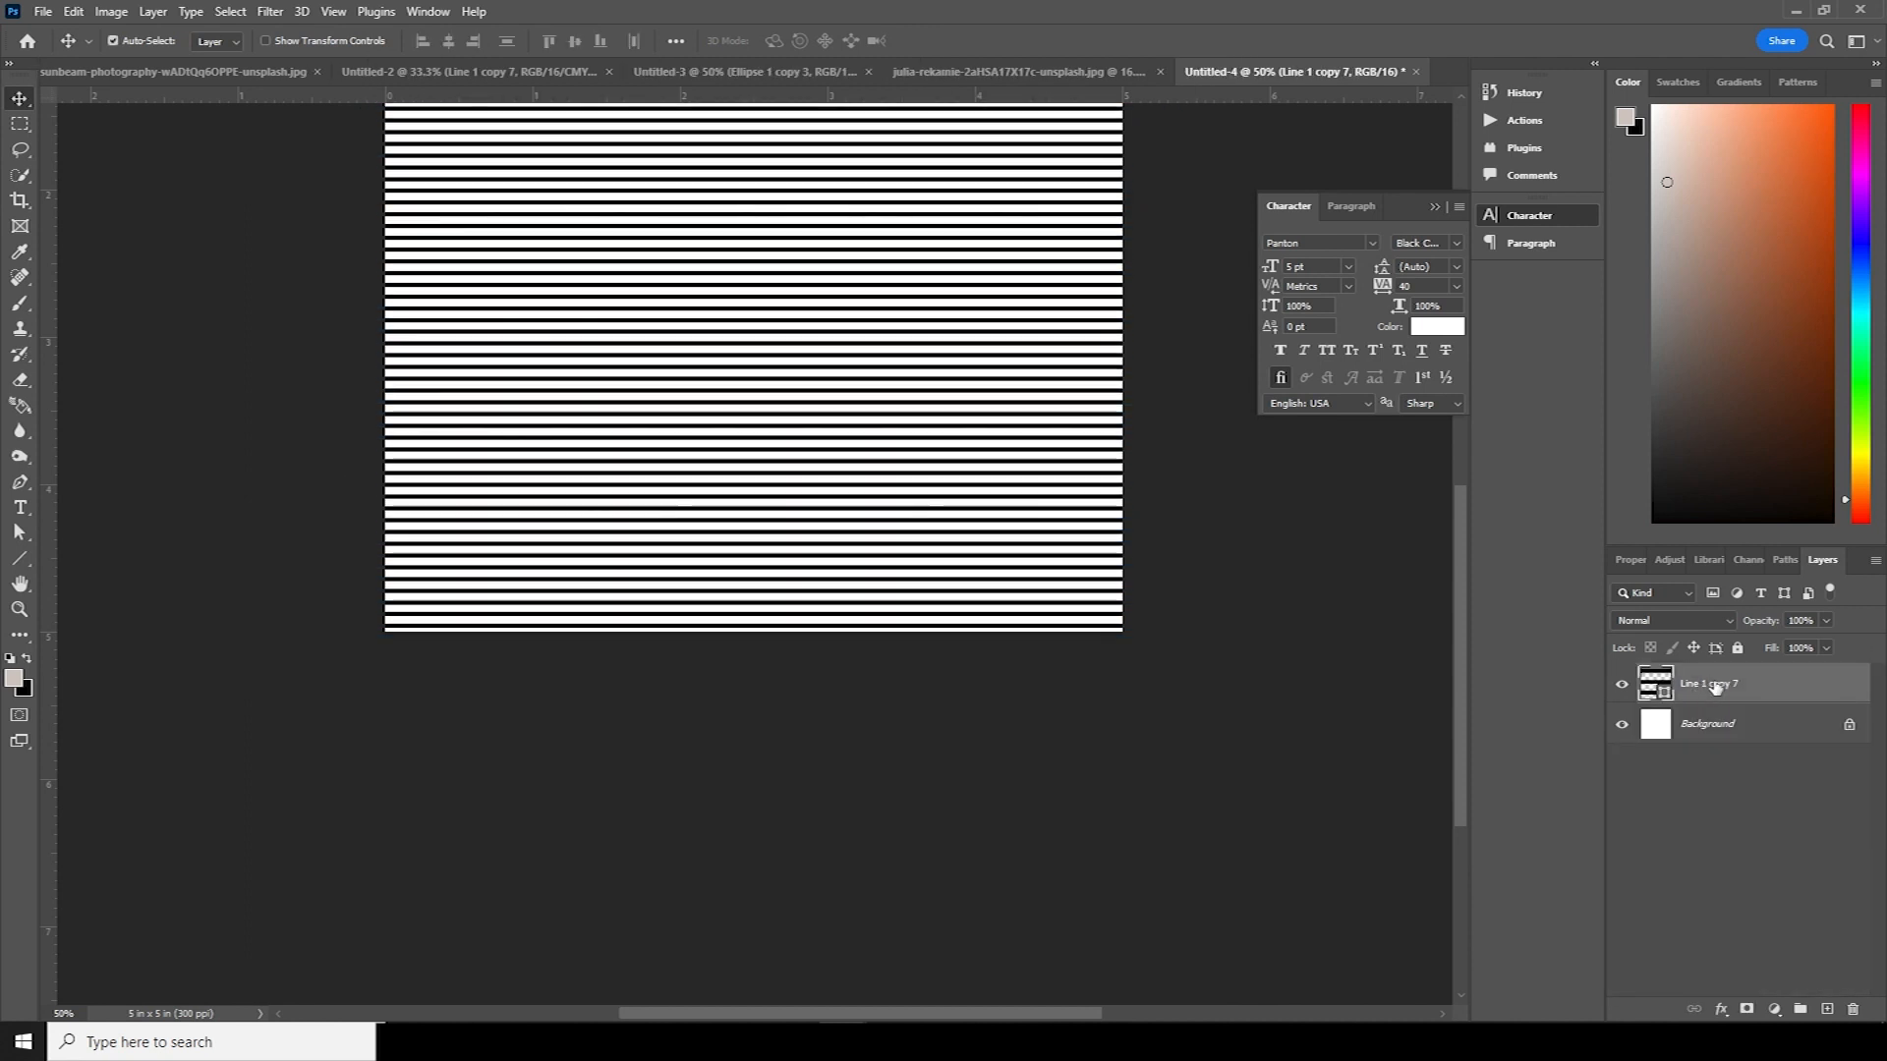
- Convert the stripes layer to a smart object and warp it into wavy ripples with Liquify
{"action": "right_click", "coordinate": [1707, 684]}
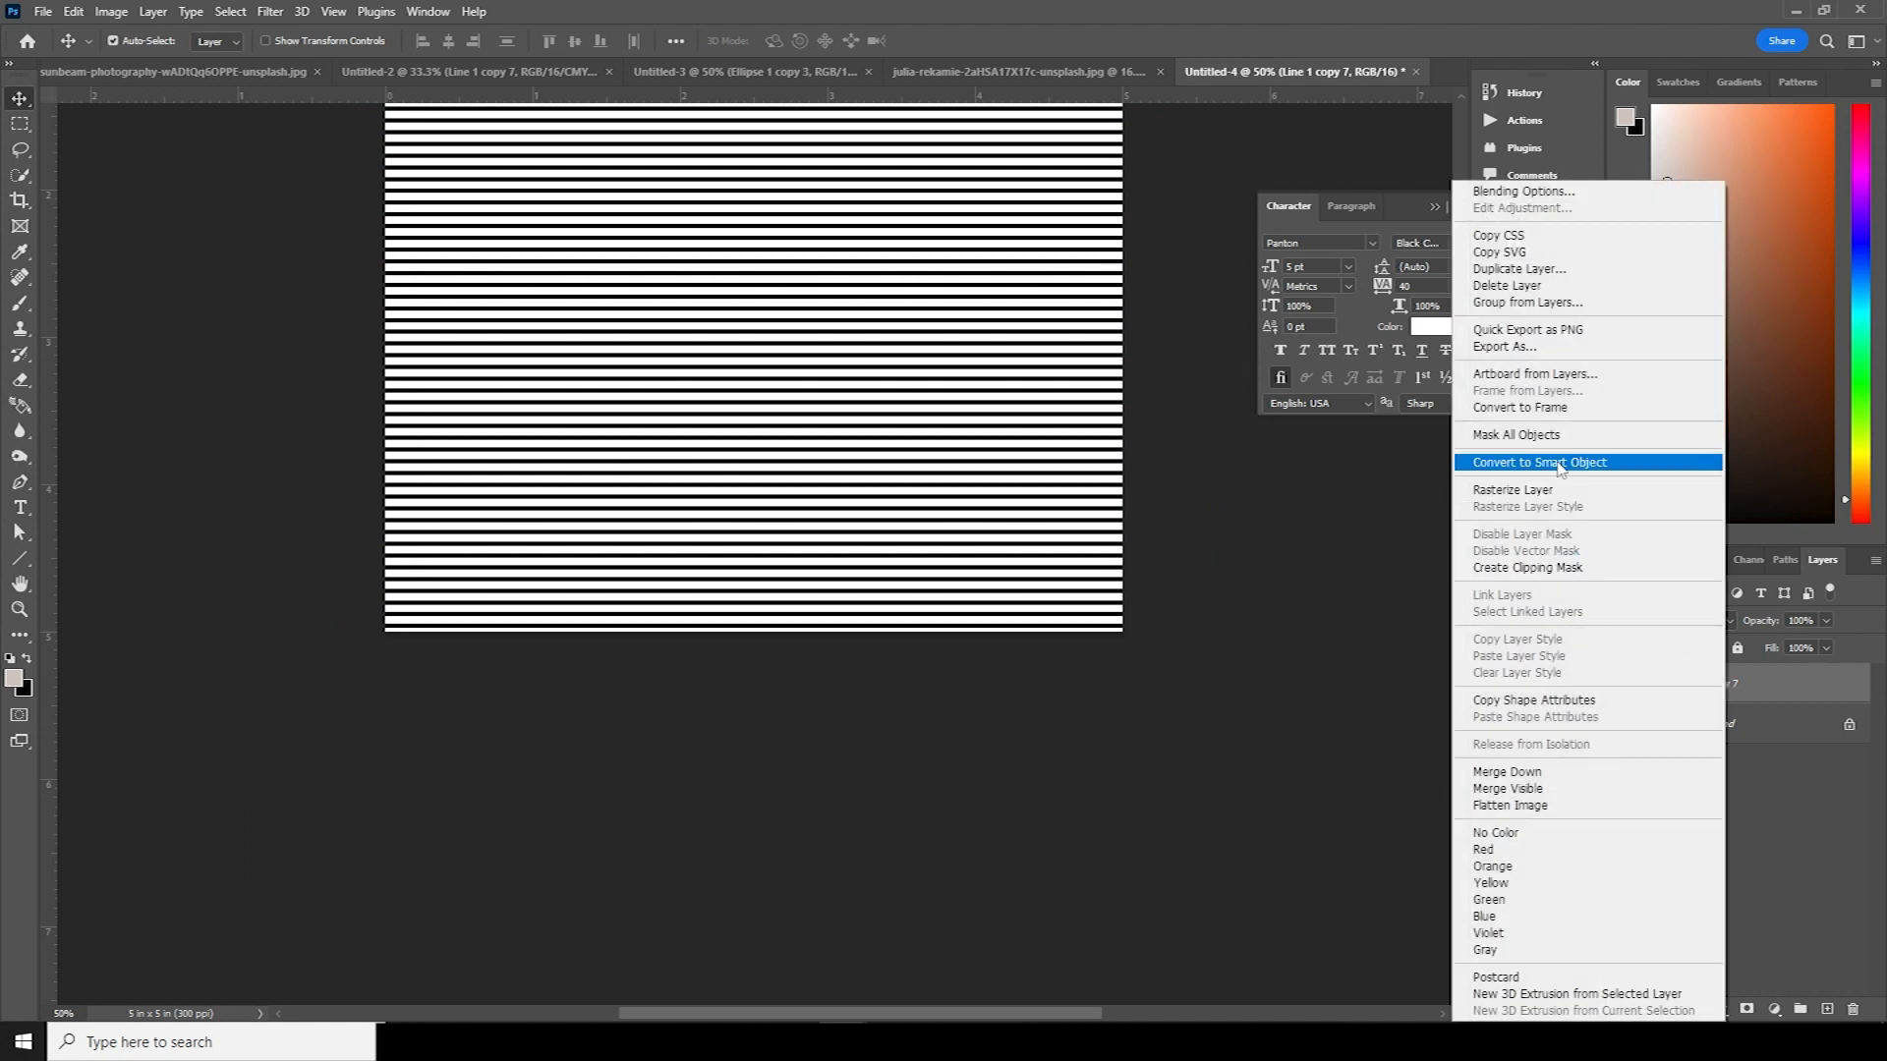
{"action": "left_click", "coordinate": [1537, 462]}
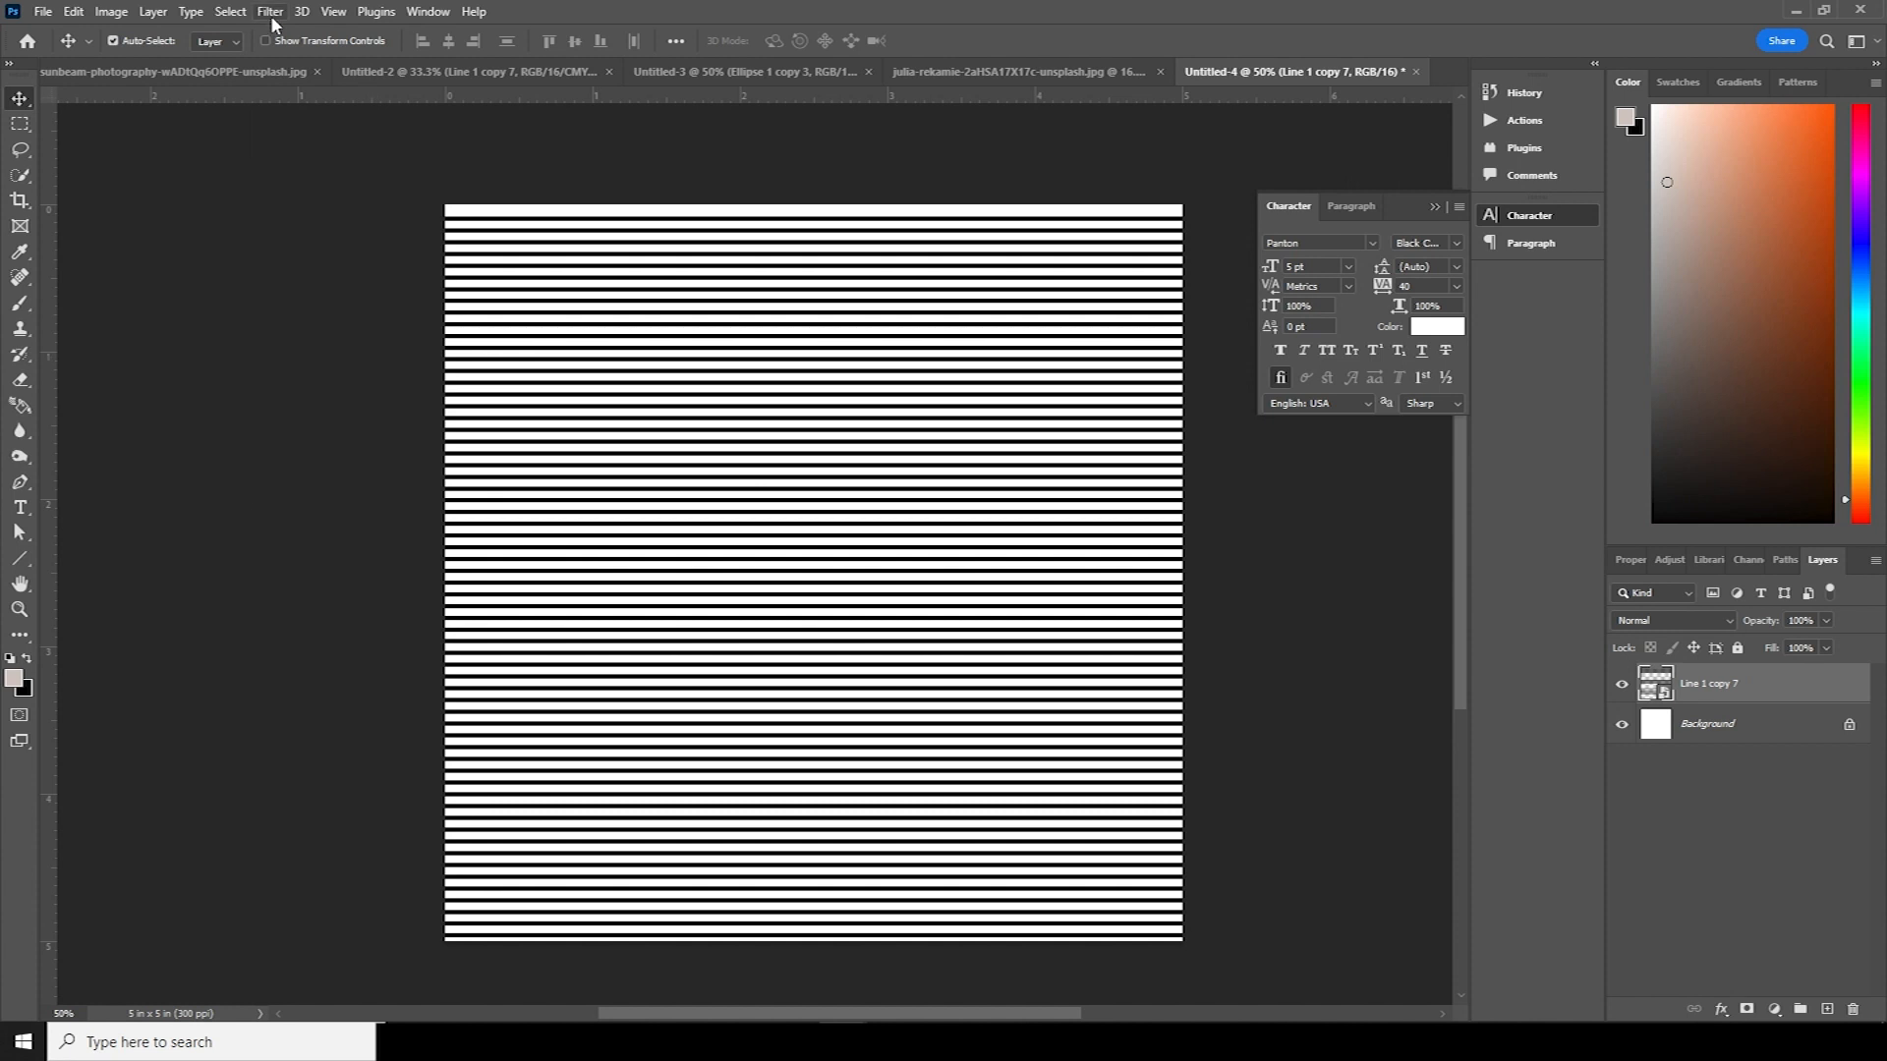
{"action": "mouse_move", "coordinate": [432, 221]}
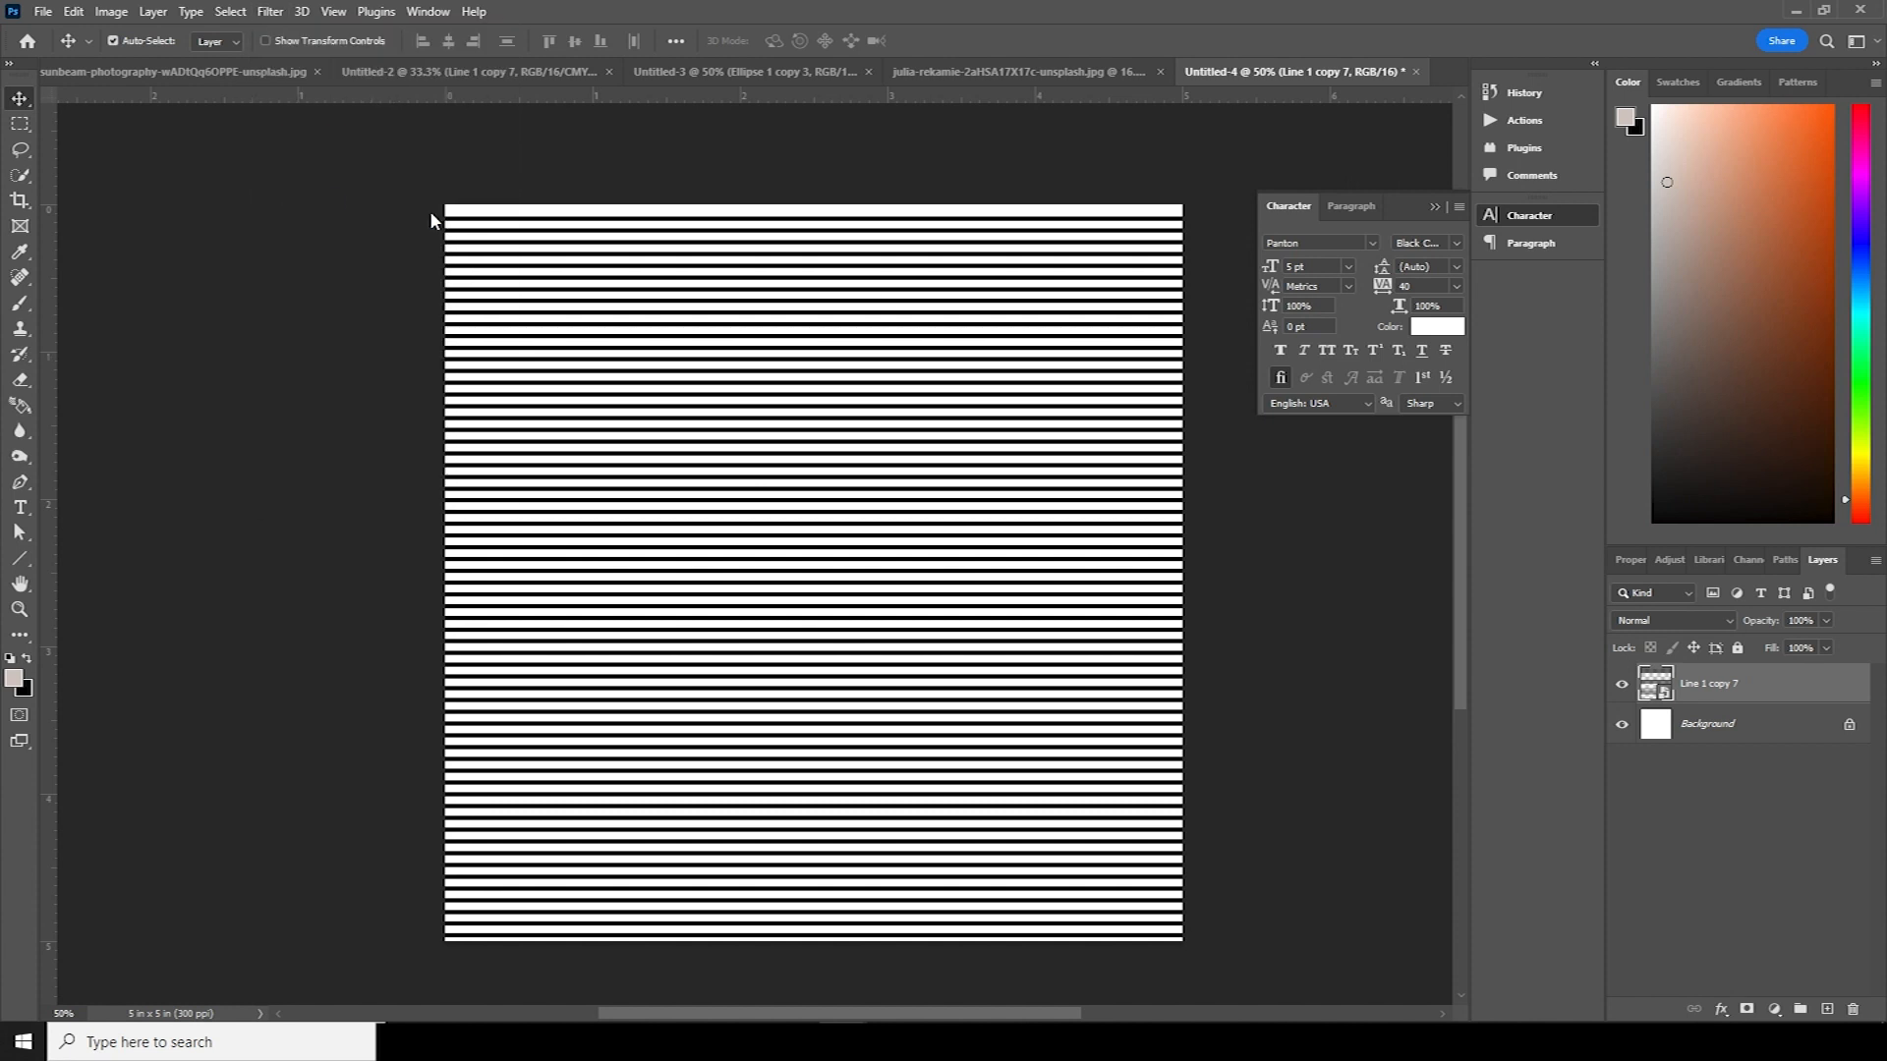
{"action": "left_click", "coordinate": [269, 11]}
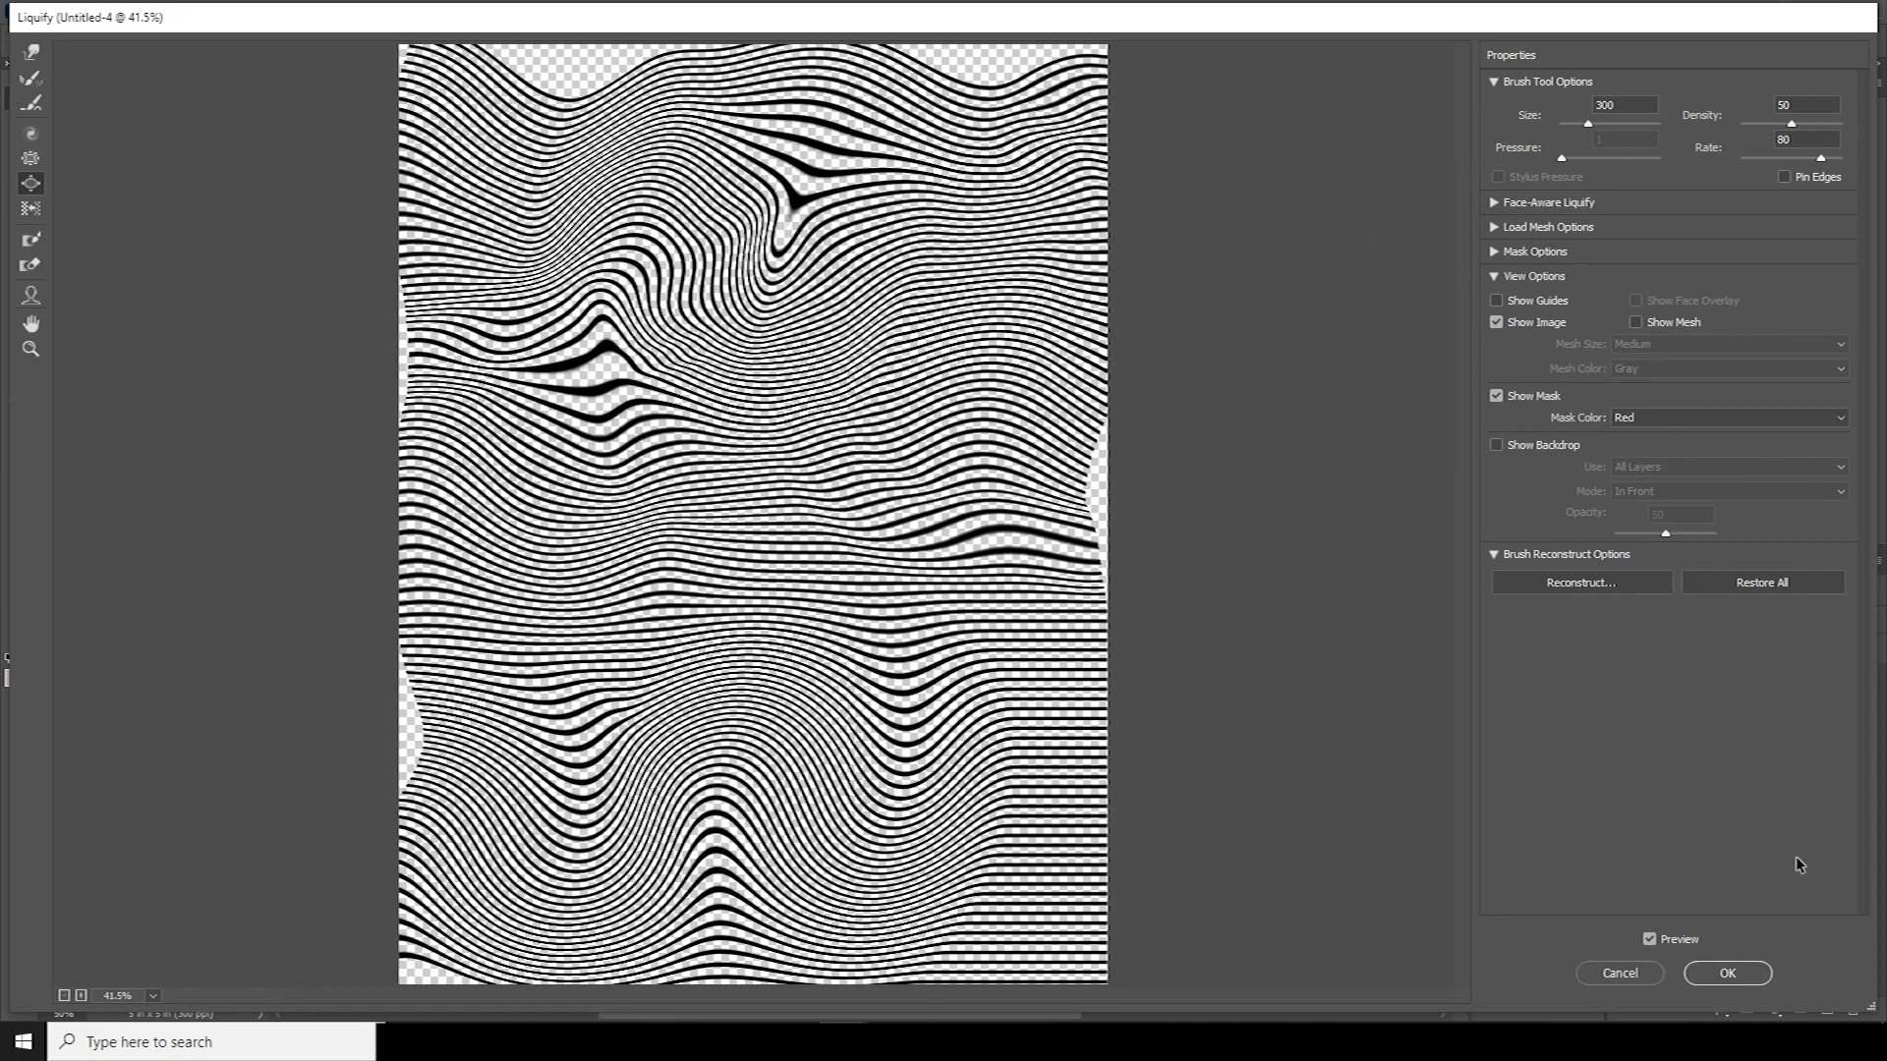
- Apply Liquify, create another square document and scale the pasted athlete to fit it
{"action": "left_click", "coordinate": [1725, 971]}
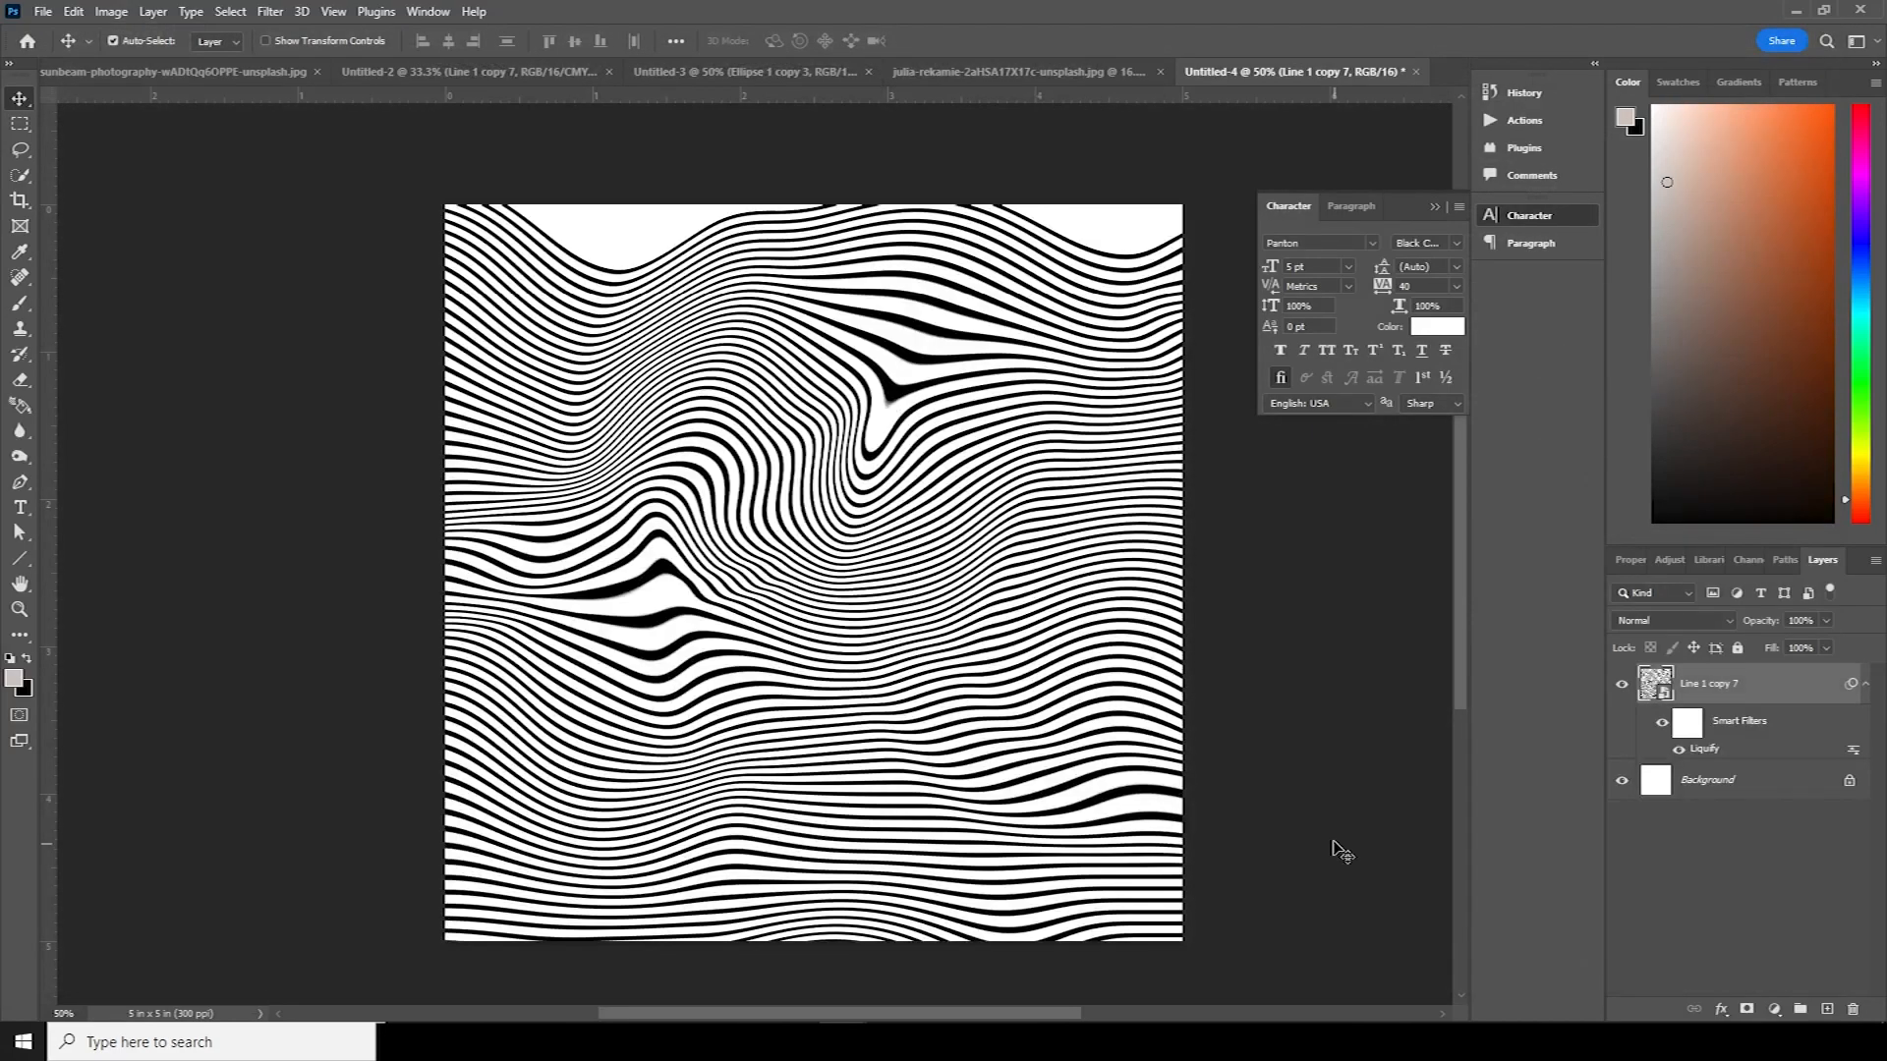
{"action": "mouse_move", "coordinate": [607, 221]}
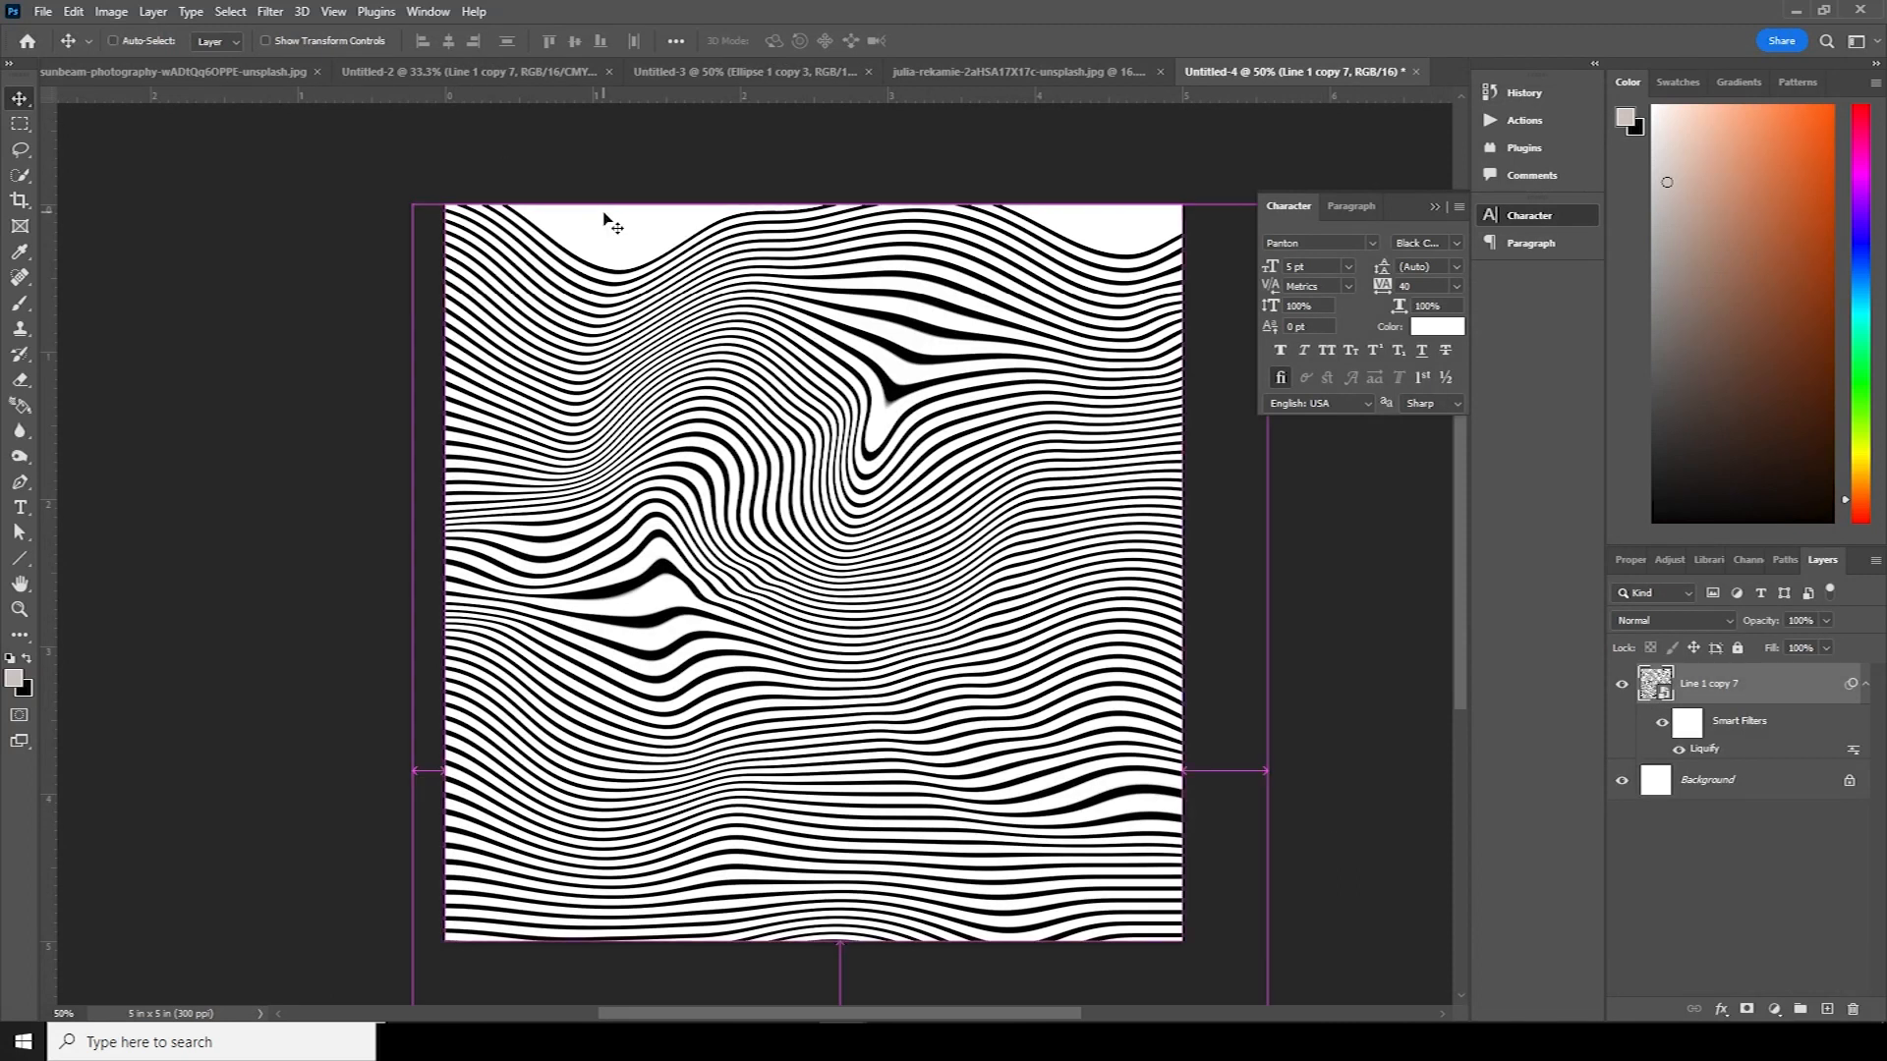
{"action": "left_click", "coordinate": [42, 11]}
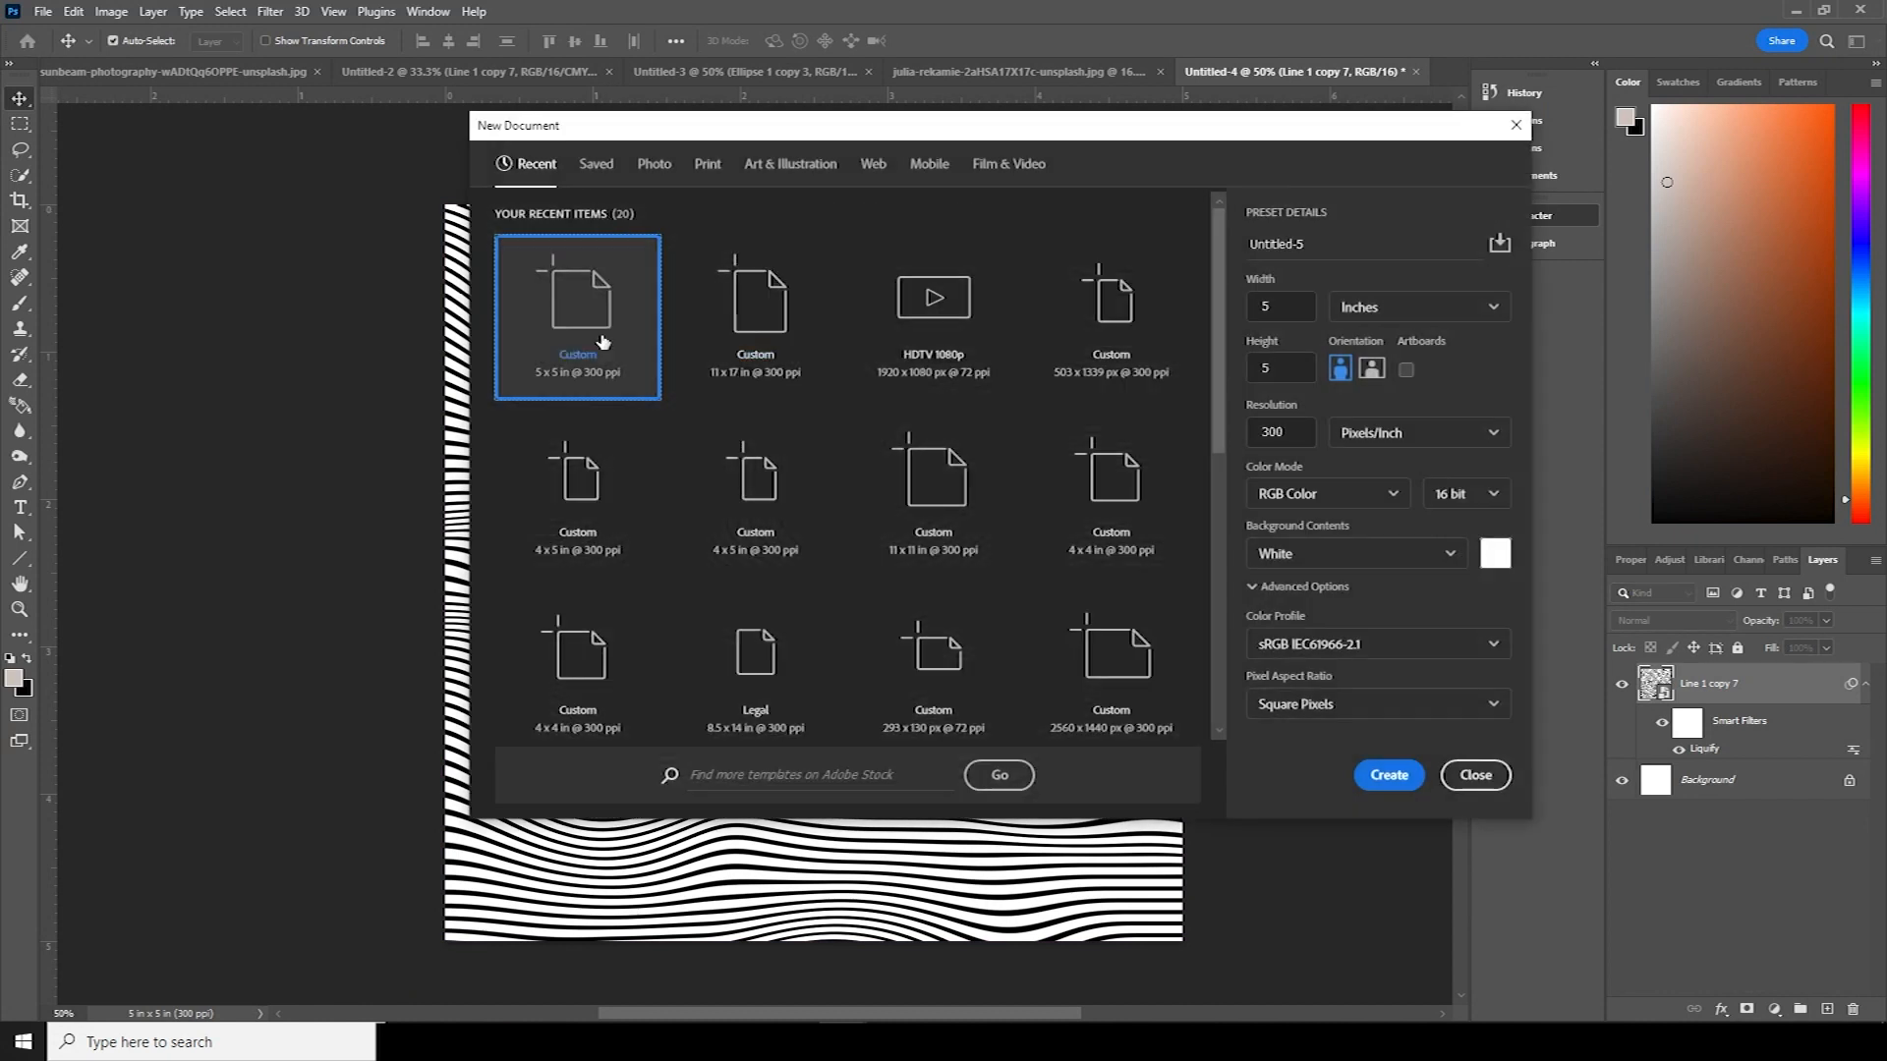
{"action": "mouse_move", "coordinate": [1422, 836]}
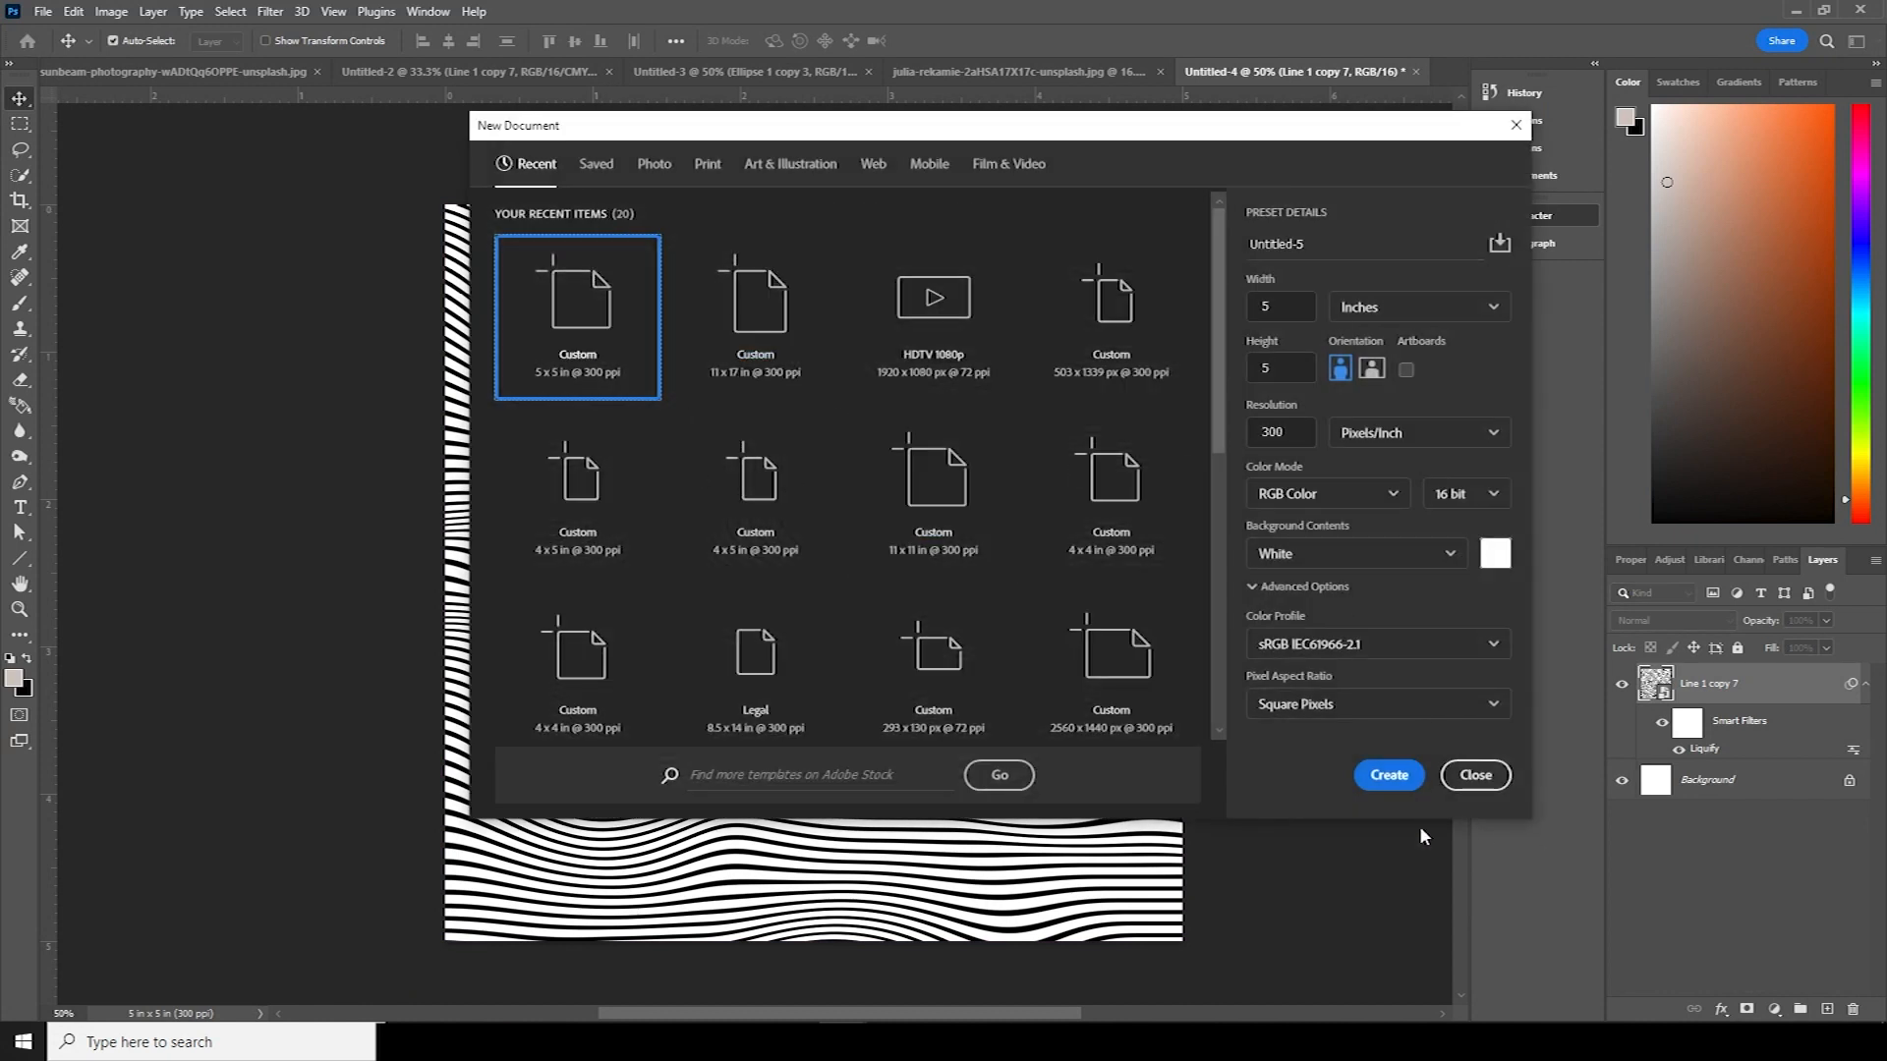
{"action": "left_click", "coordinate": [1388, 775]}
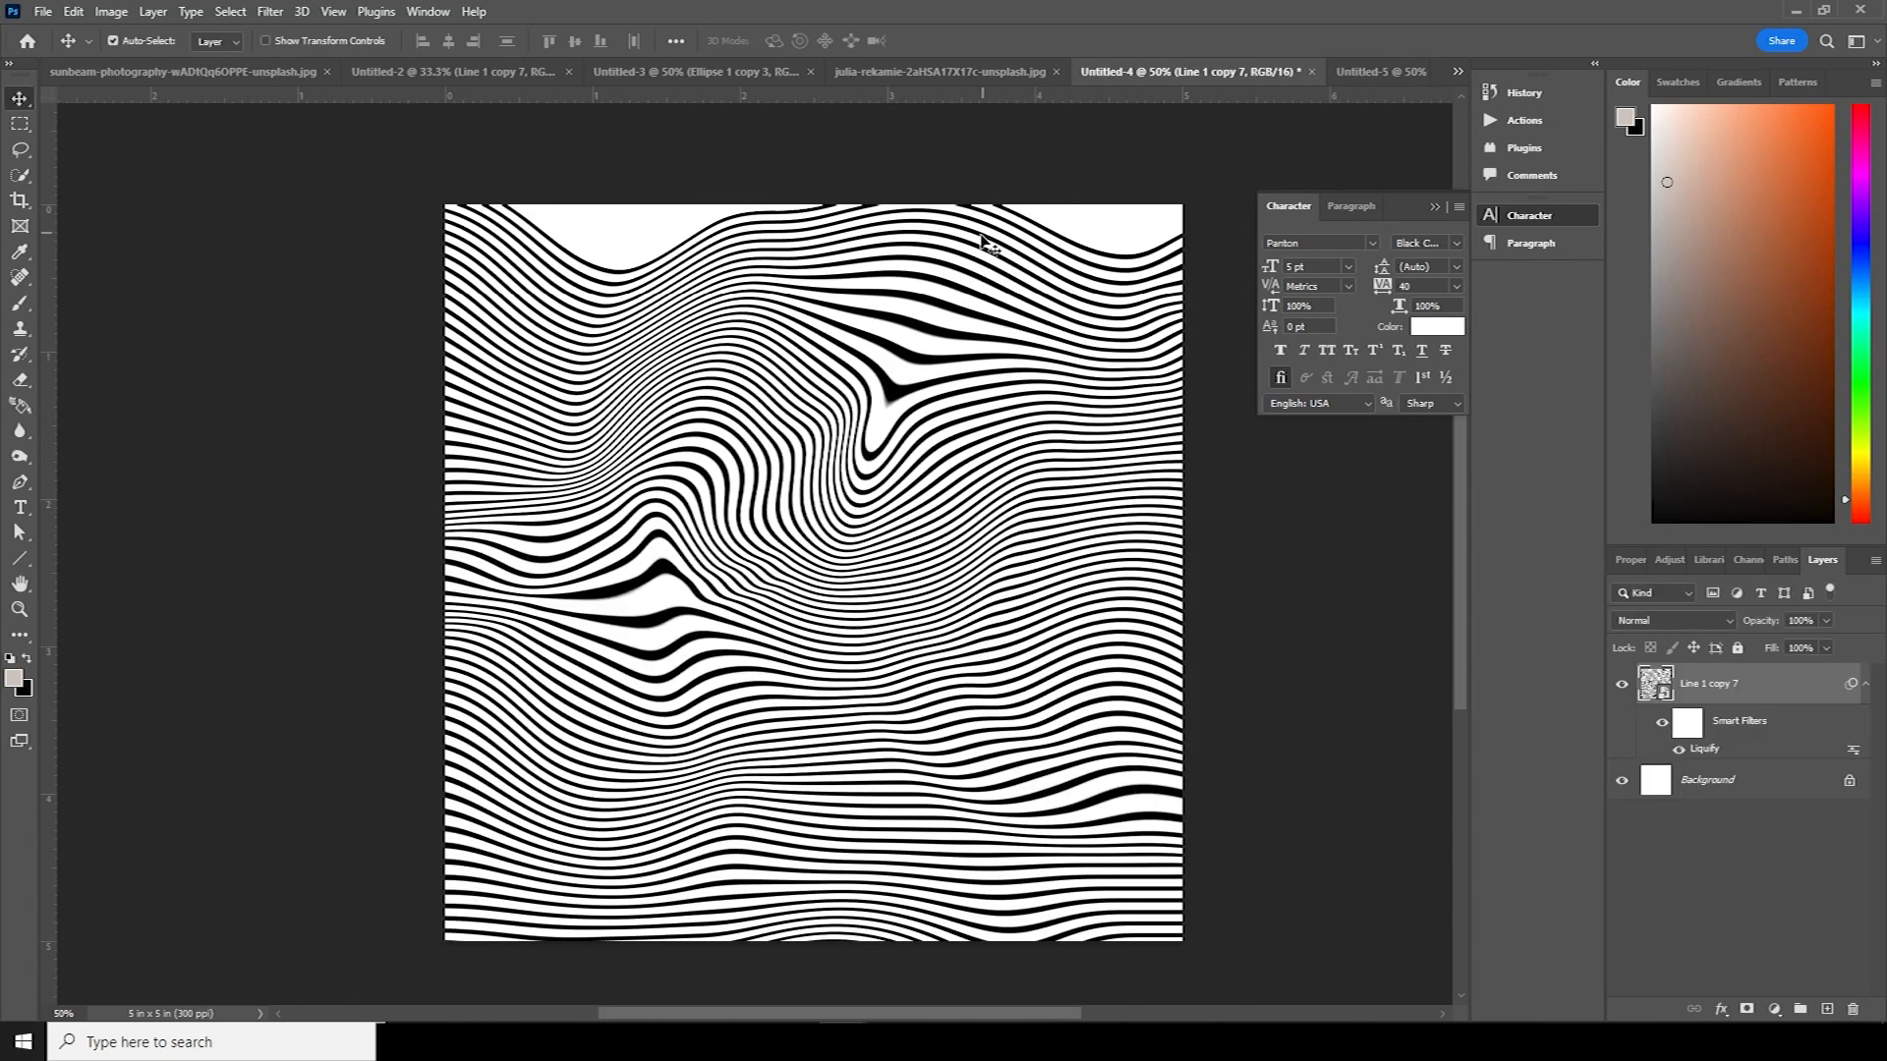
{"action": "left_click", "coordinate": [938, 71]}
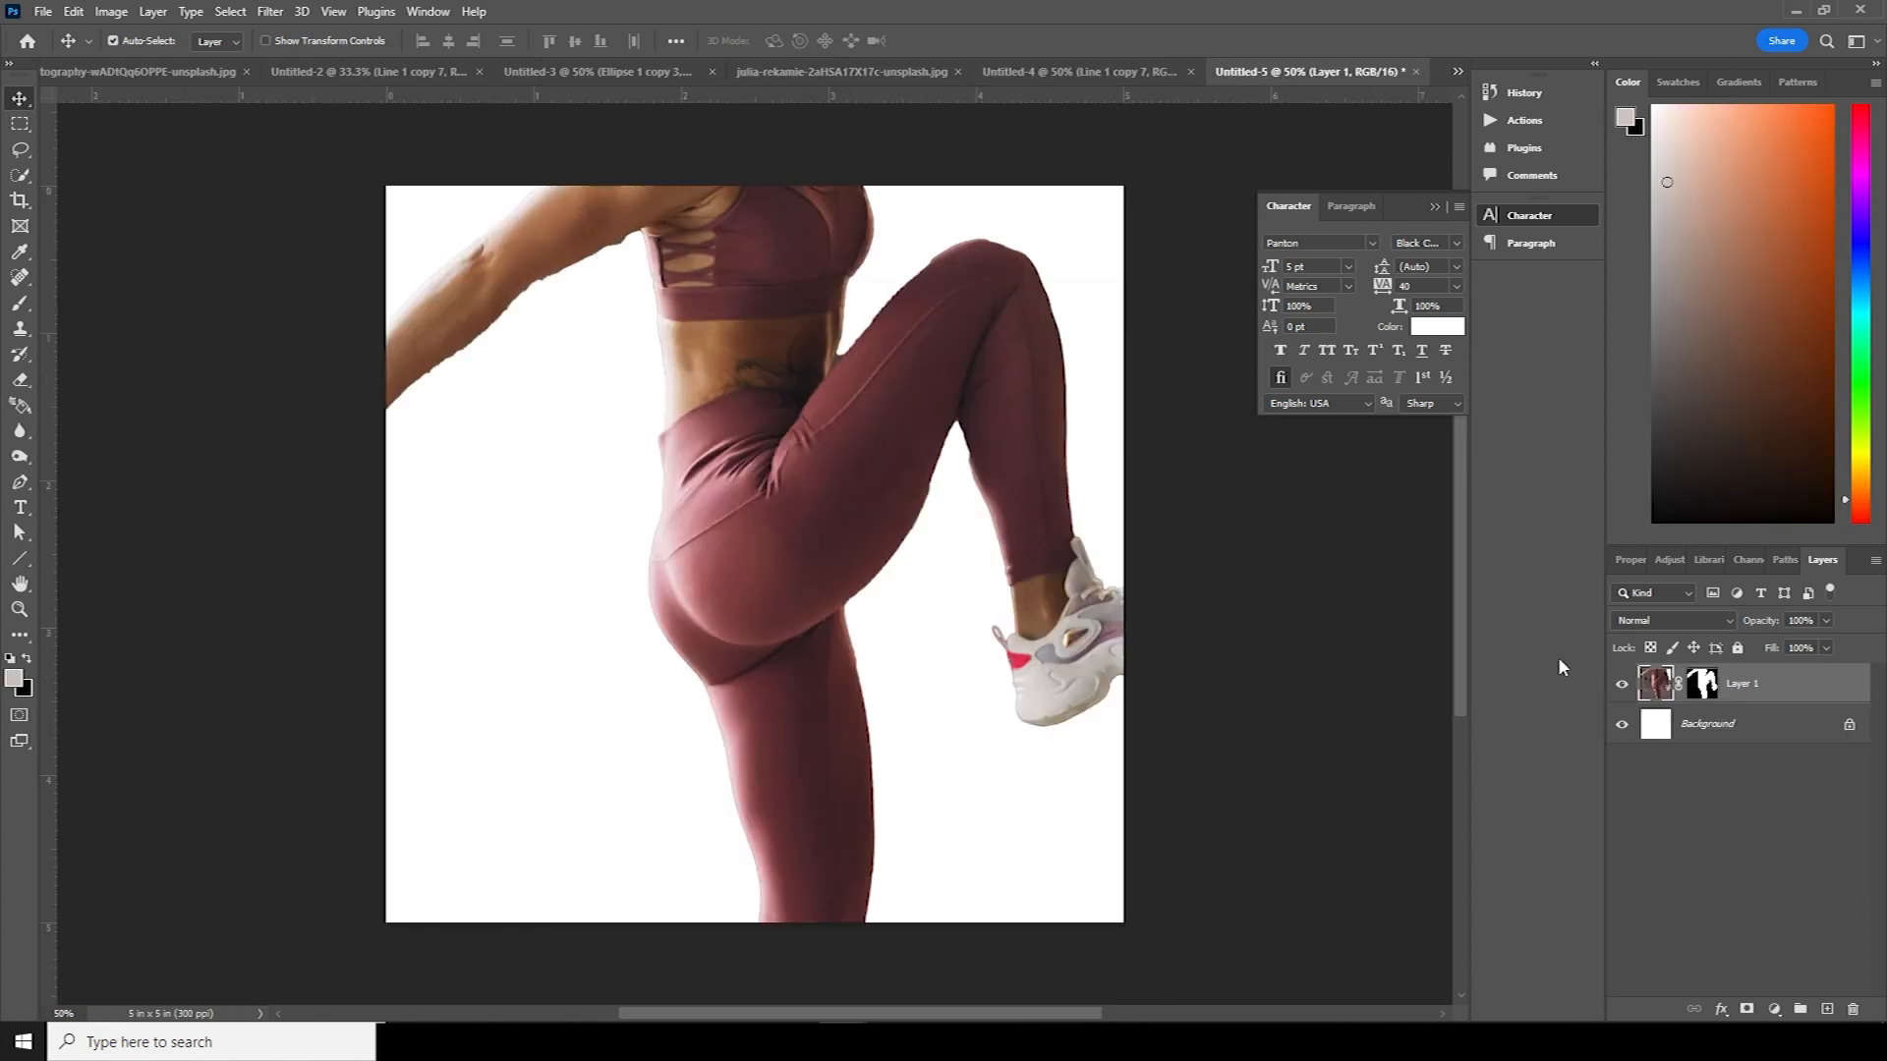
{"action": "key", "text": "ctrl+t"}
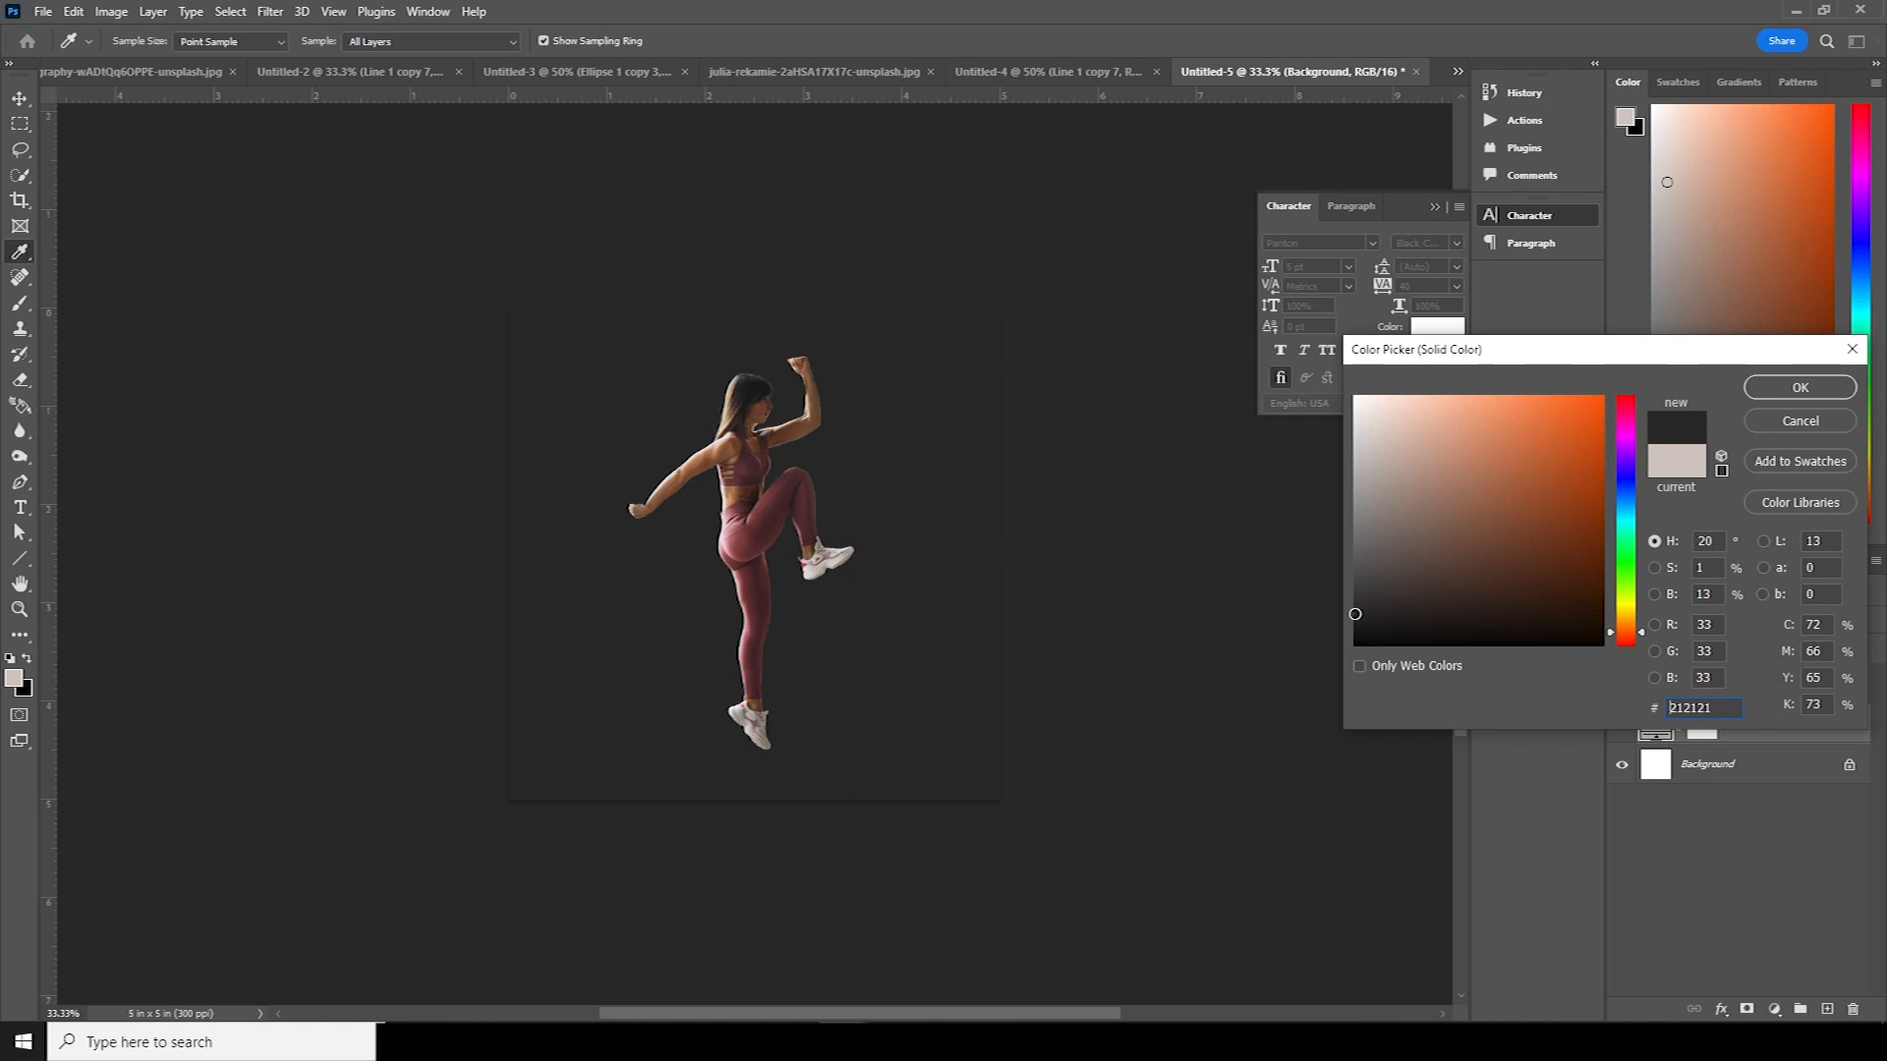
- Confirm the #212121 fill and convert the athlete to Black & White
{"action": "left_click", "coordinate": [1797, 386]}
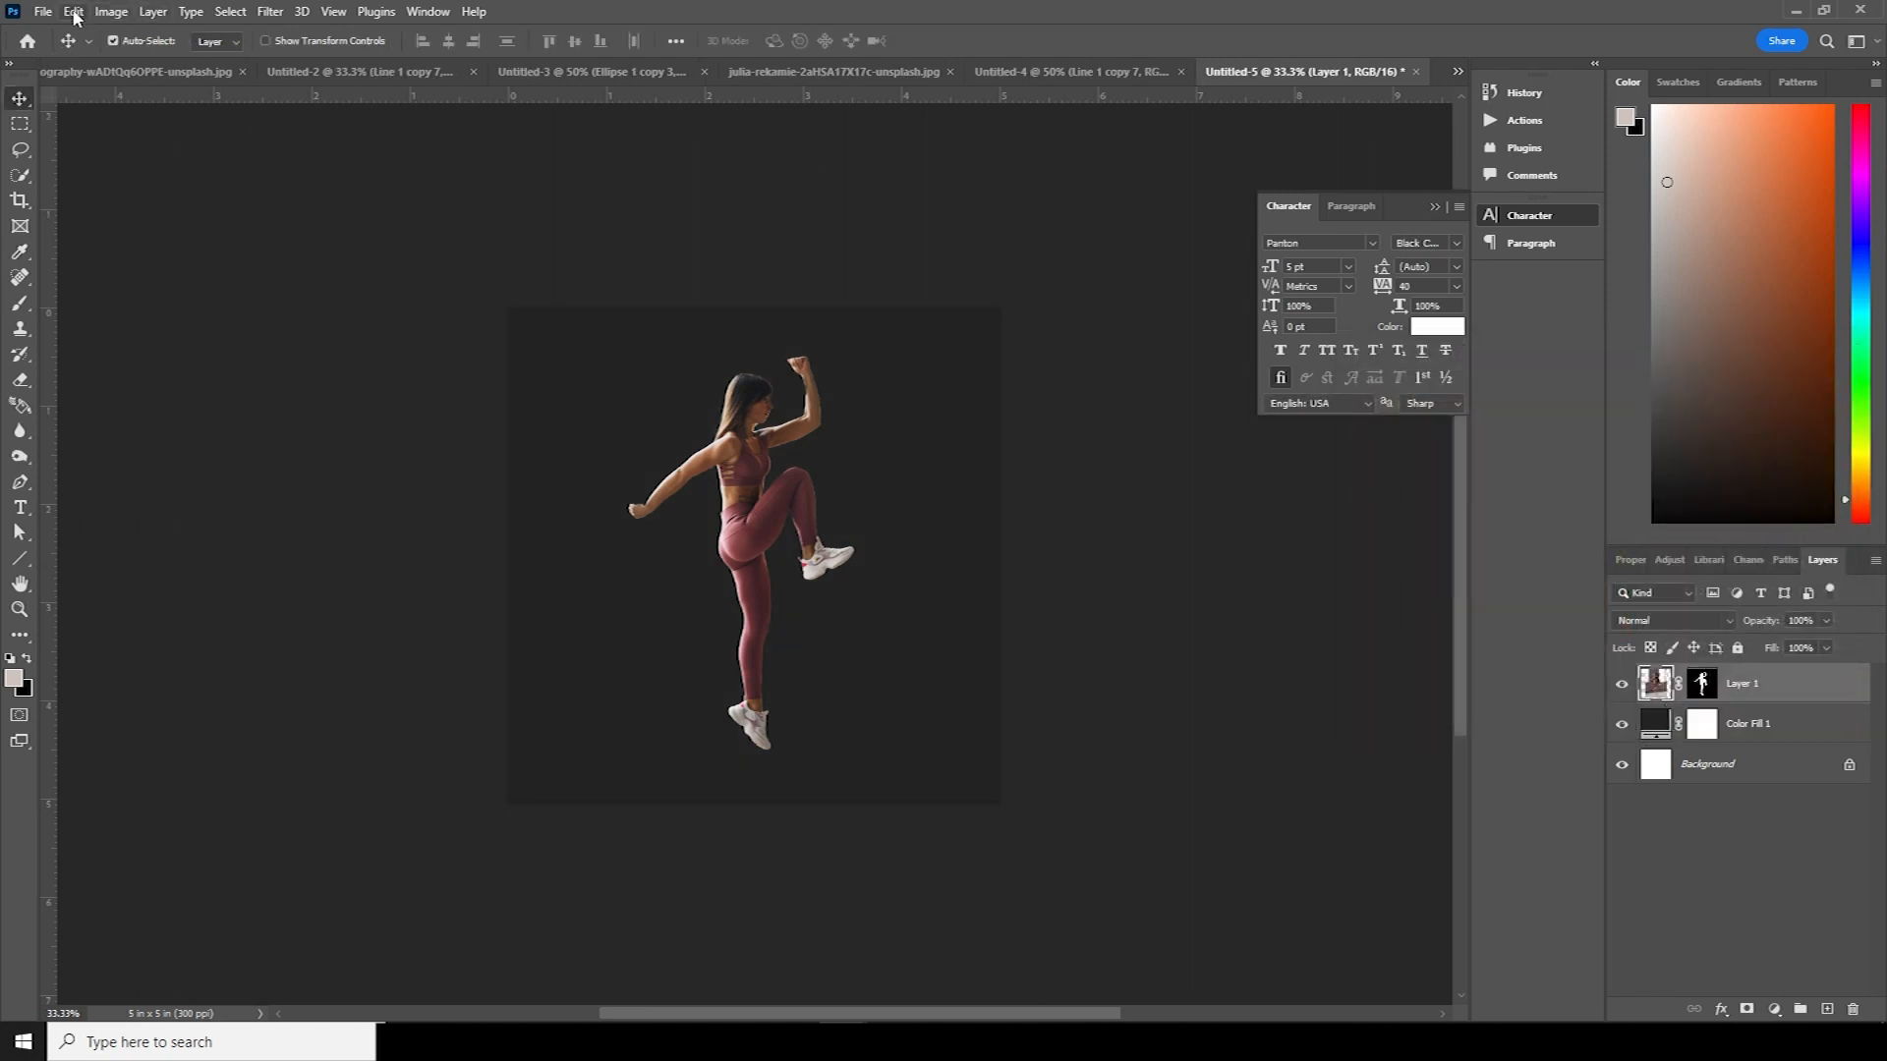
{"action": "left_click", "coordinate": [109, 11]}
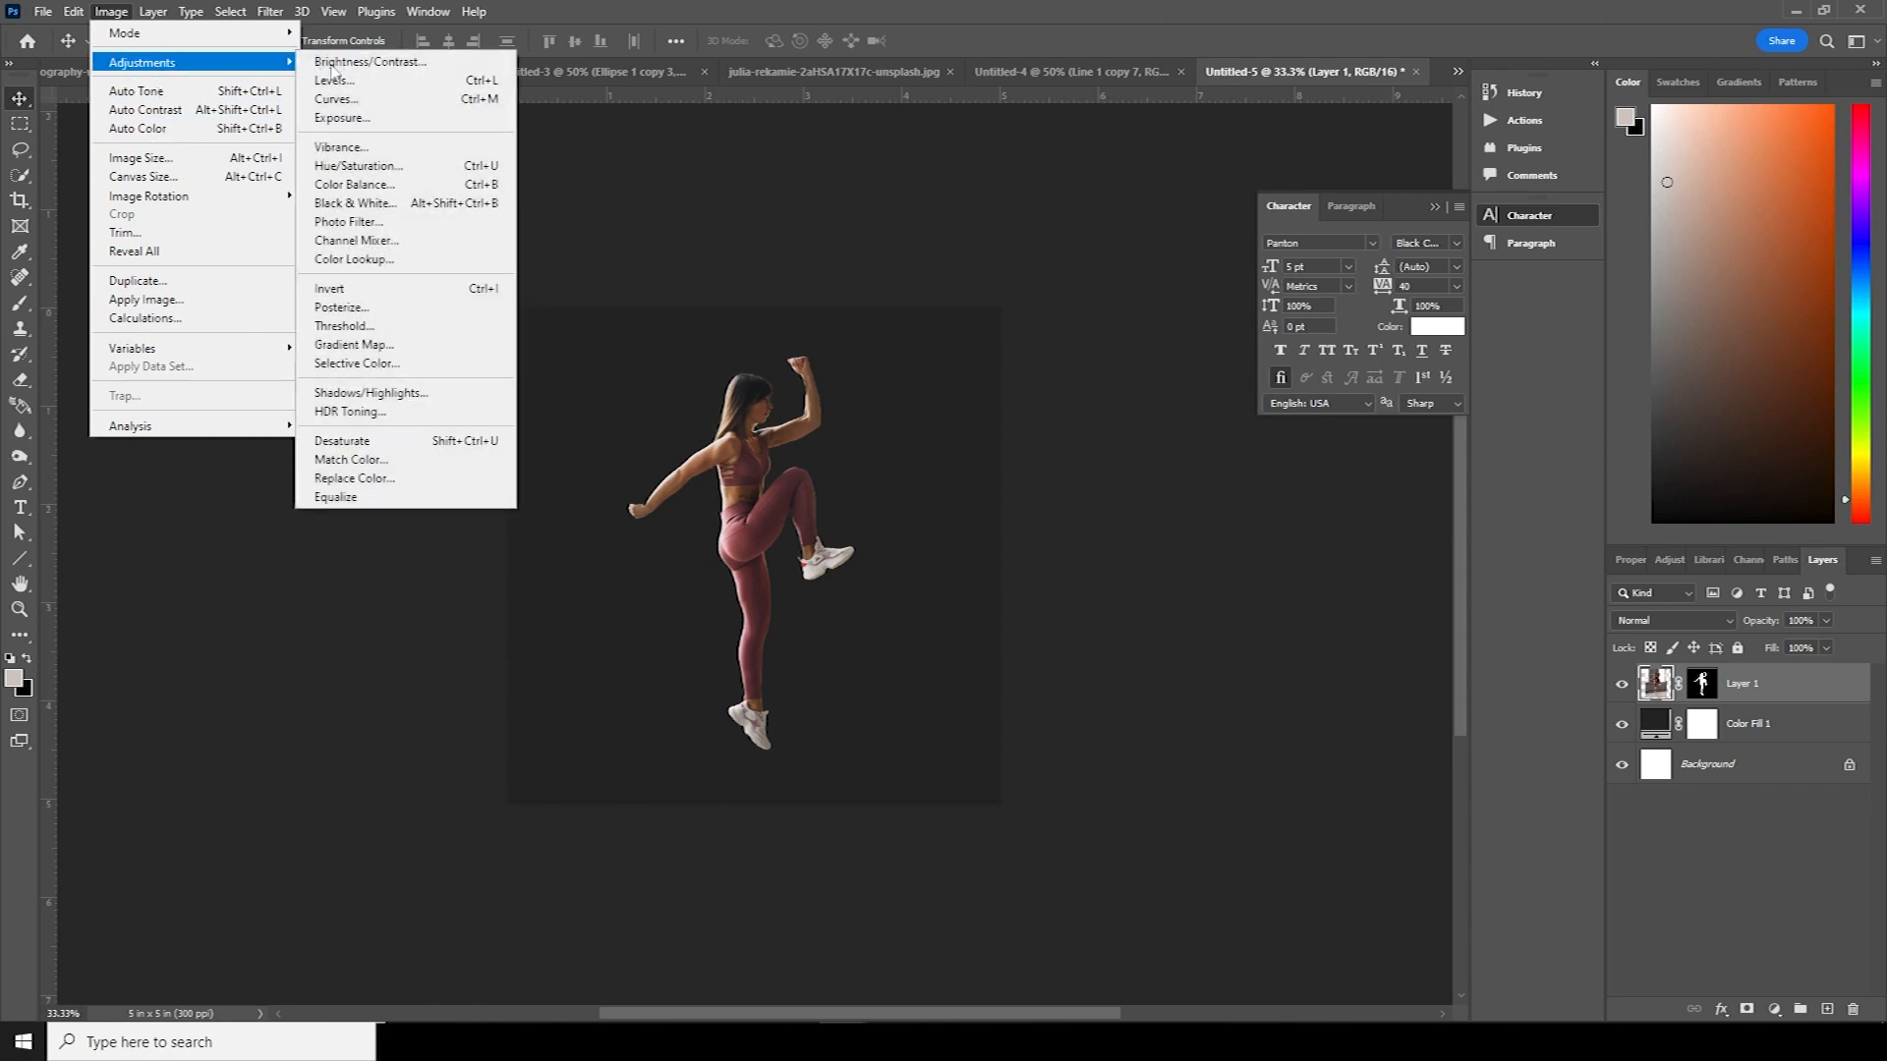
{"action": "mouse_move", "coordinate": [357, 166]}
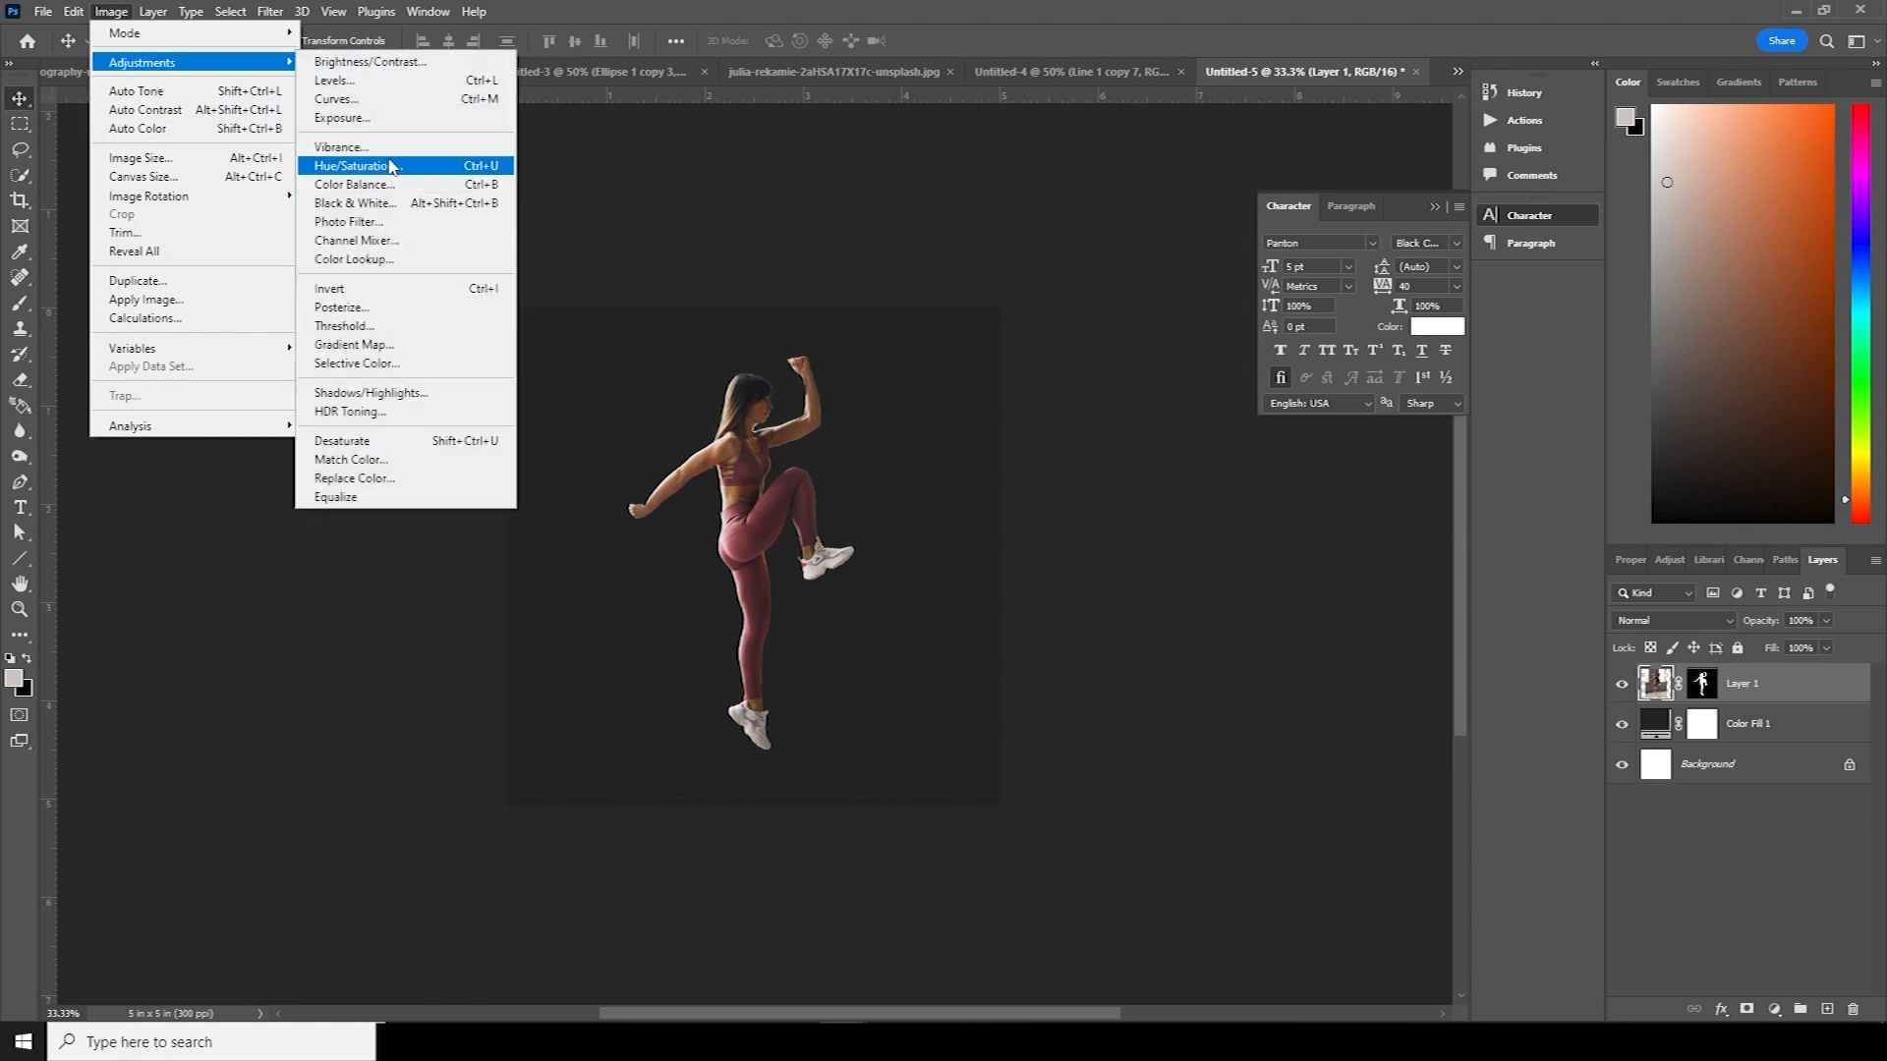
{"action": "left_click", "coordinate": [354, 202]}
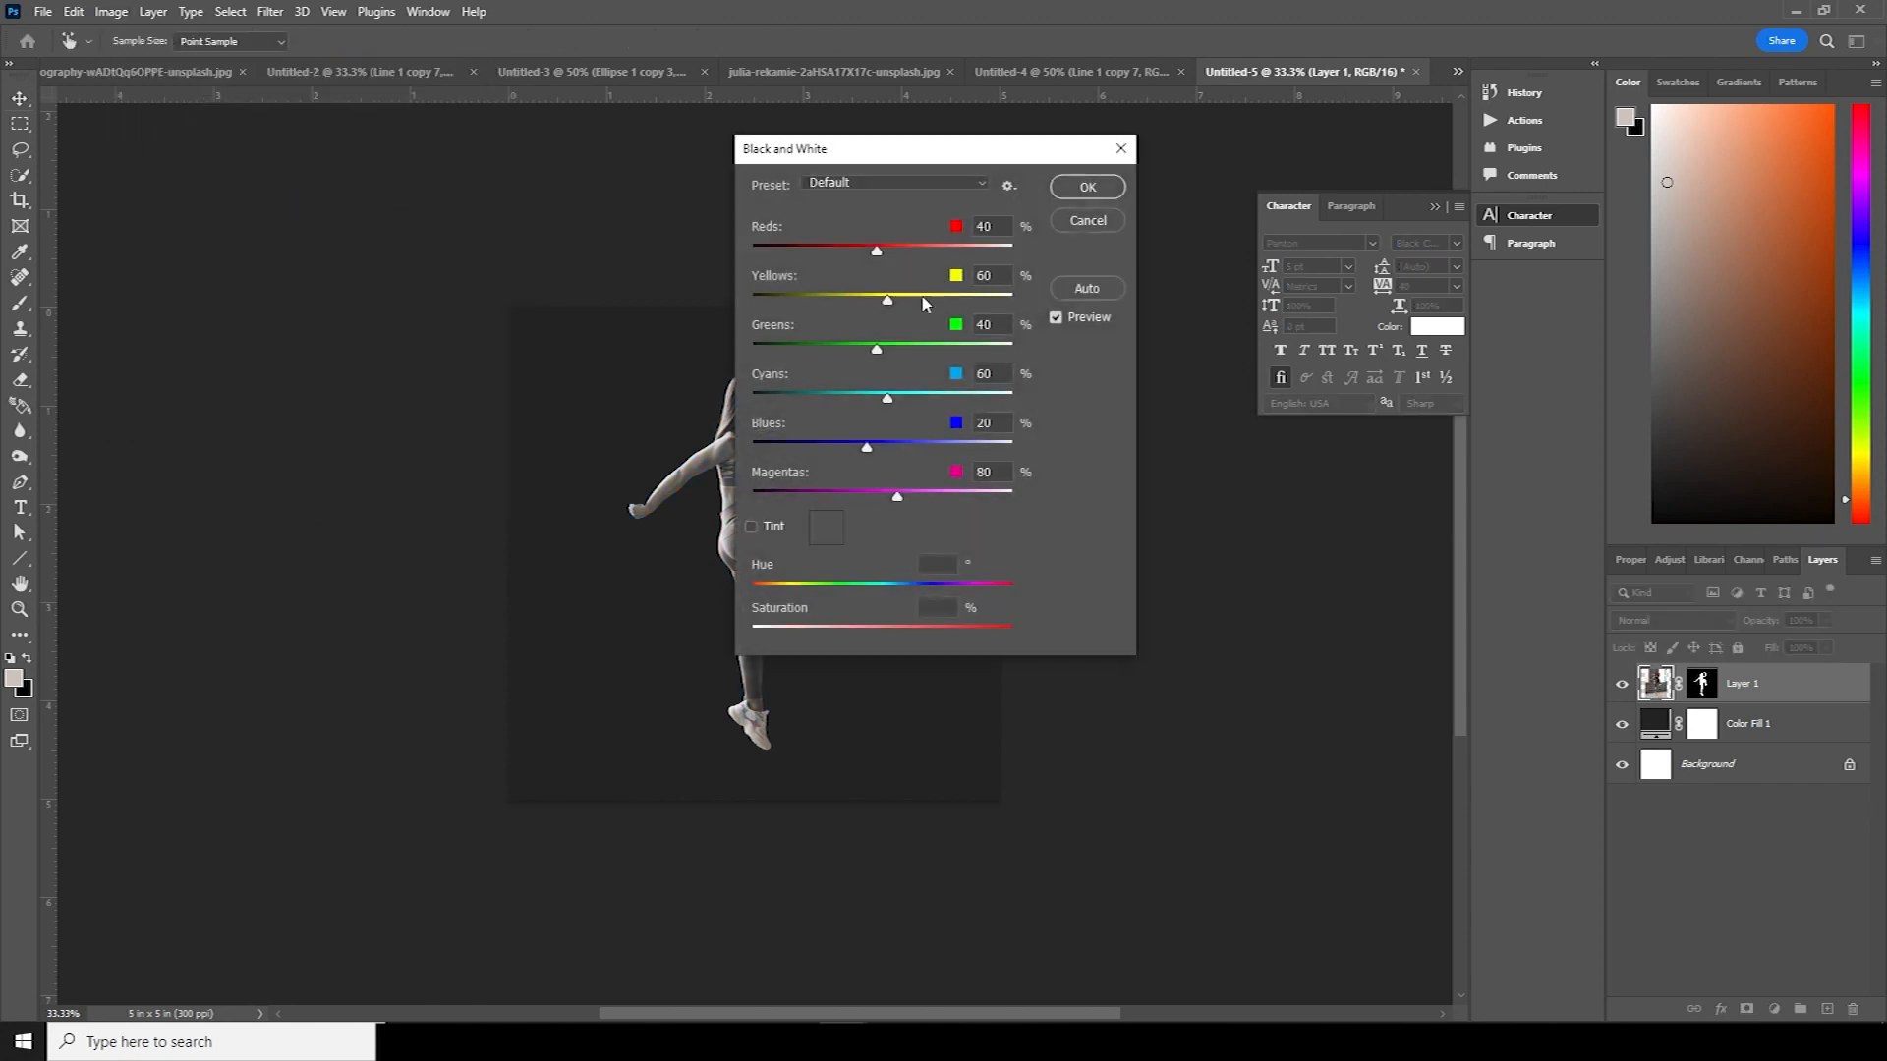
{"action": "left_click", "coordinate": [1083, 187]}
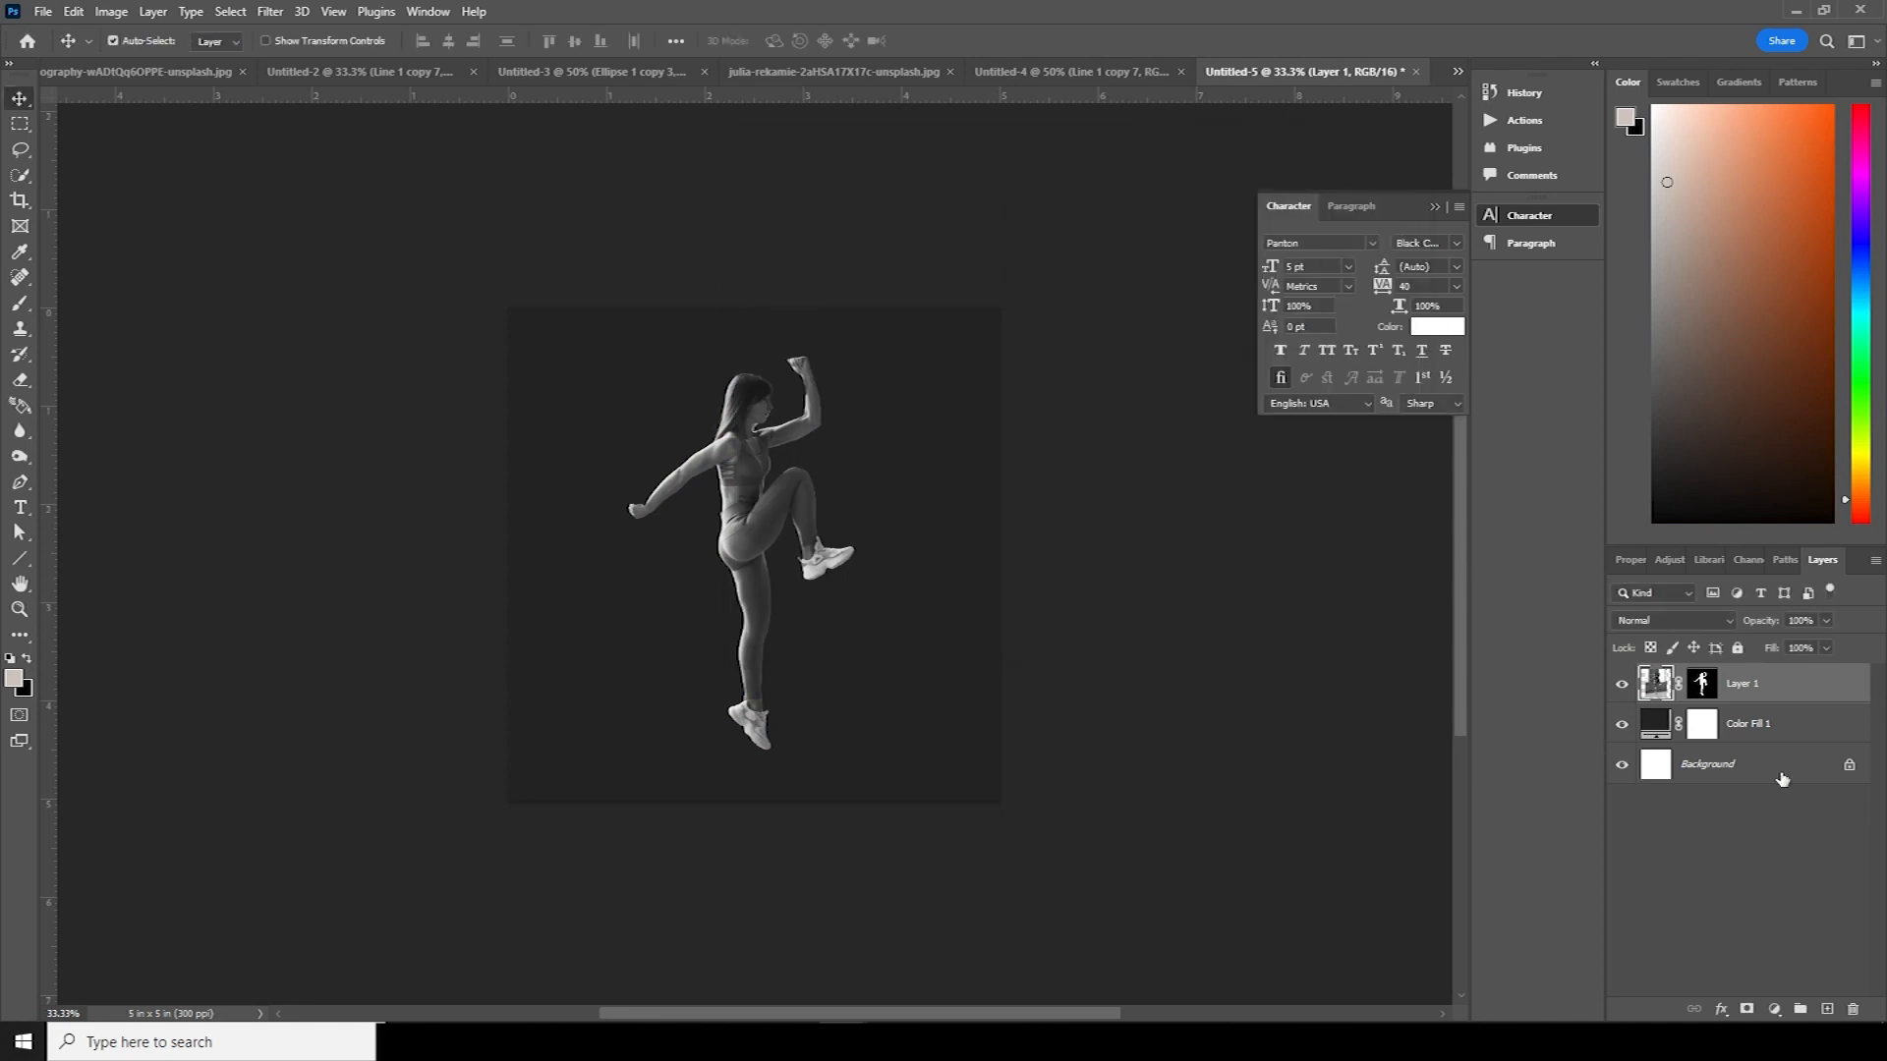
- Add a Curves adjustment layer and clip it to the athlete layer
{"action": "left_click", "coordinate": [1770, 1008]}
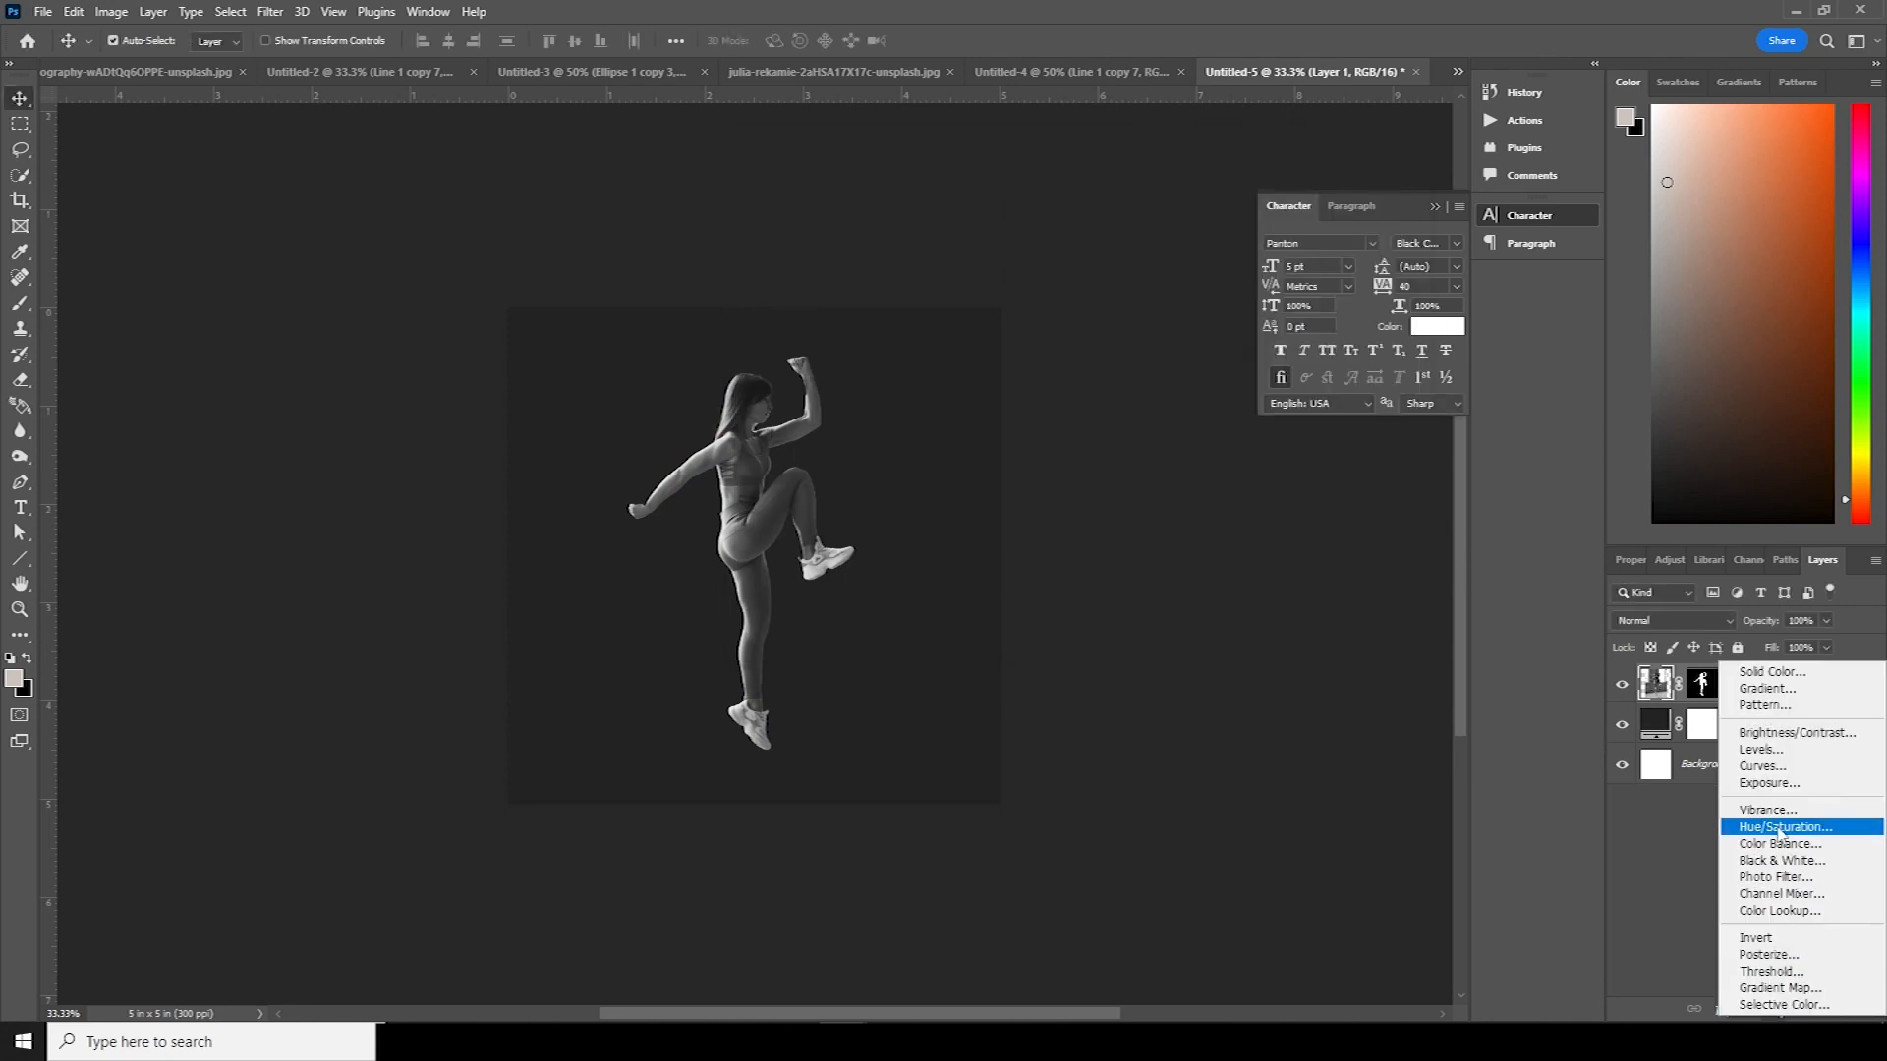
{"action": "left_click", "coordinate": [1760, 766]}
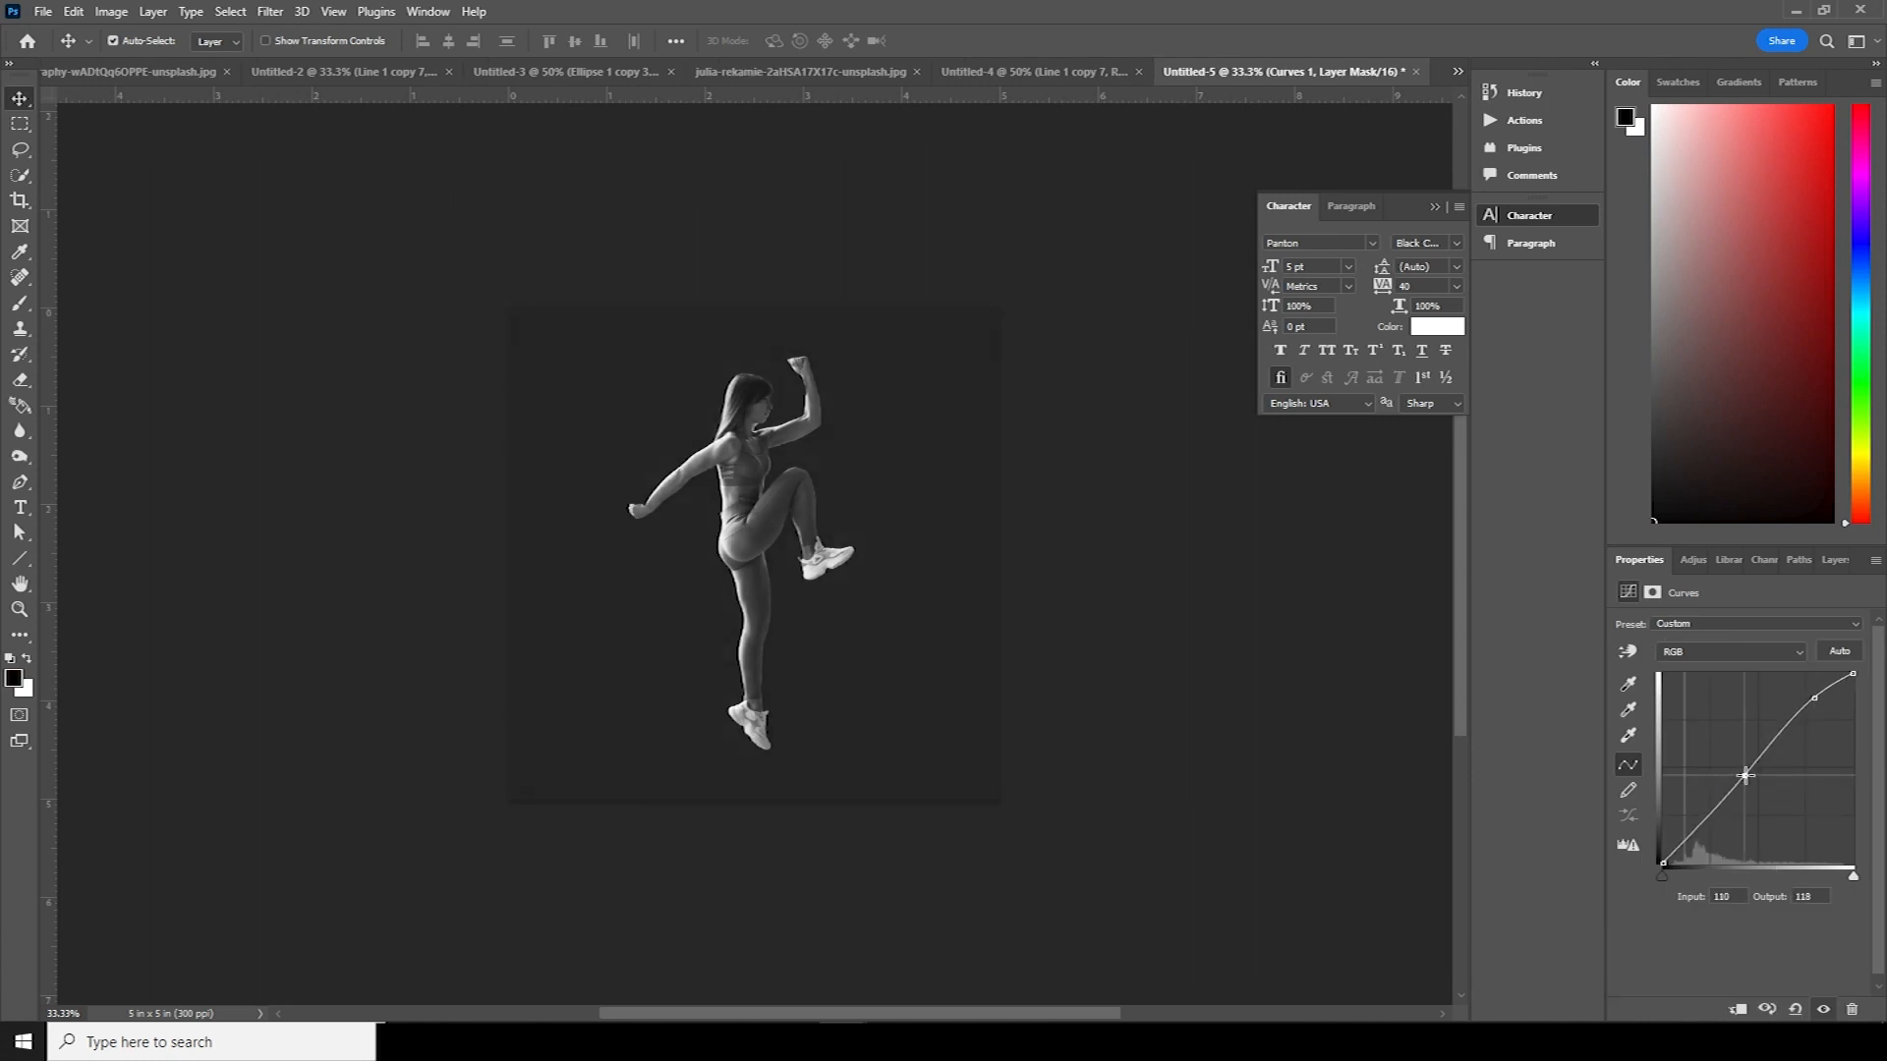
{"action": "left_click", "coordinate": [1834, 558]}
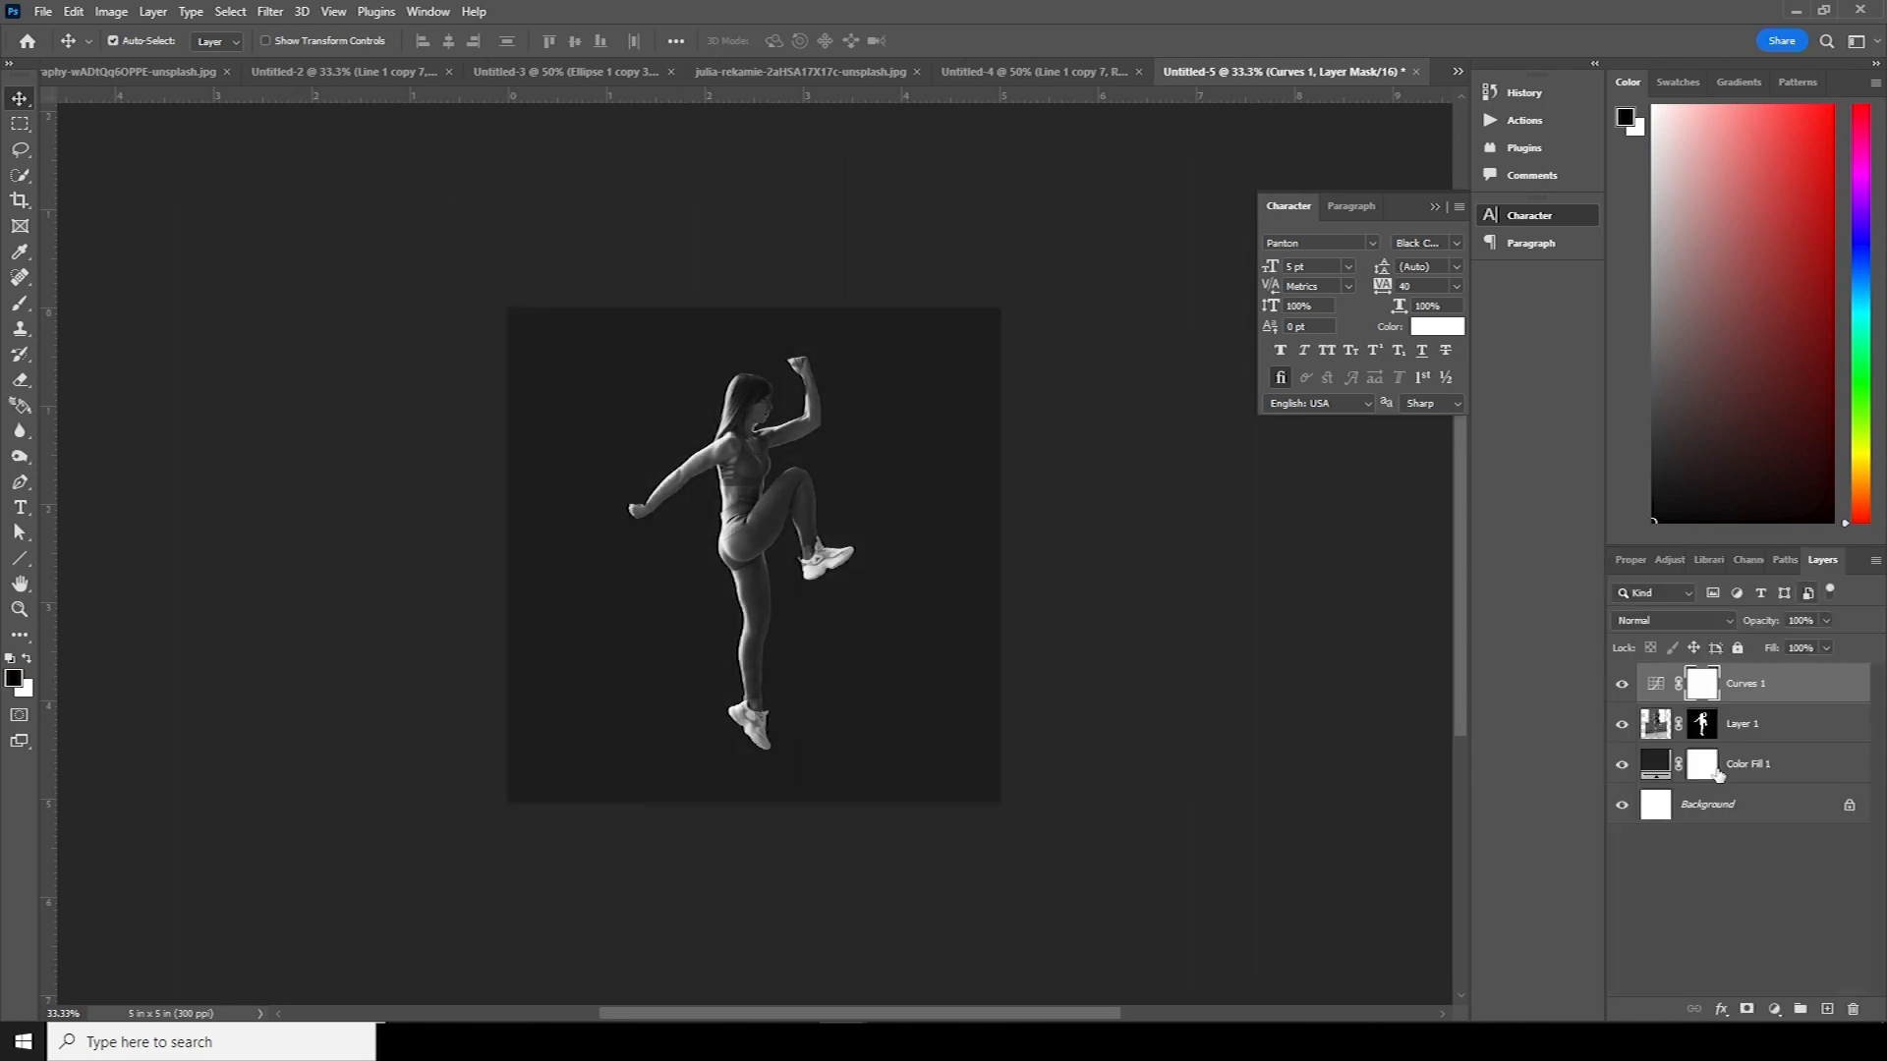
{"action": "right_click", "coordinate": [1747, 764]}
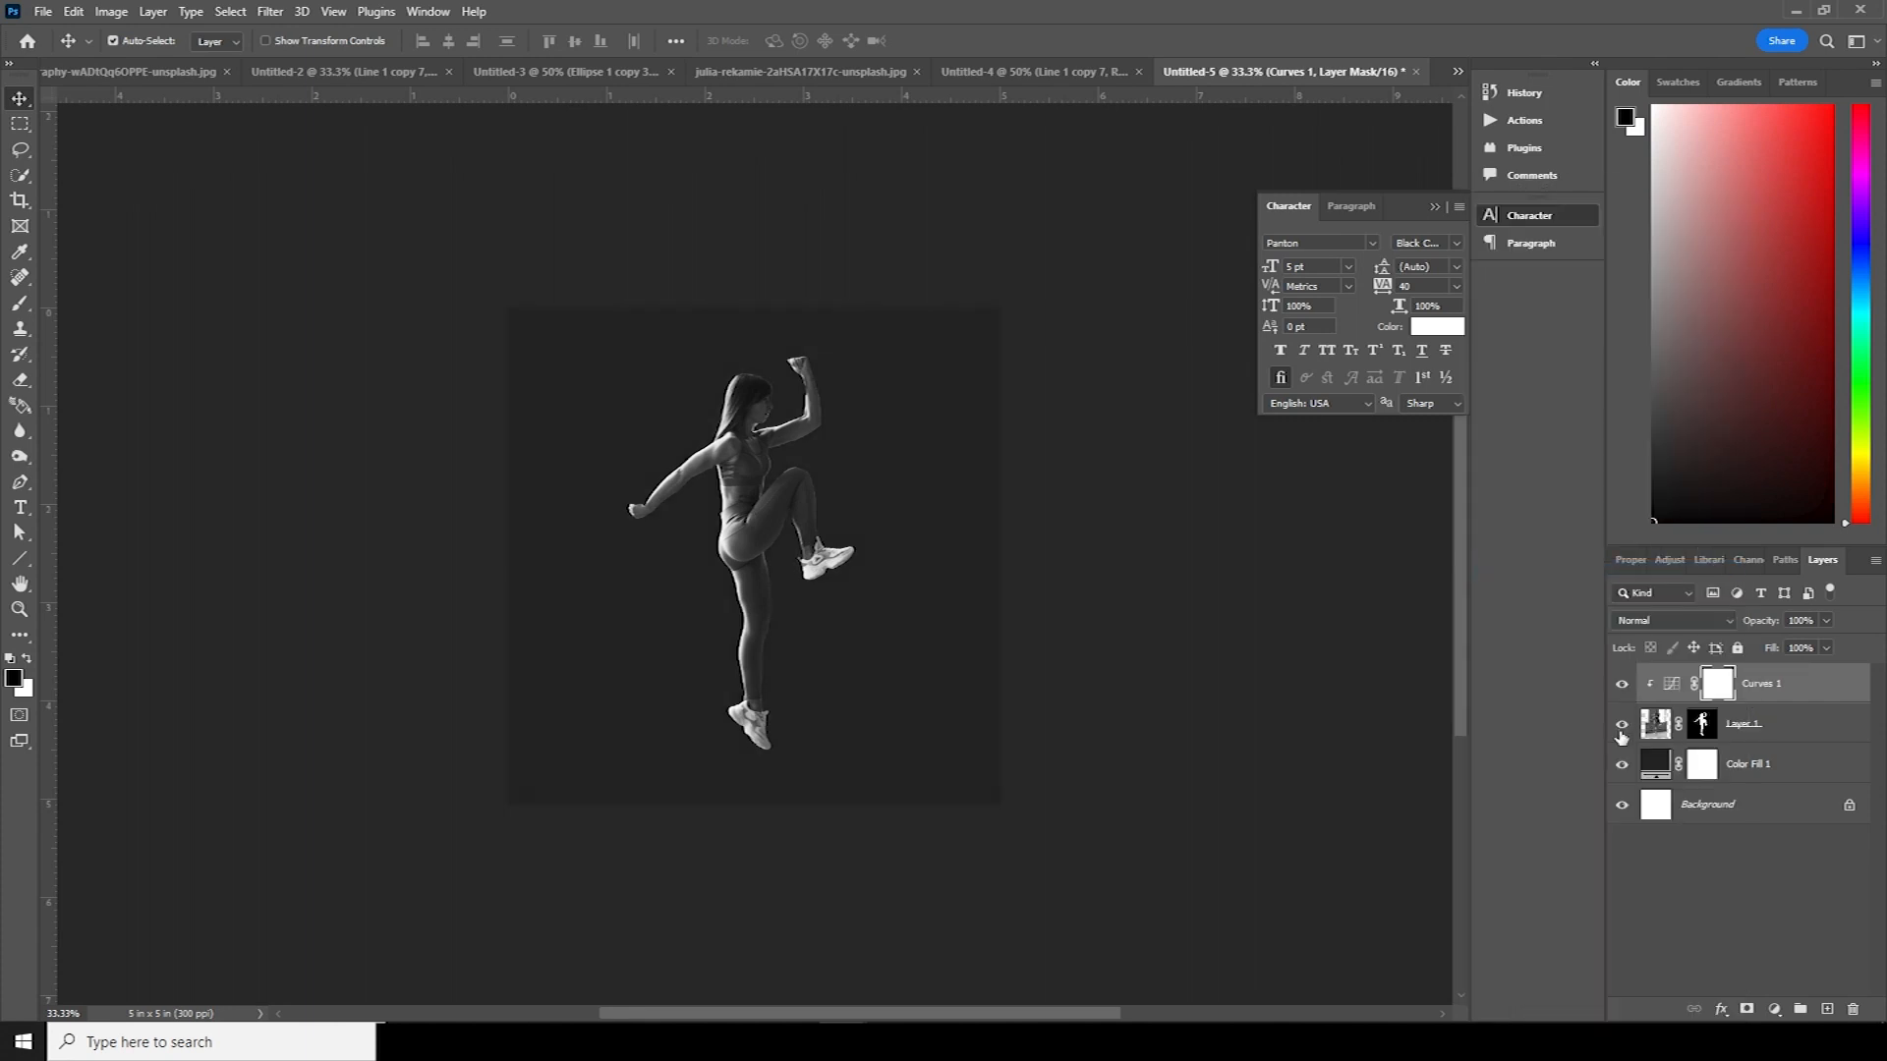
{"action": "left_click", "coordinate": [1620, 724]}
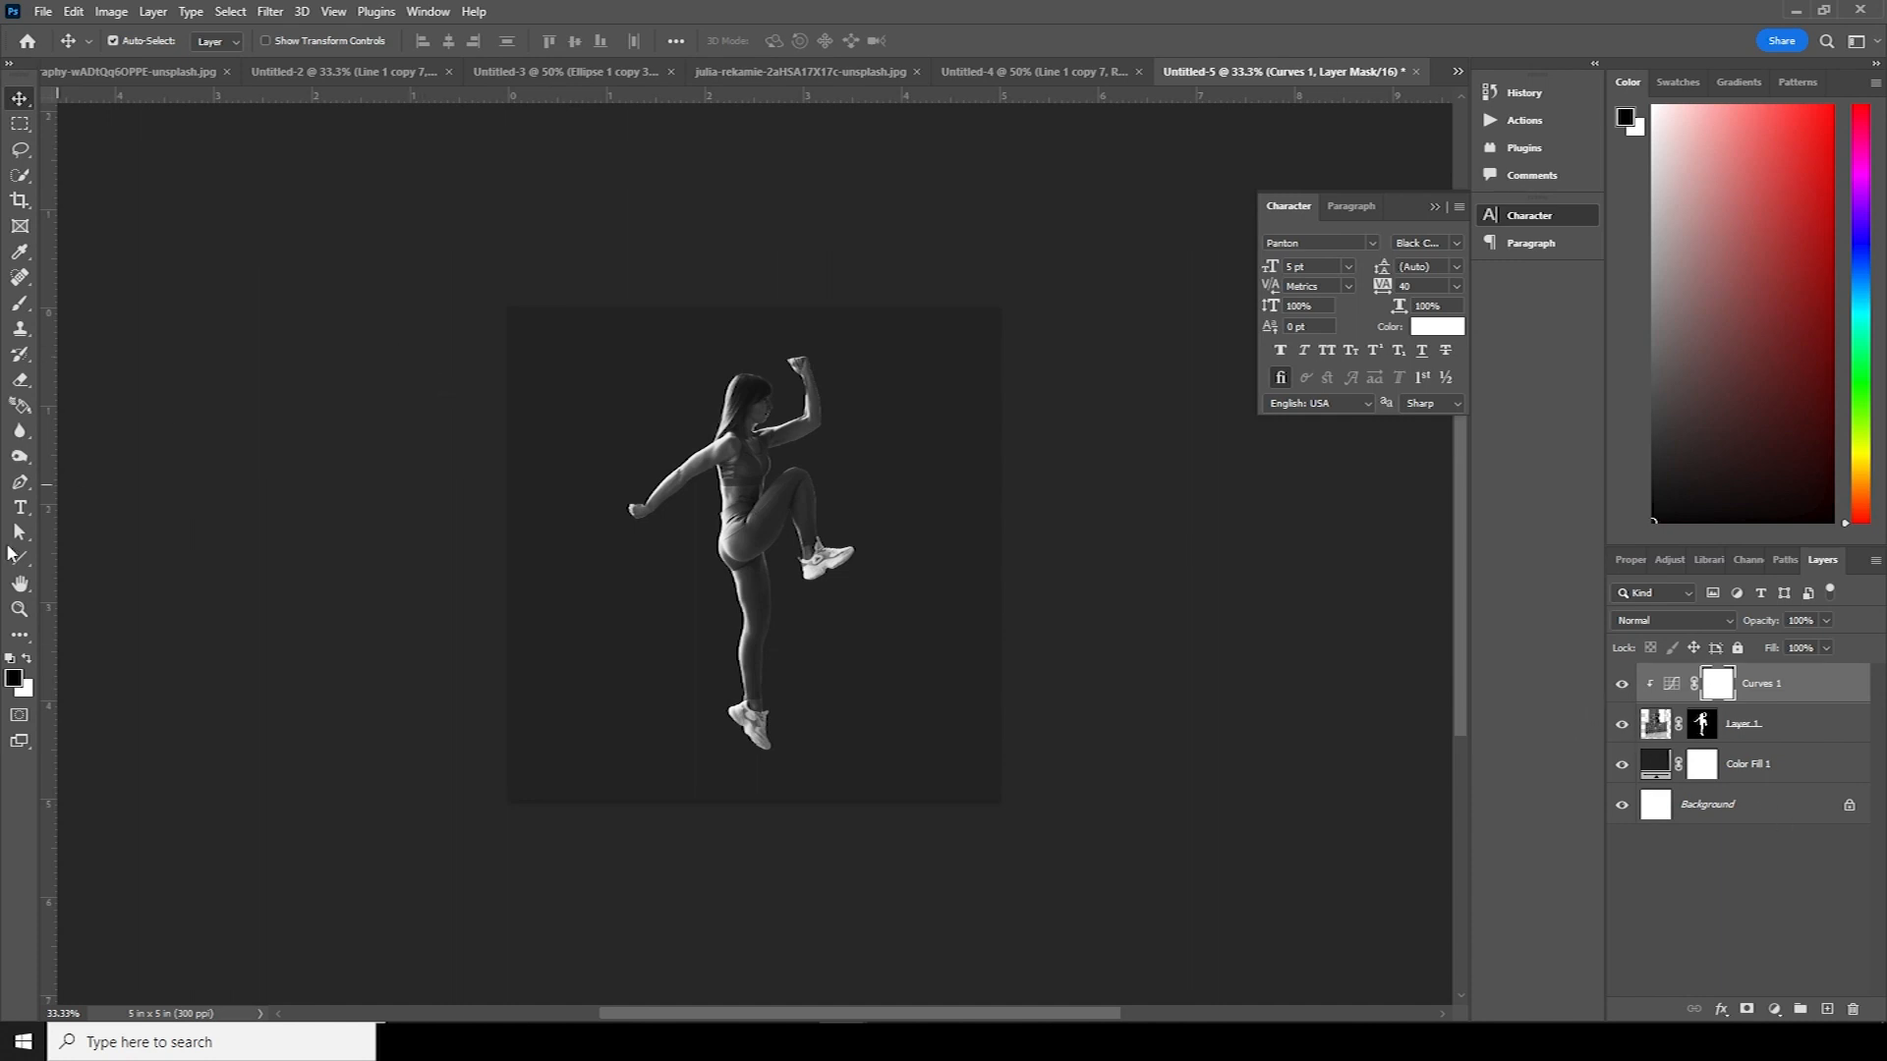
- Draw a no-fill triangle with a thick black stroke and rounded corners over the athlete
{"action": "right_click", "coordinate": [20, 559]}
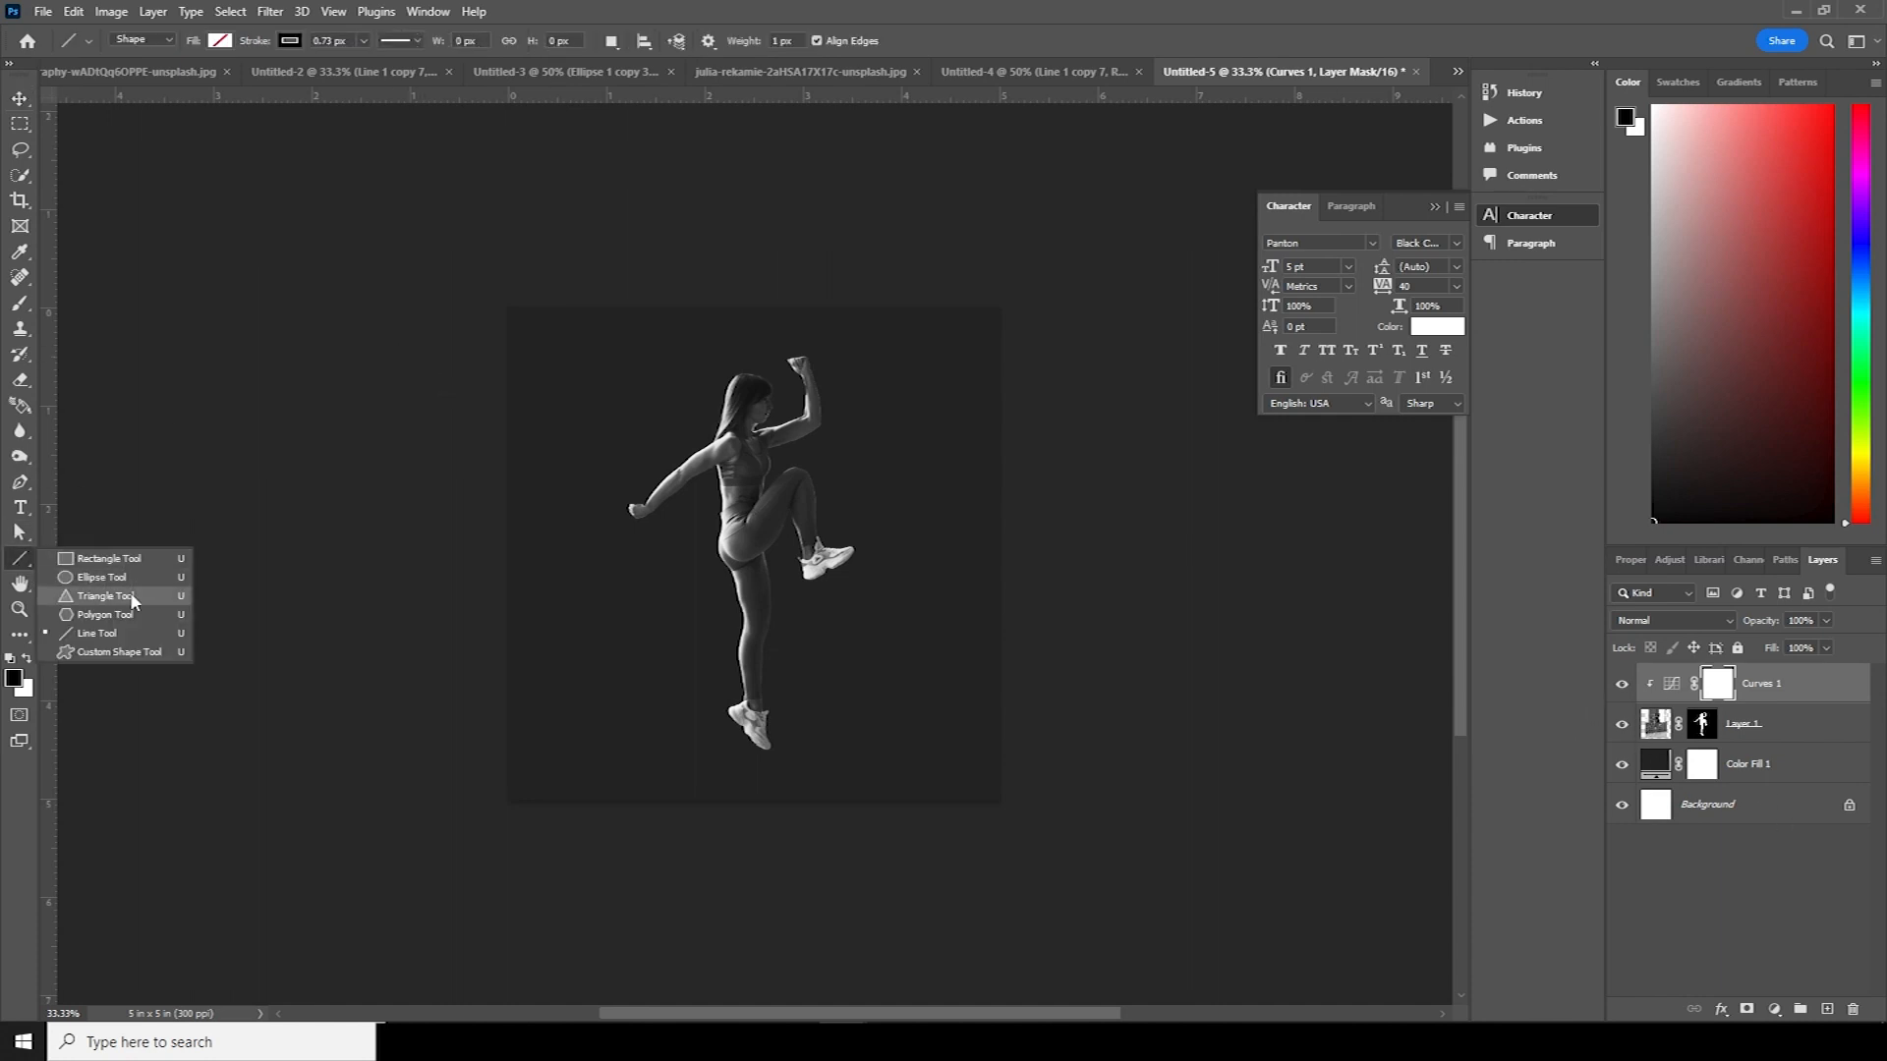
{"action": "left_click", "coordinate": [103, 595]}
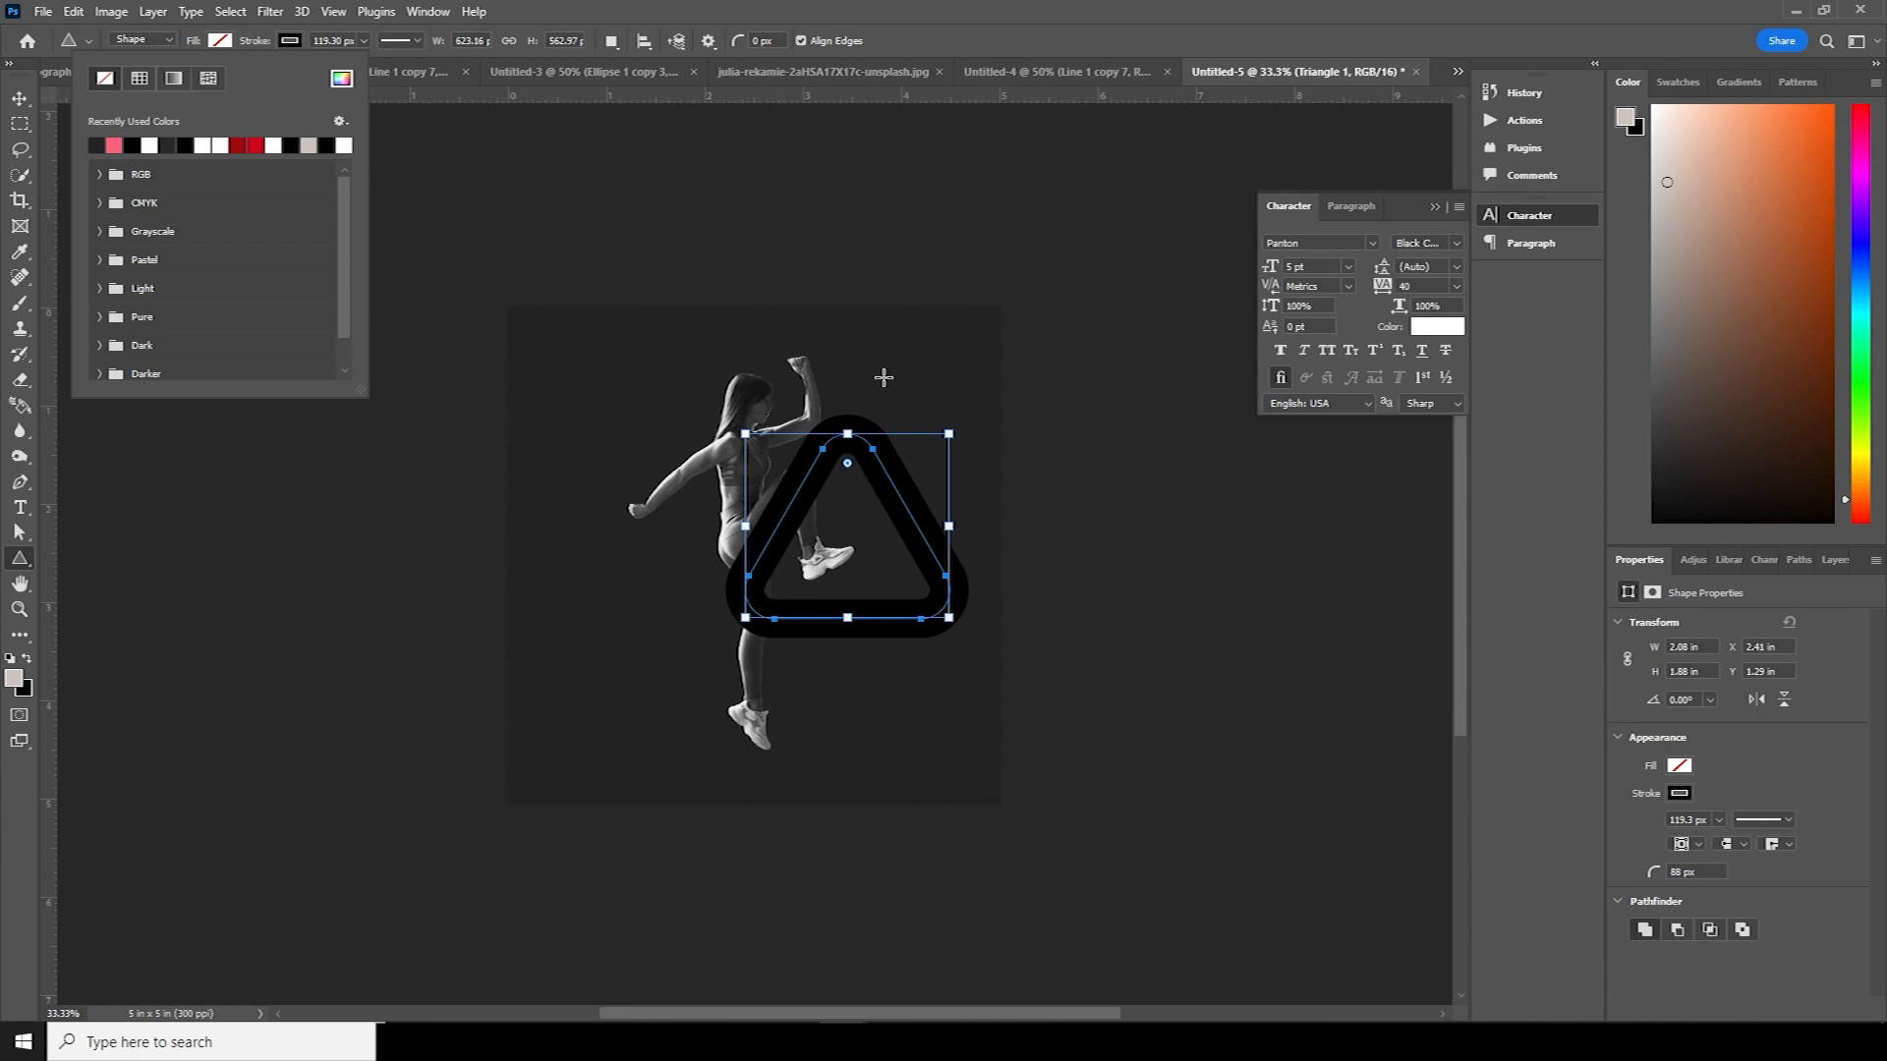
{"action": "mouse_move", "coordinate": [839, 476]}
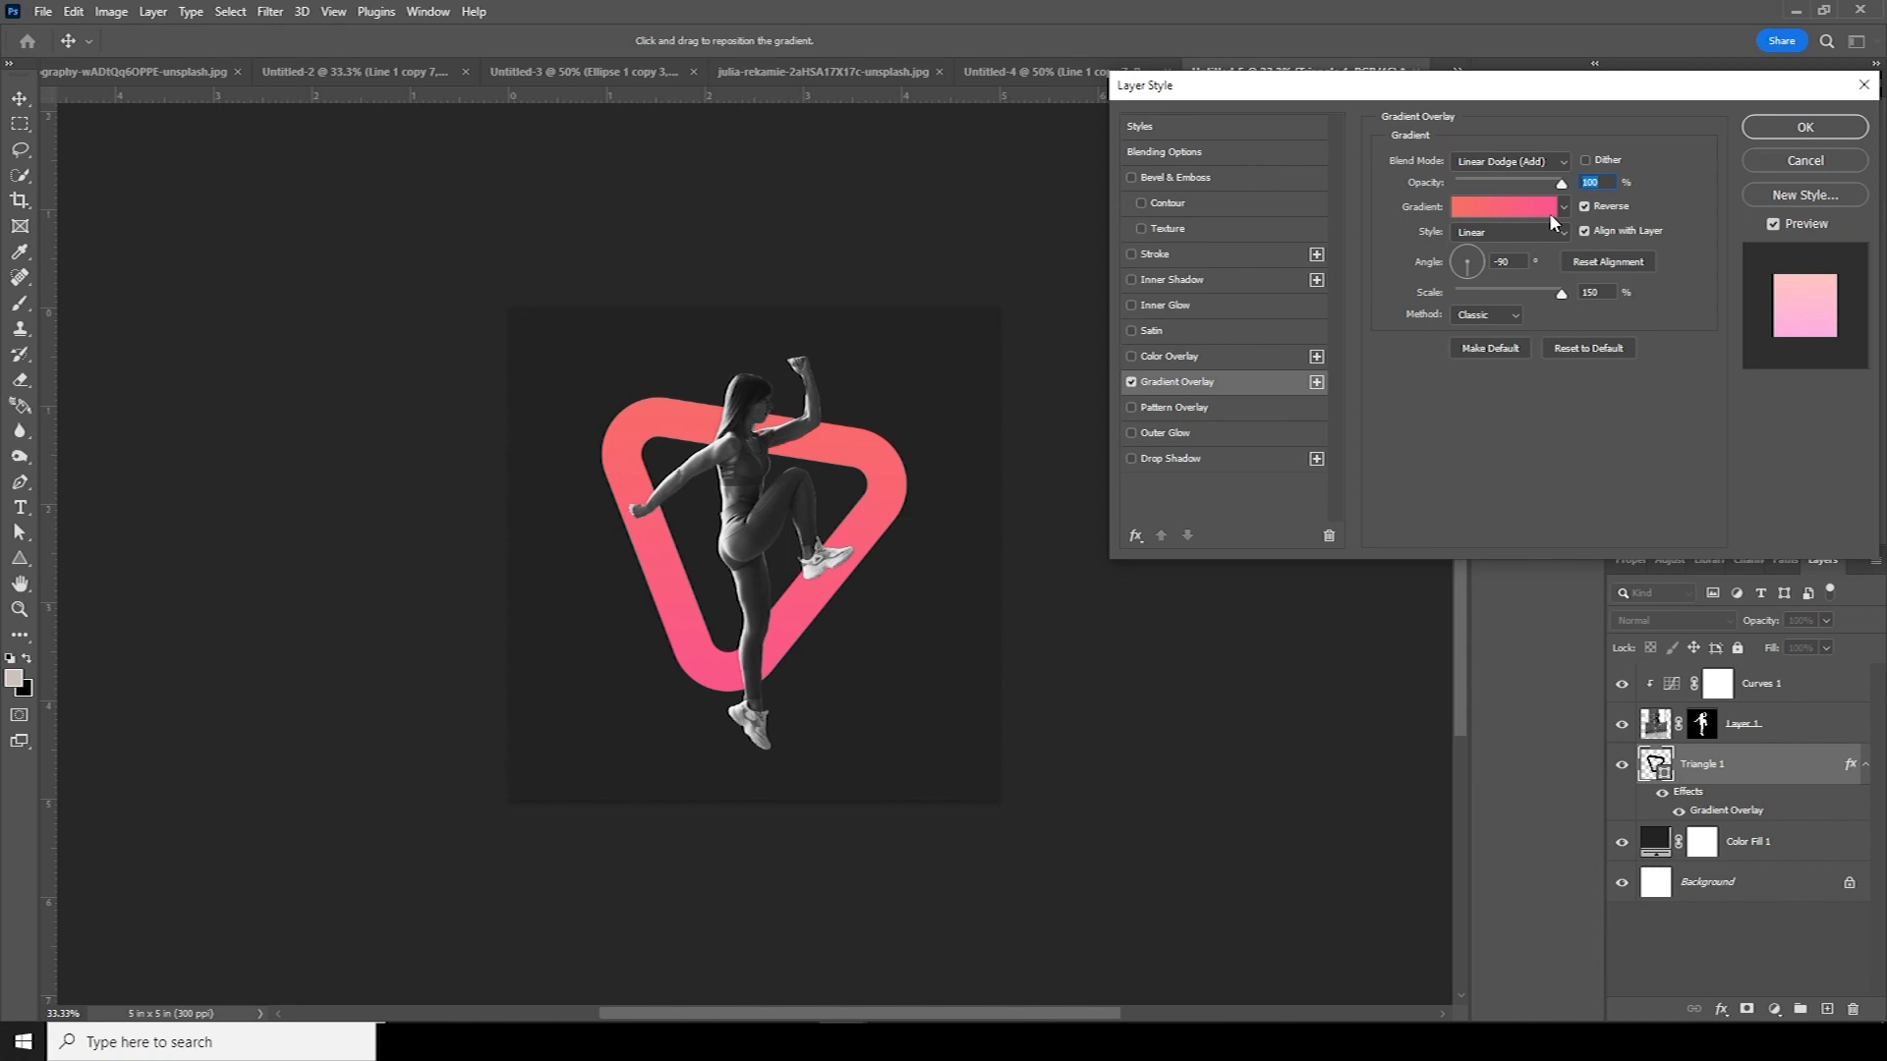
- Apply a Pinks preset gradient overlay at -152° to the triangle
{"action": "left_click", "coordinate": [1504, 207]}
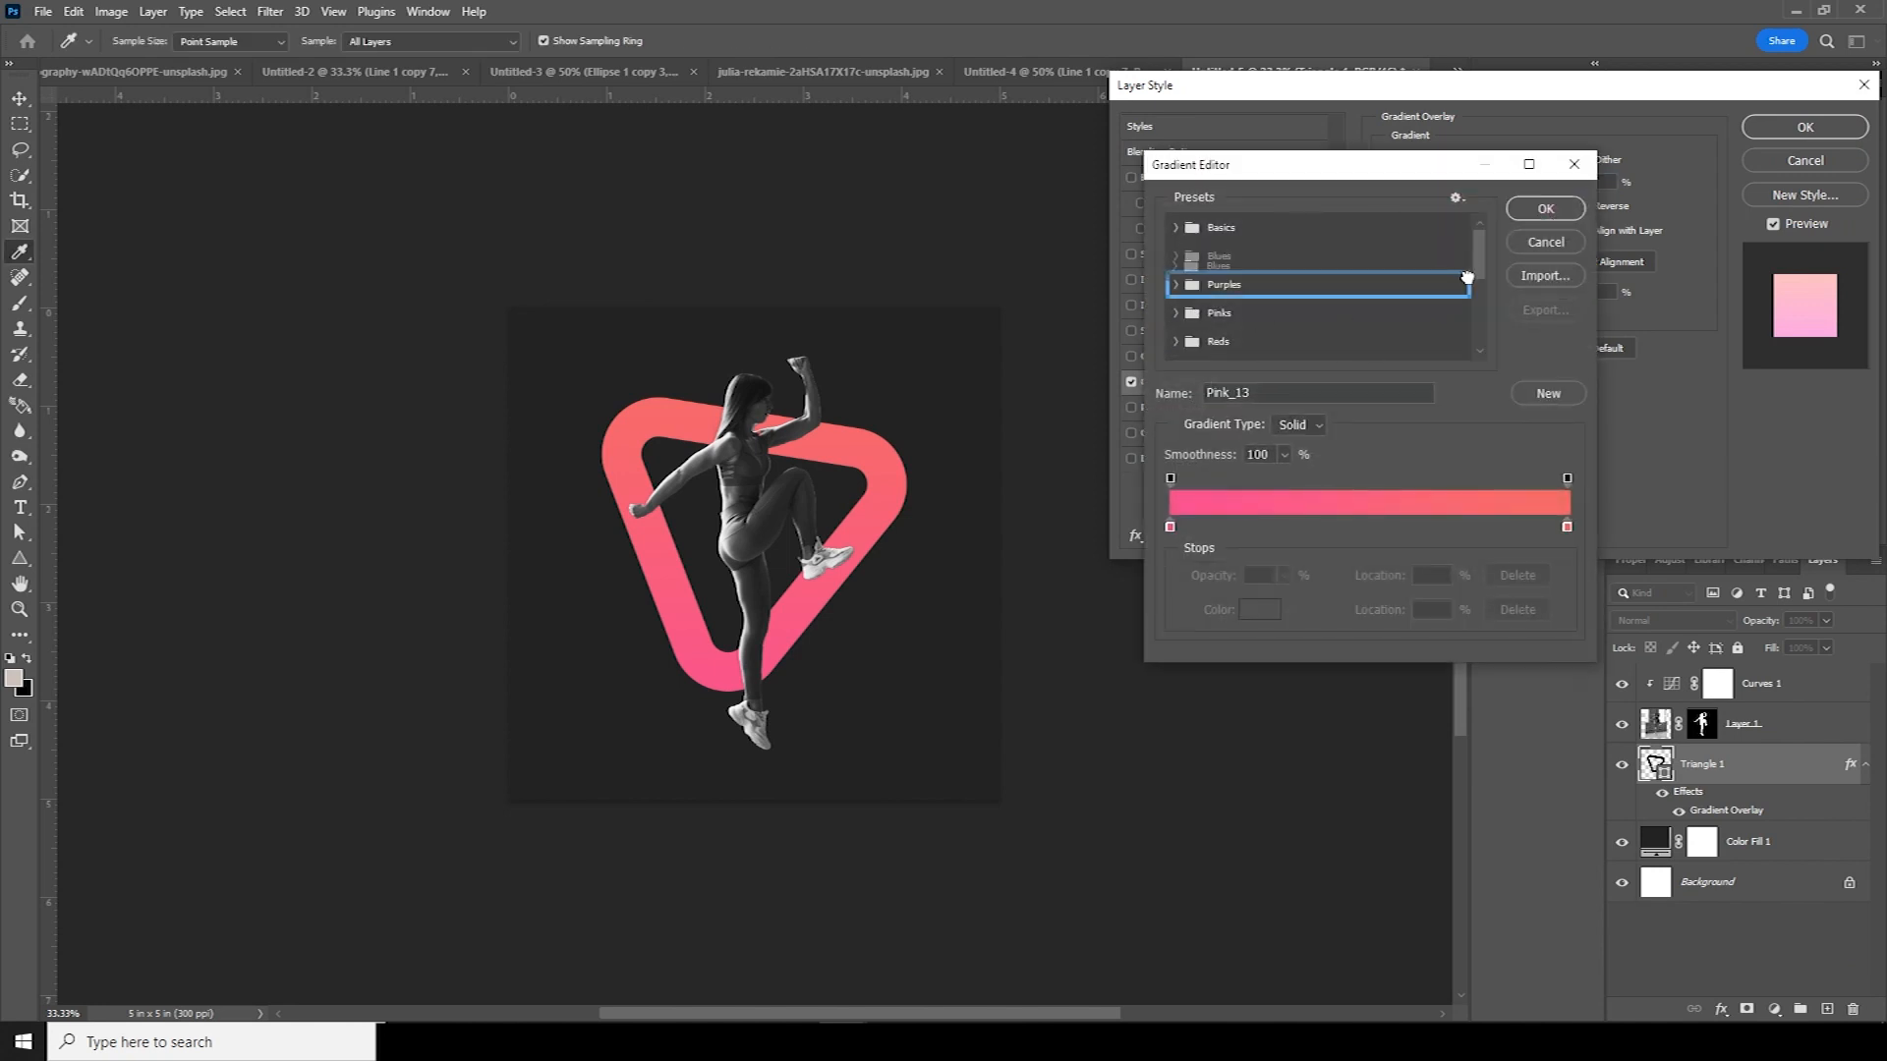
{"action": "scroll", "scroll_direction": "down", "scroll_amount": 3}
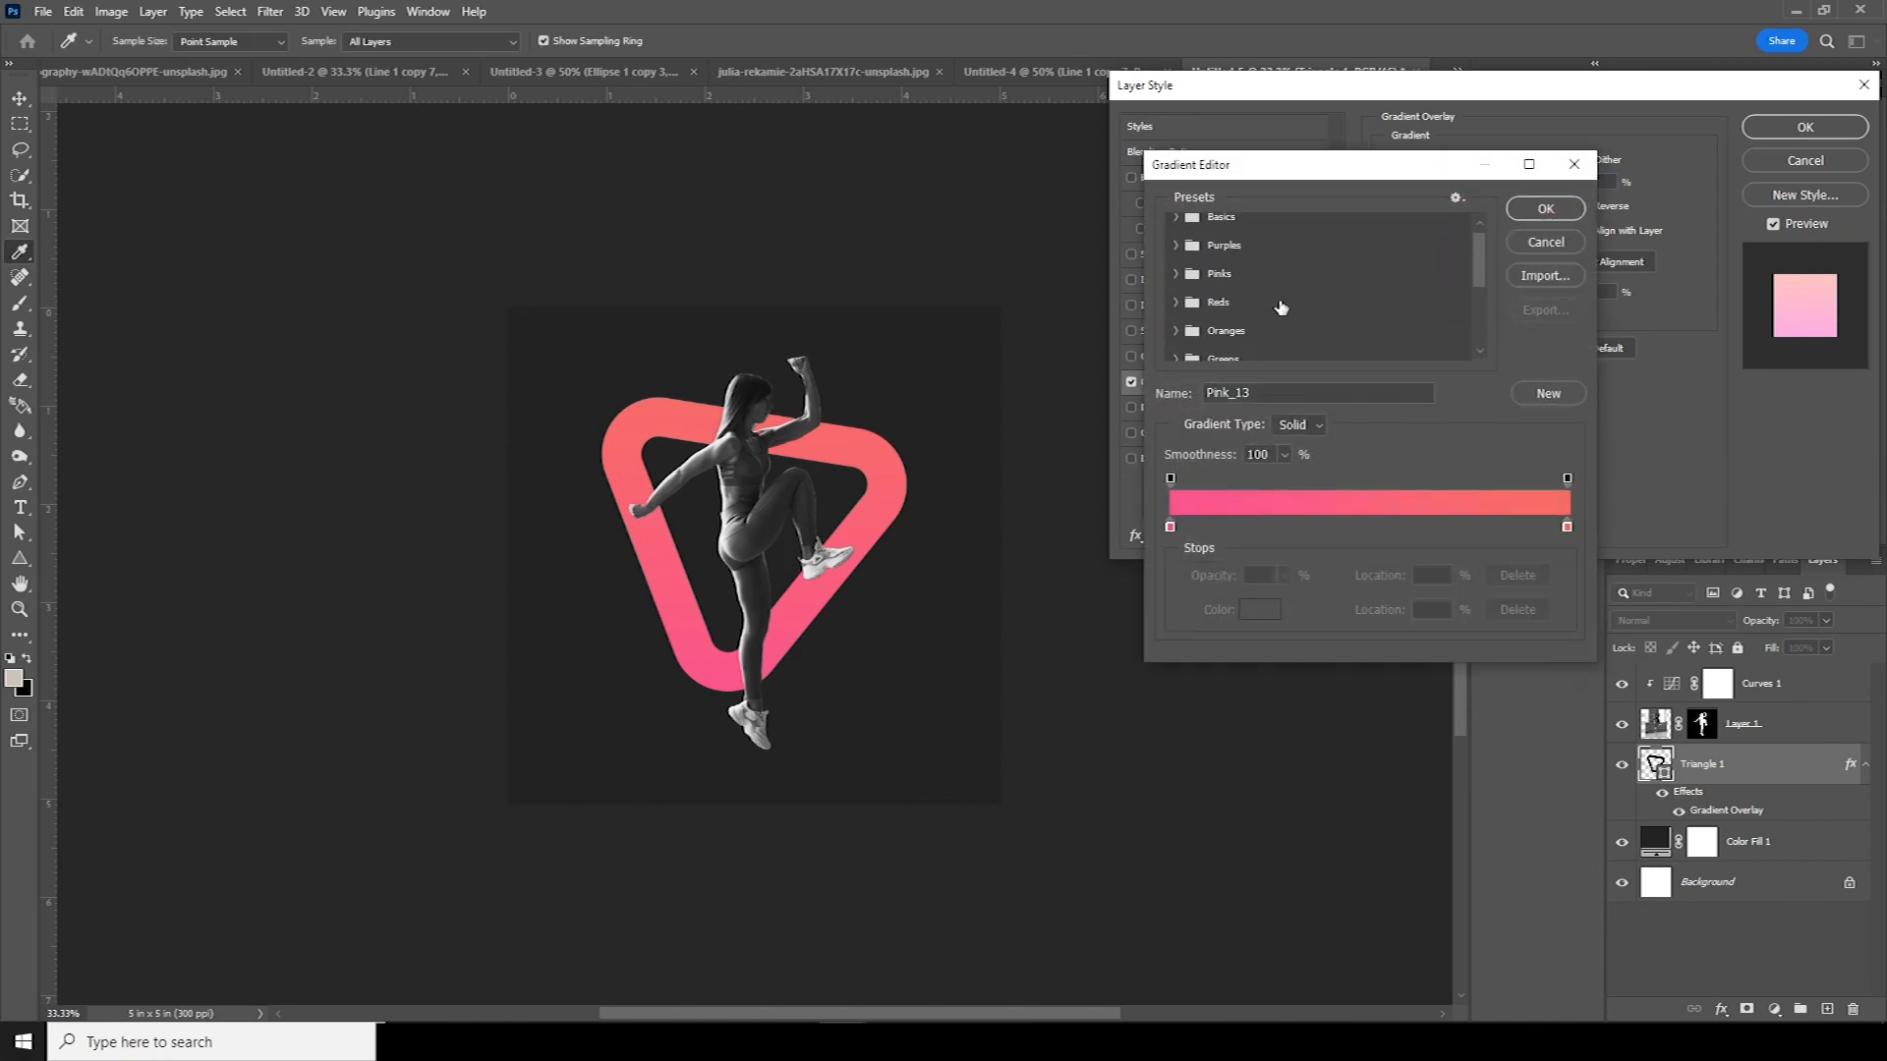
{"action": "left_click", "coordinate": [1218, 273]}
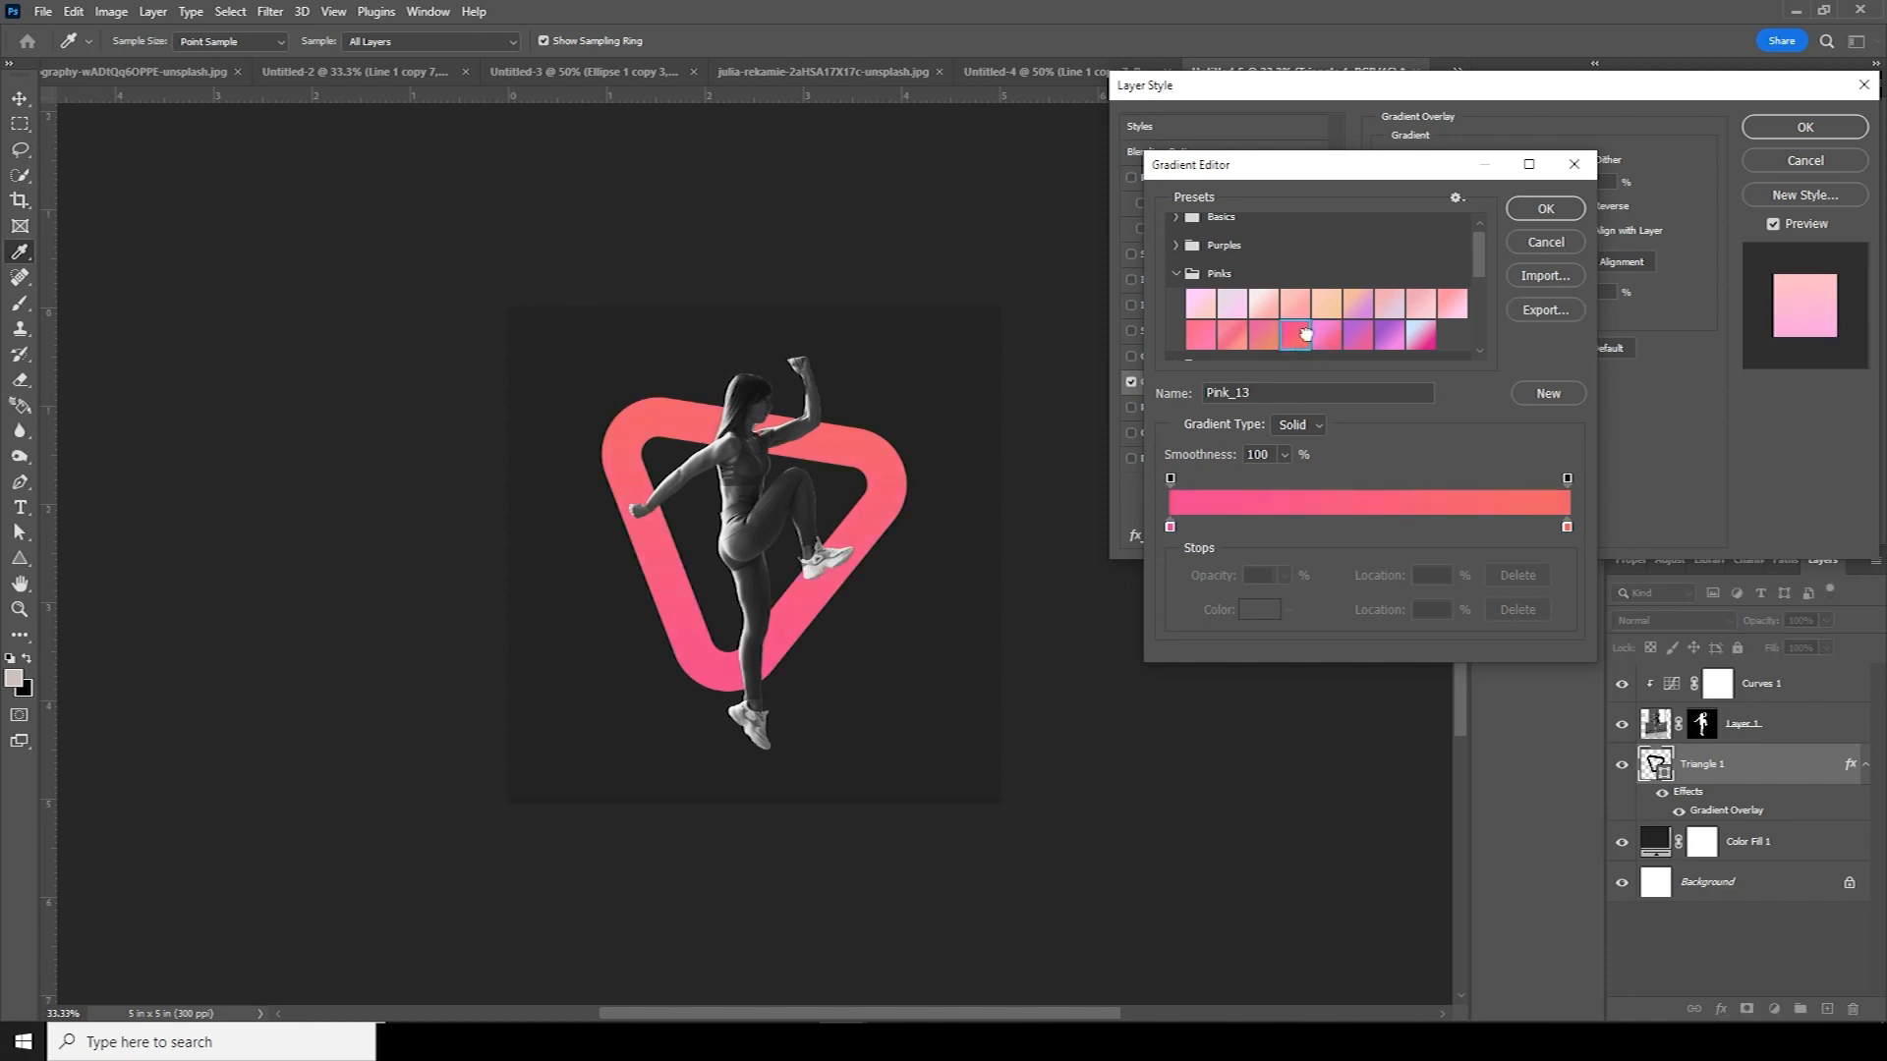
{"action": "left_click", "coordinate": [1545, 207]}
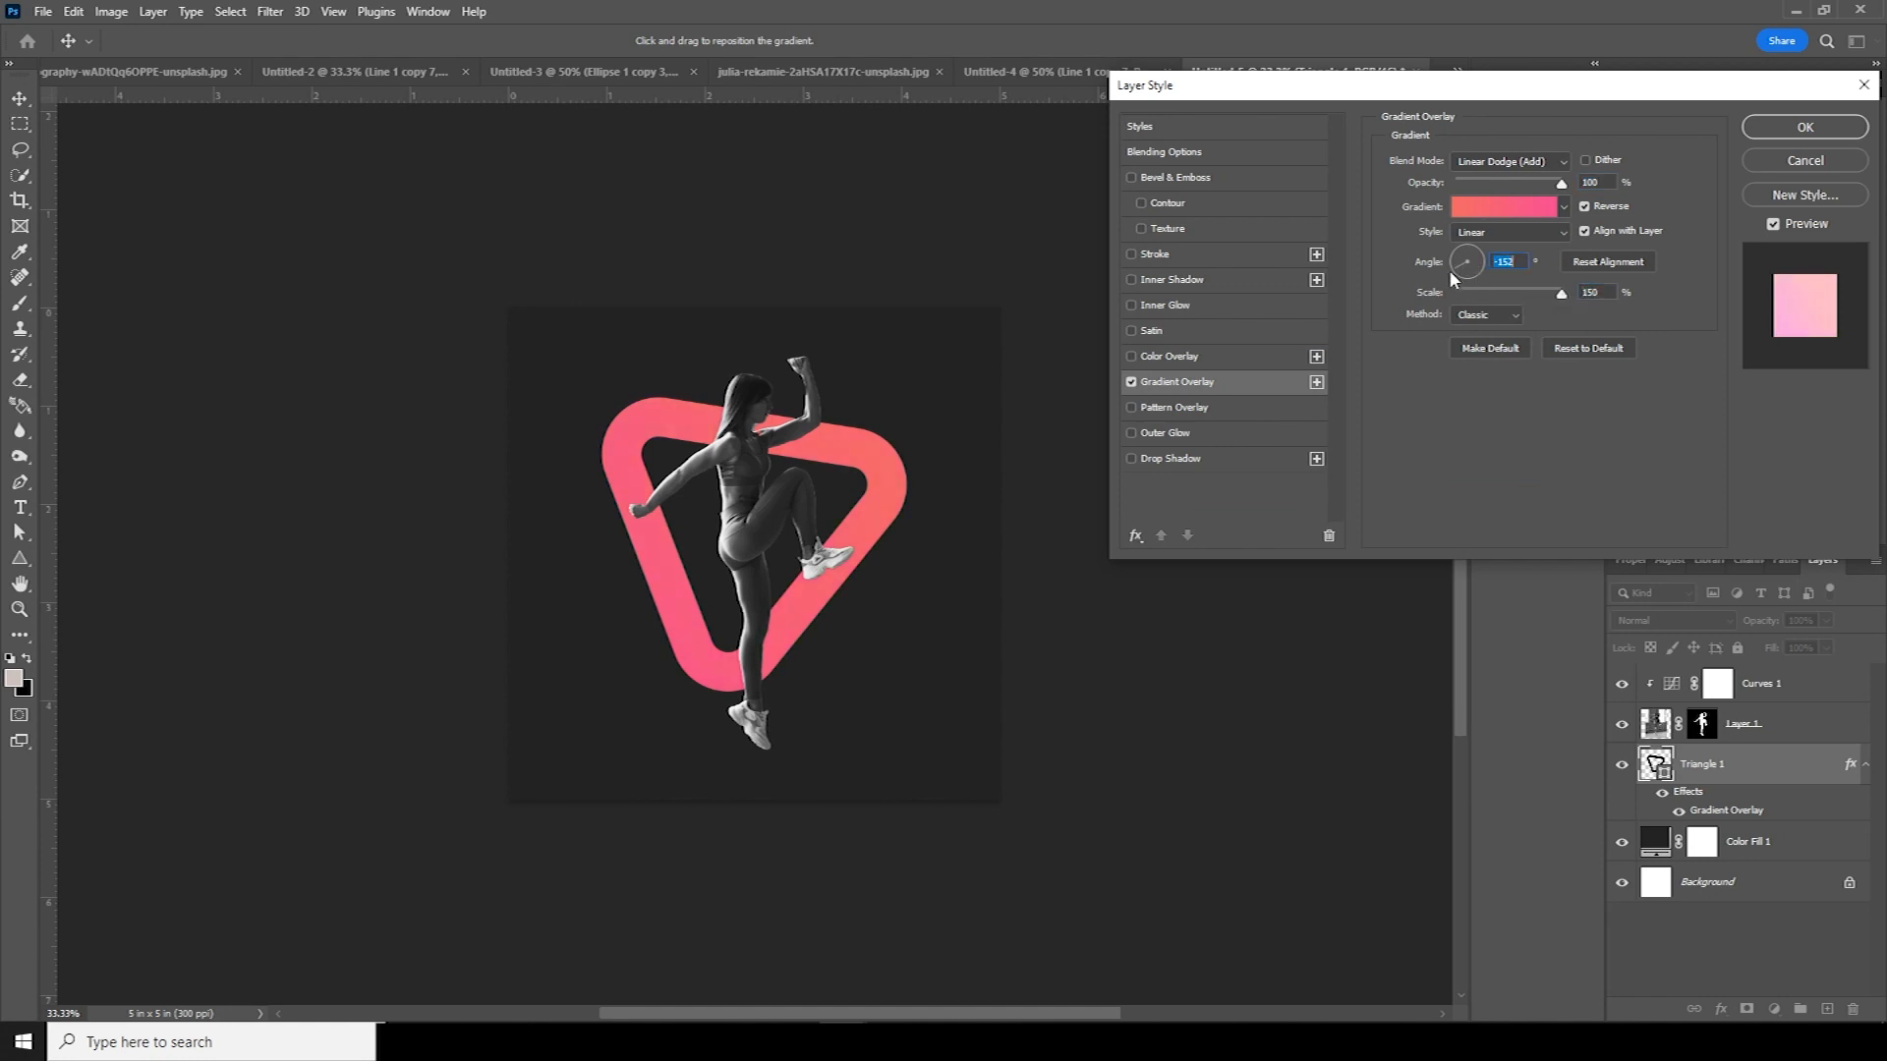
{"action": "mouse_move", "coordinate": [1794, 144]}
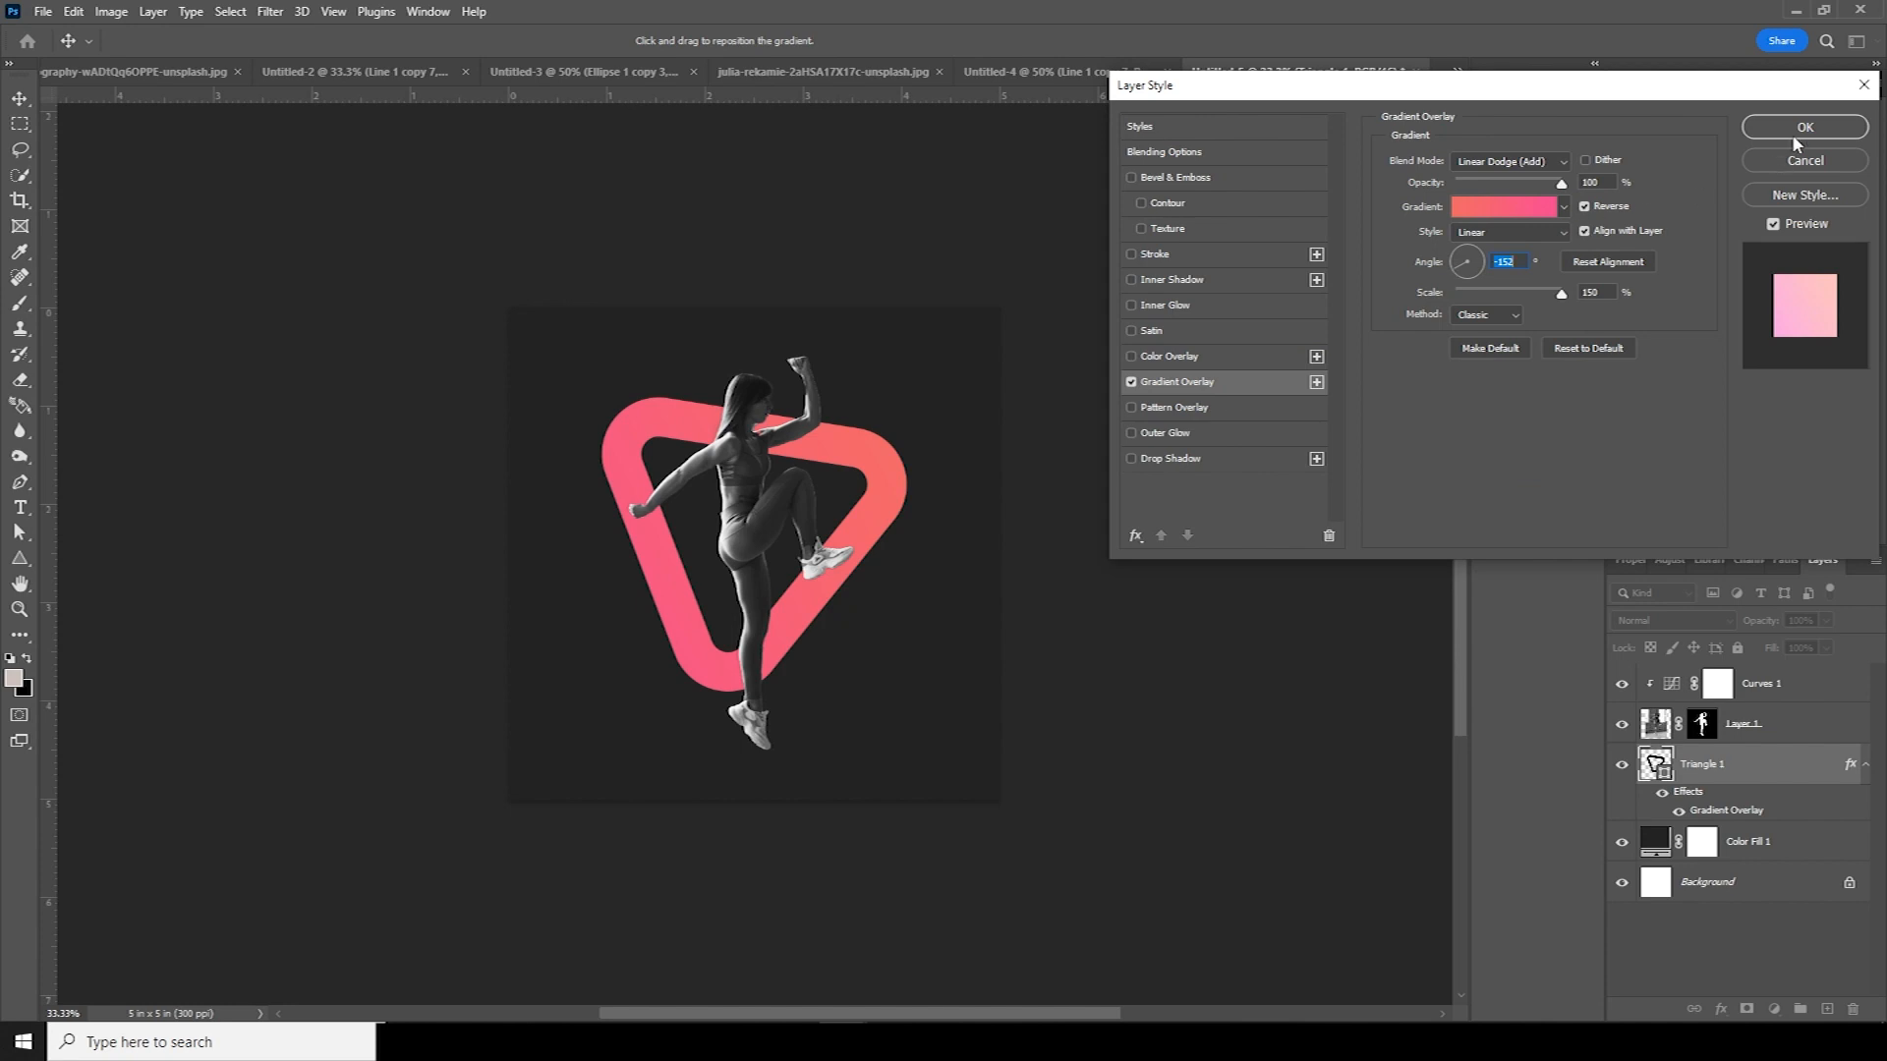
{"action": "left_click", "coordinate": [1804, 127]}
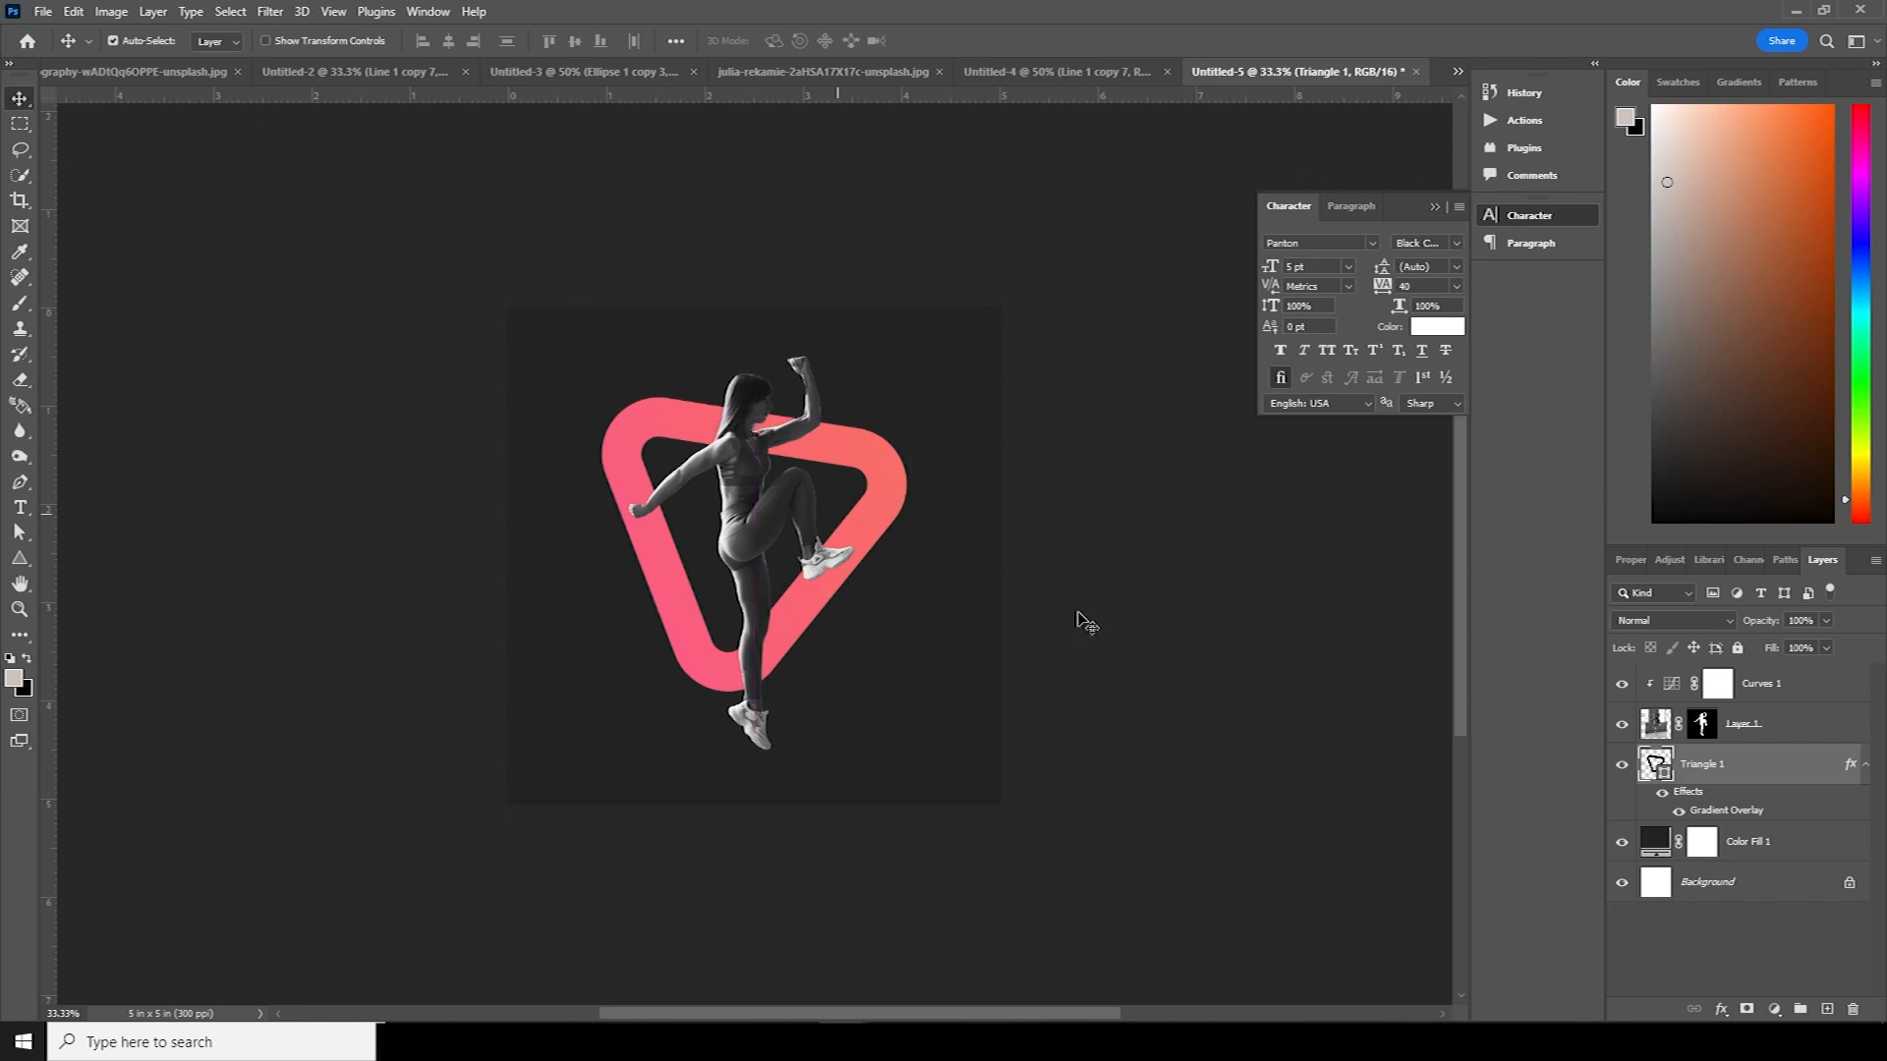
- Paint Group 1's mask with the Brush so the athlete's leg crosses in front of the triangle stroke
{"action": "left_click", "coordinate": [1743, 723]}
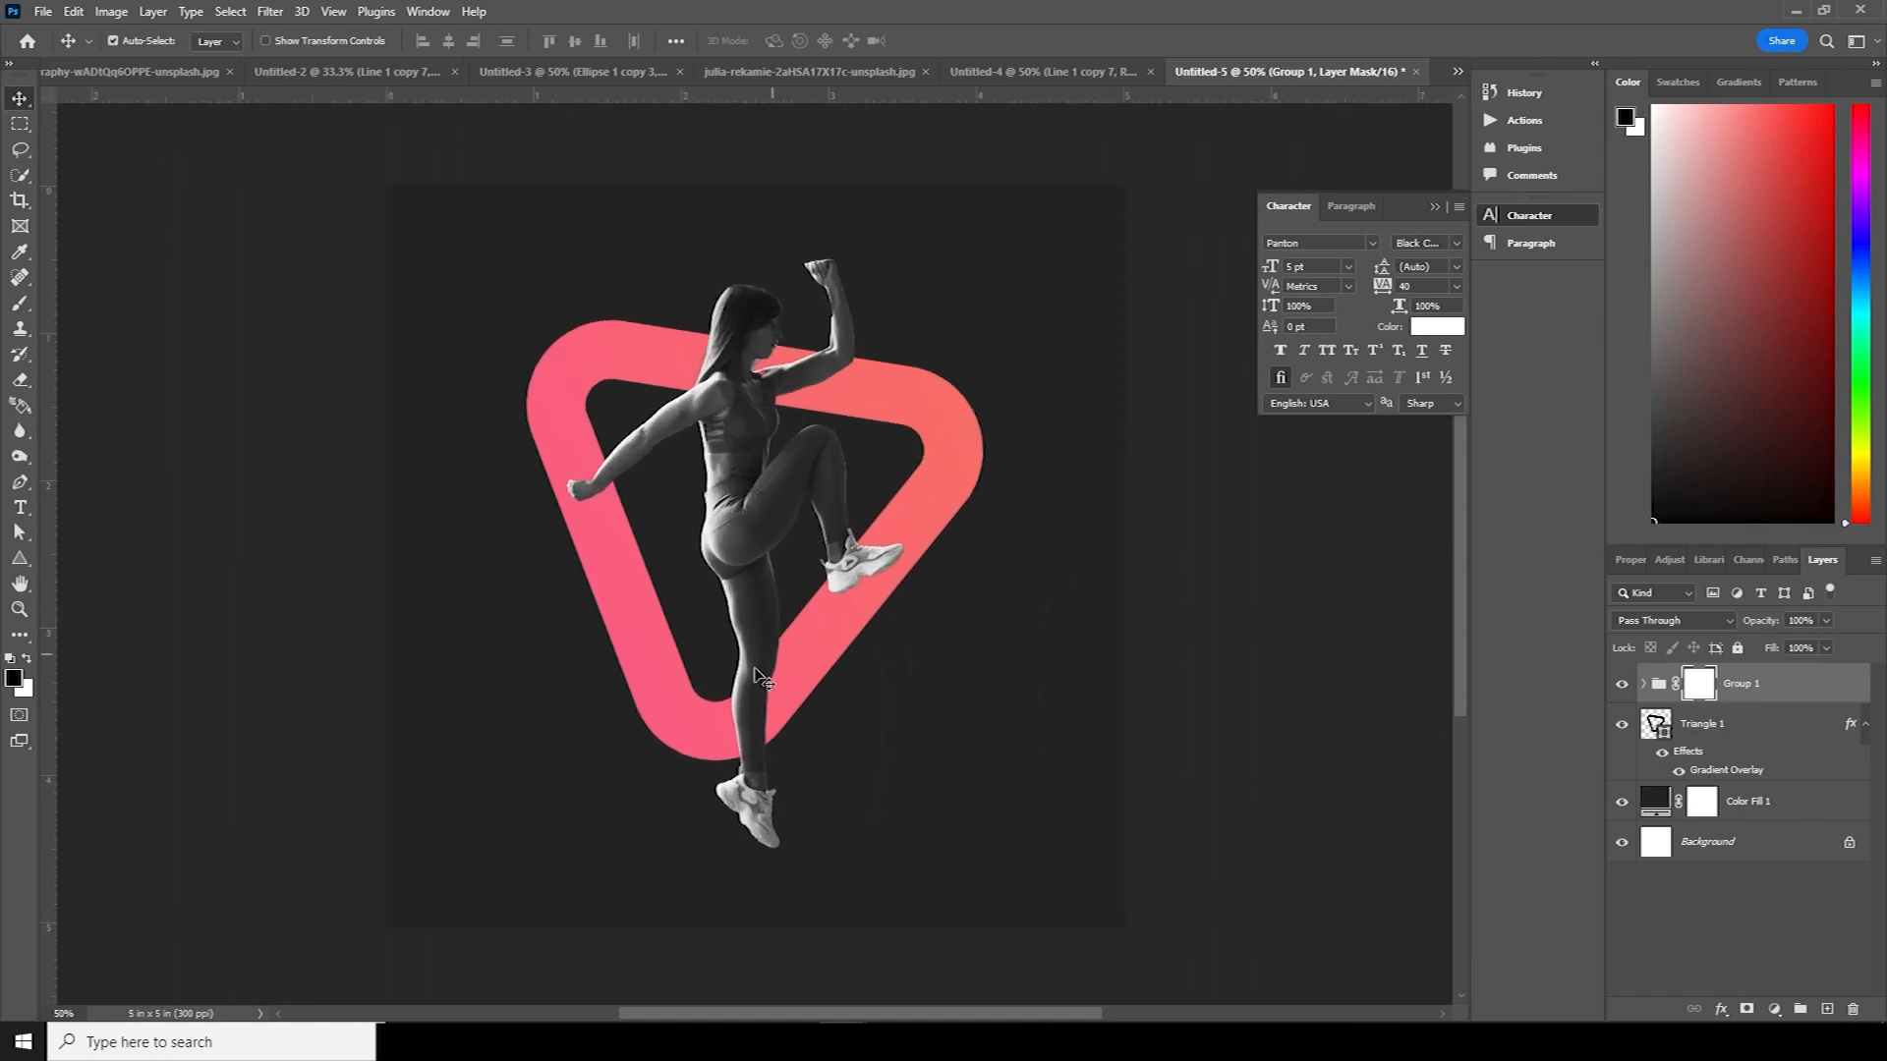
{"action": "mouse_move", "coordinate": [1218, 773]}
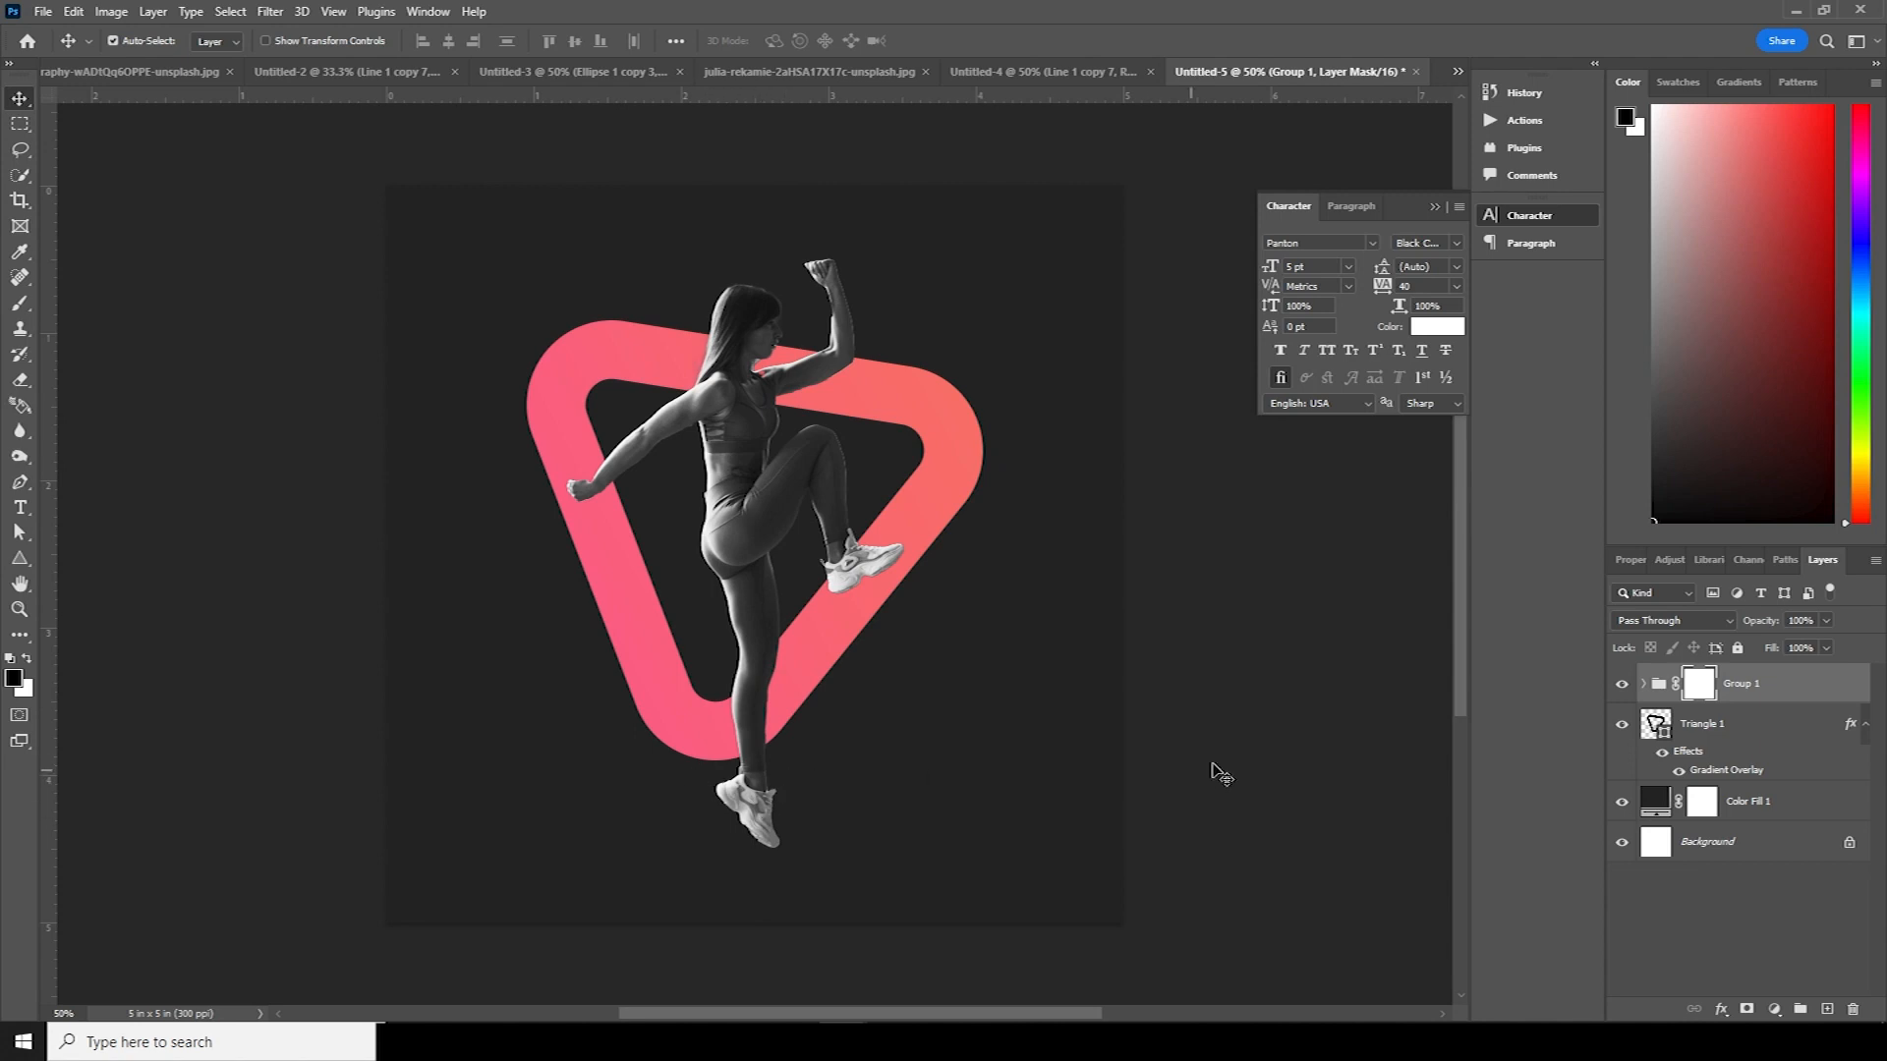
{"action": "mouse_move", "coordinate": [1083, 777]}
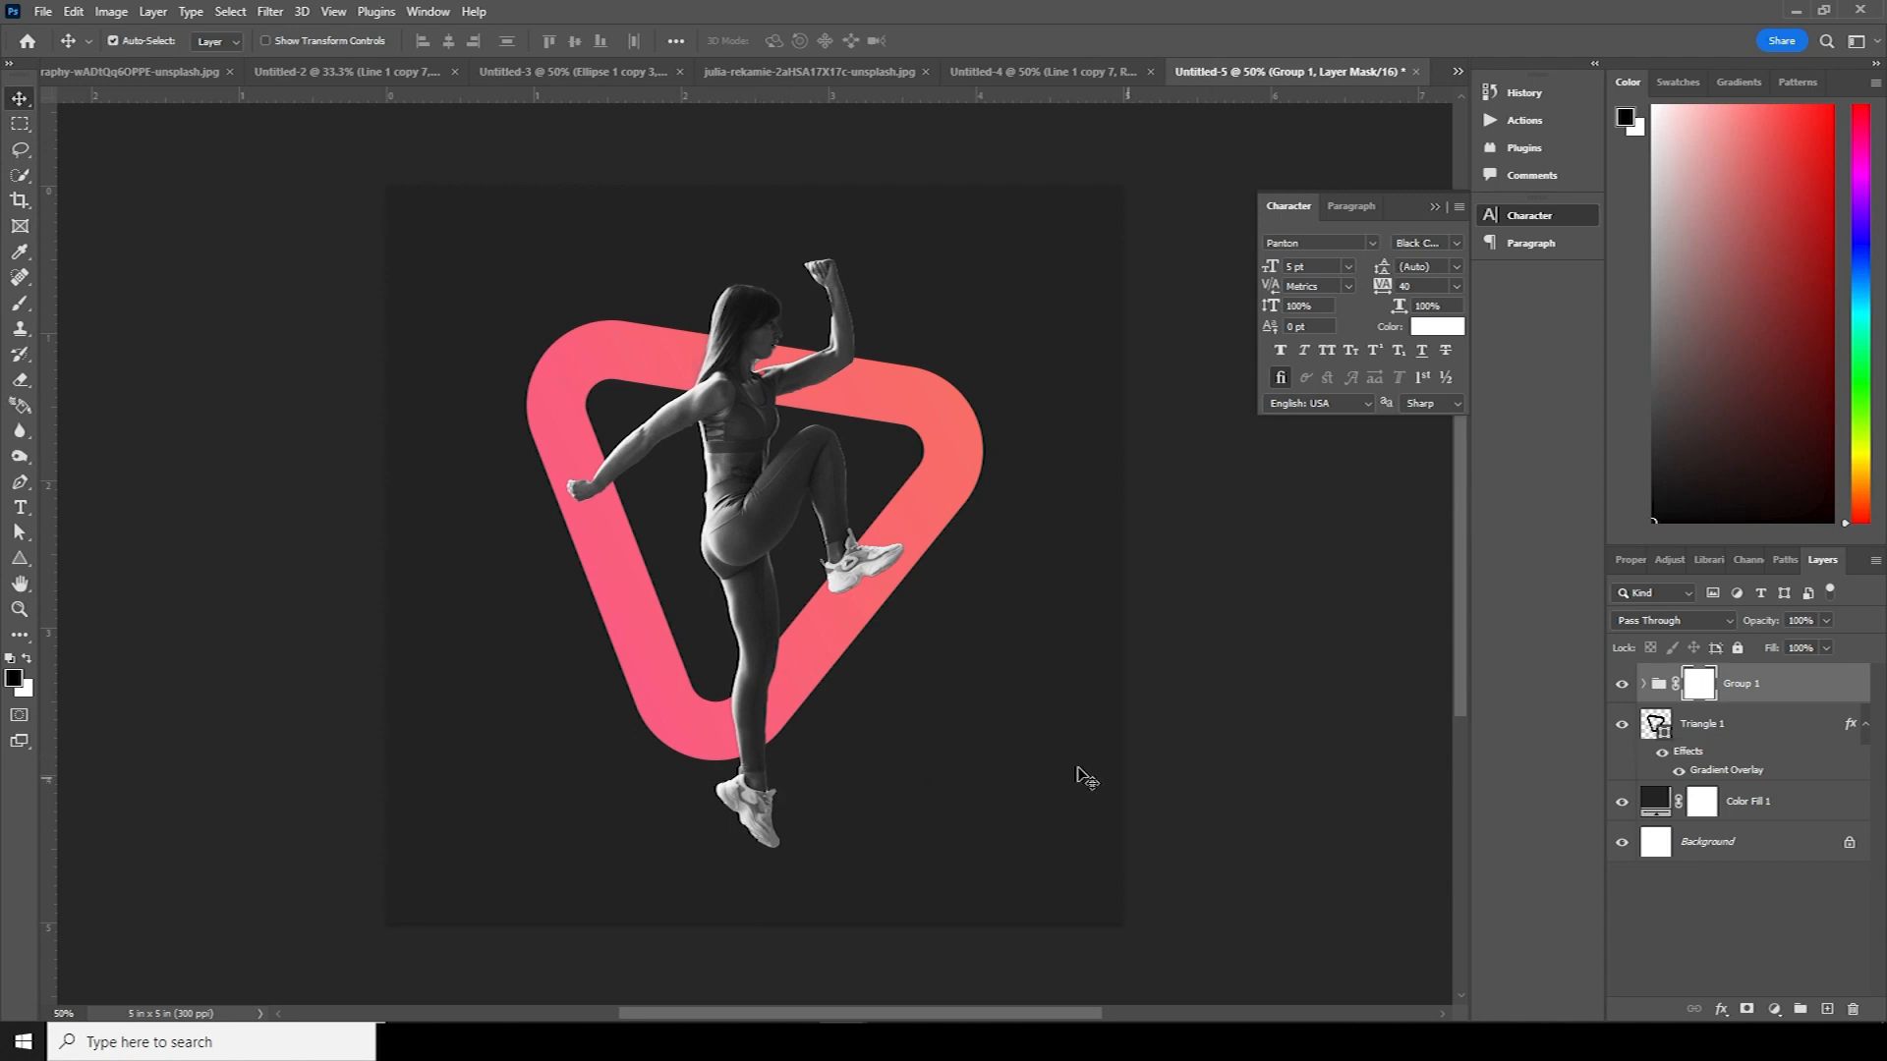
{"action": "left_click", "coordinate": [20, 304]}
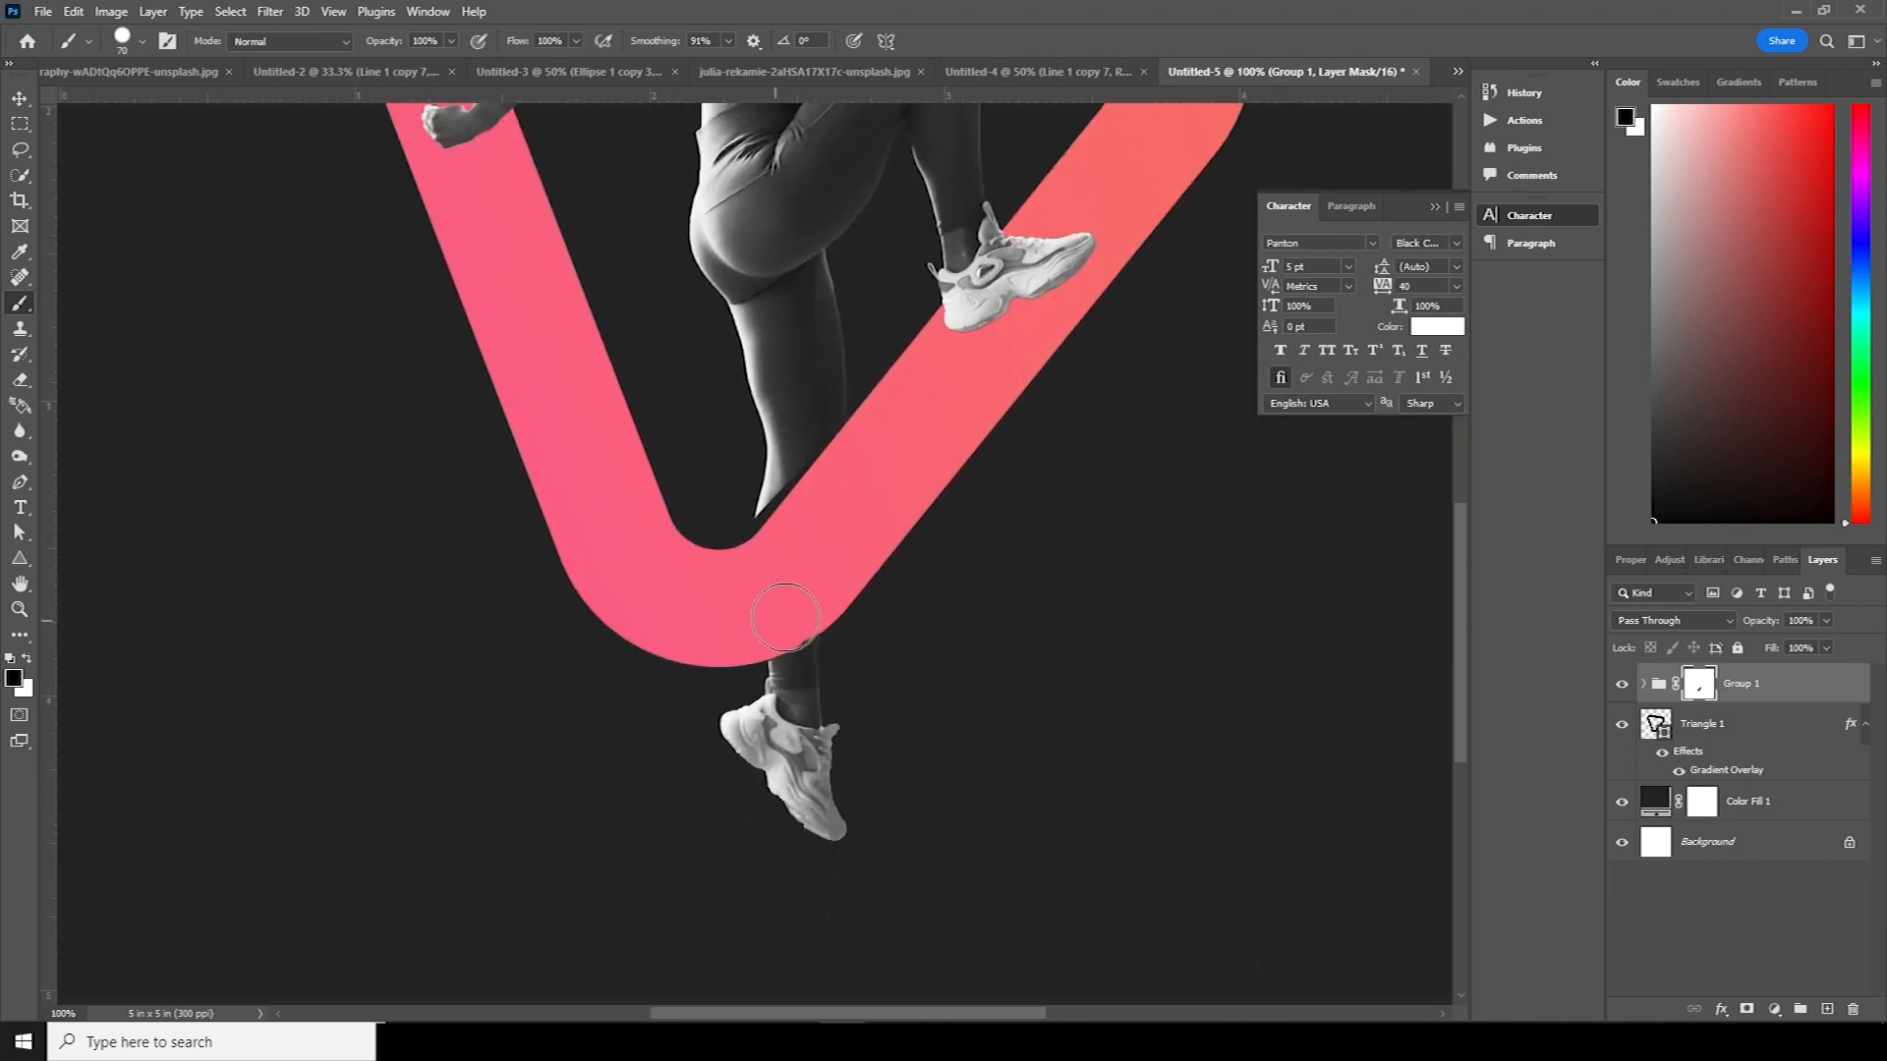
{"action": "mouse_move", "coordinate": [788, 614]}
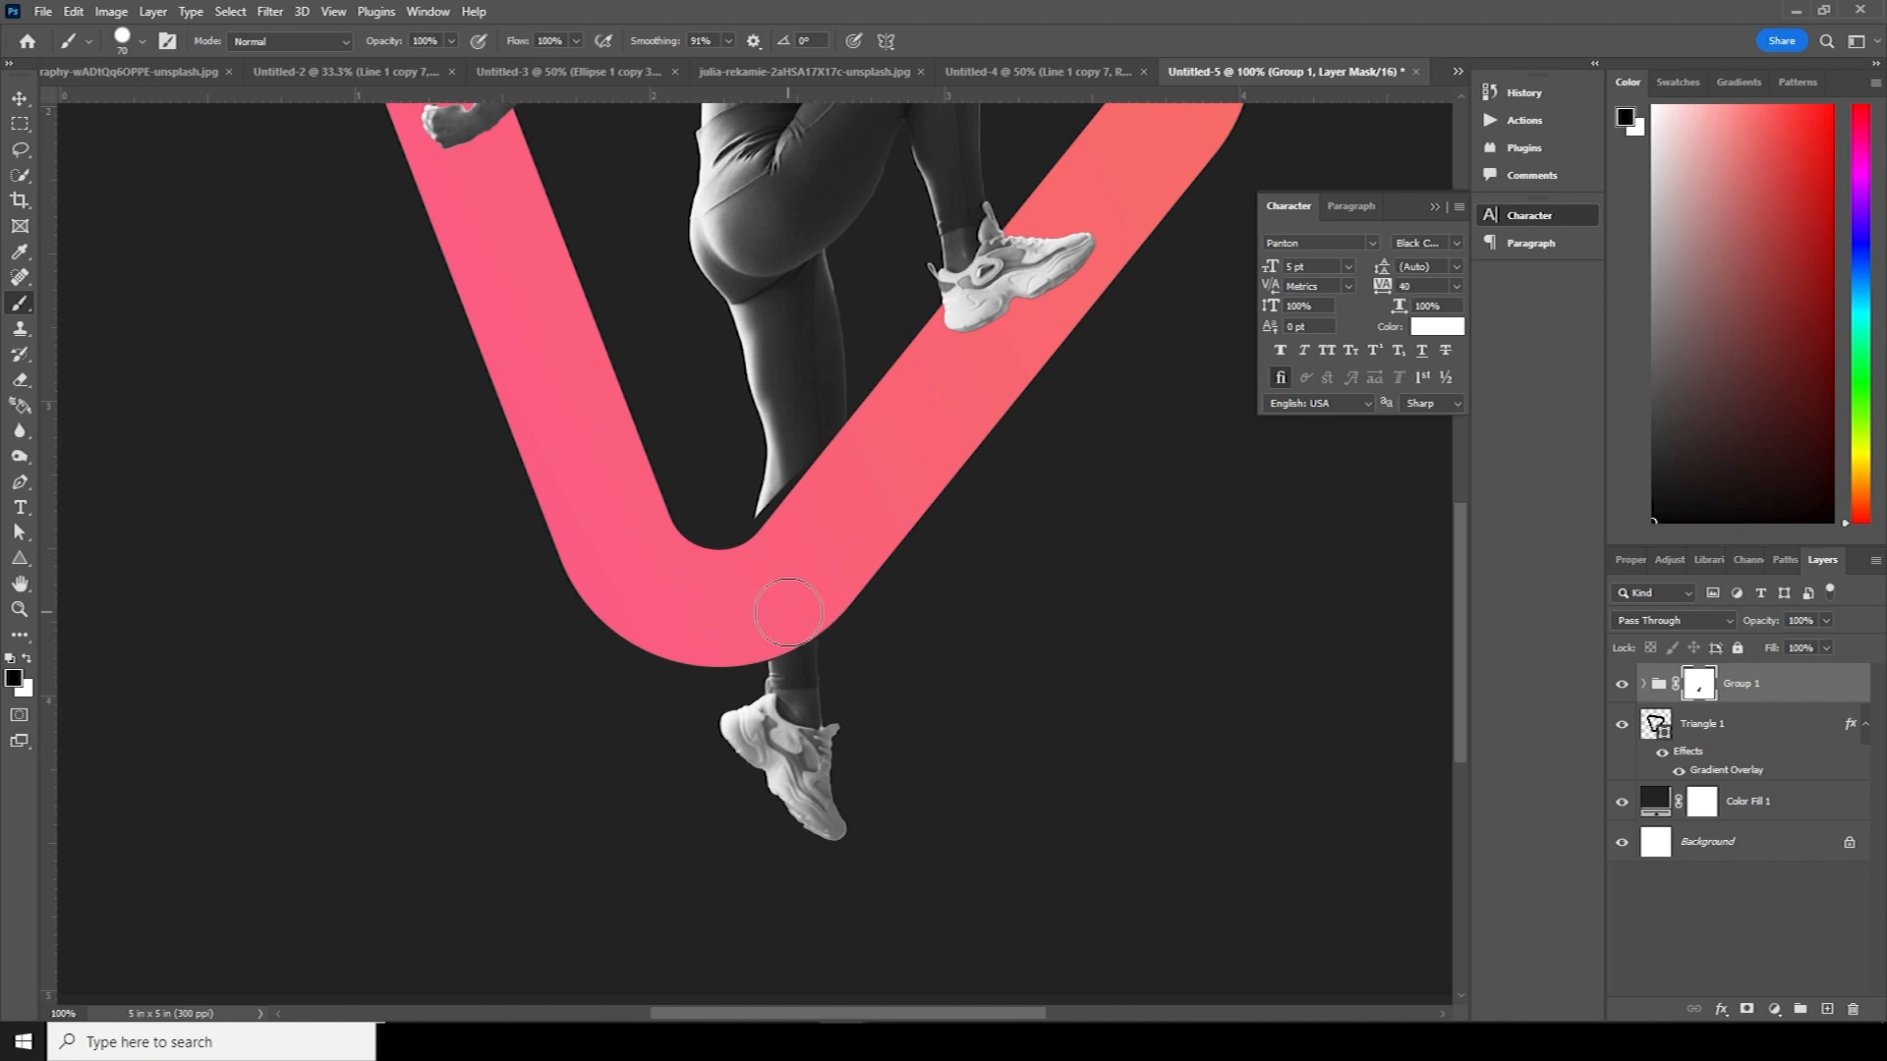
{"action": "mouse_move", "coordinate": [668, 541]}
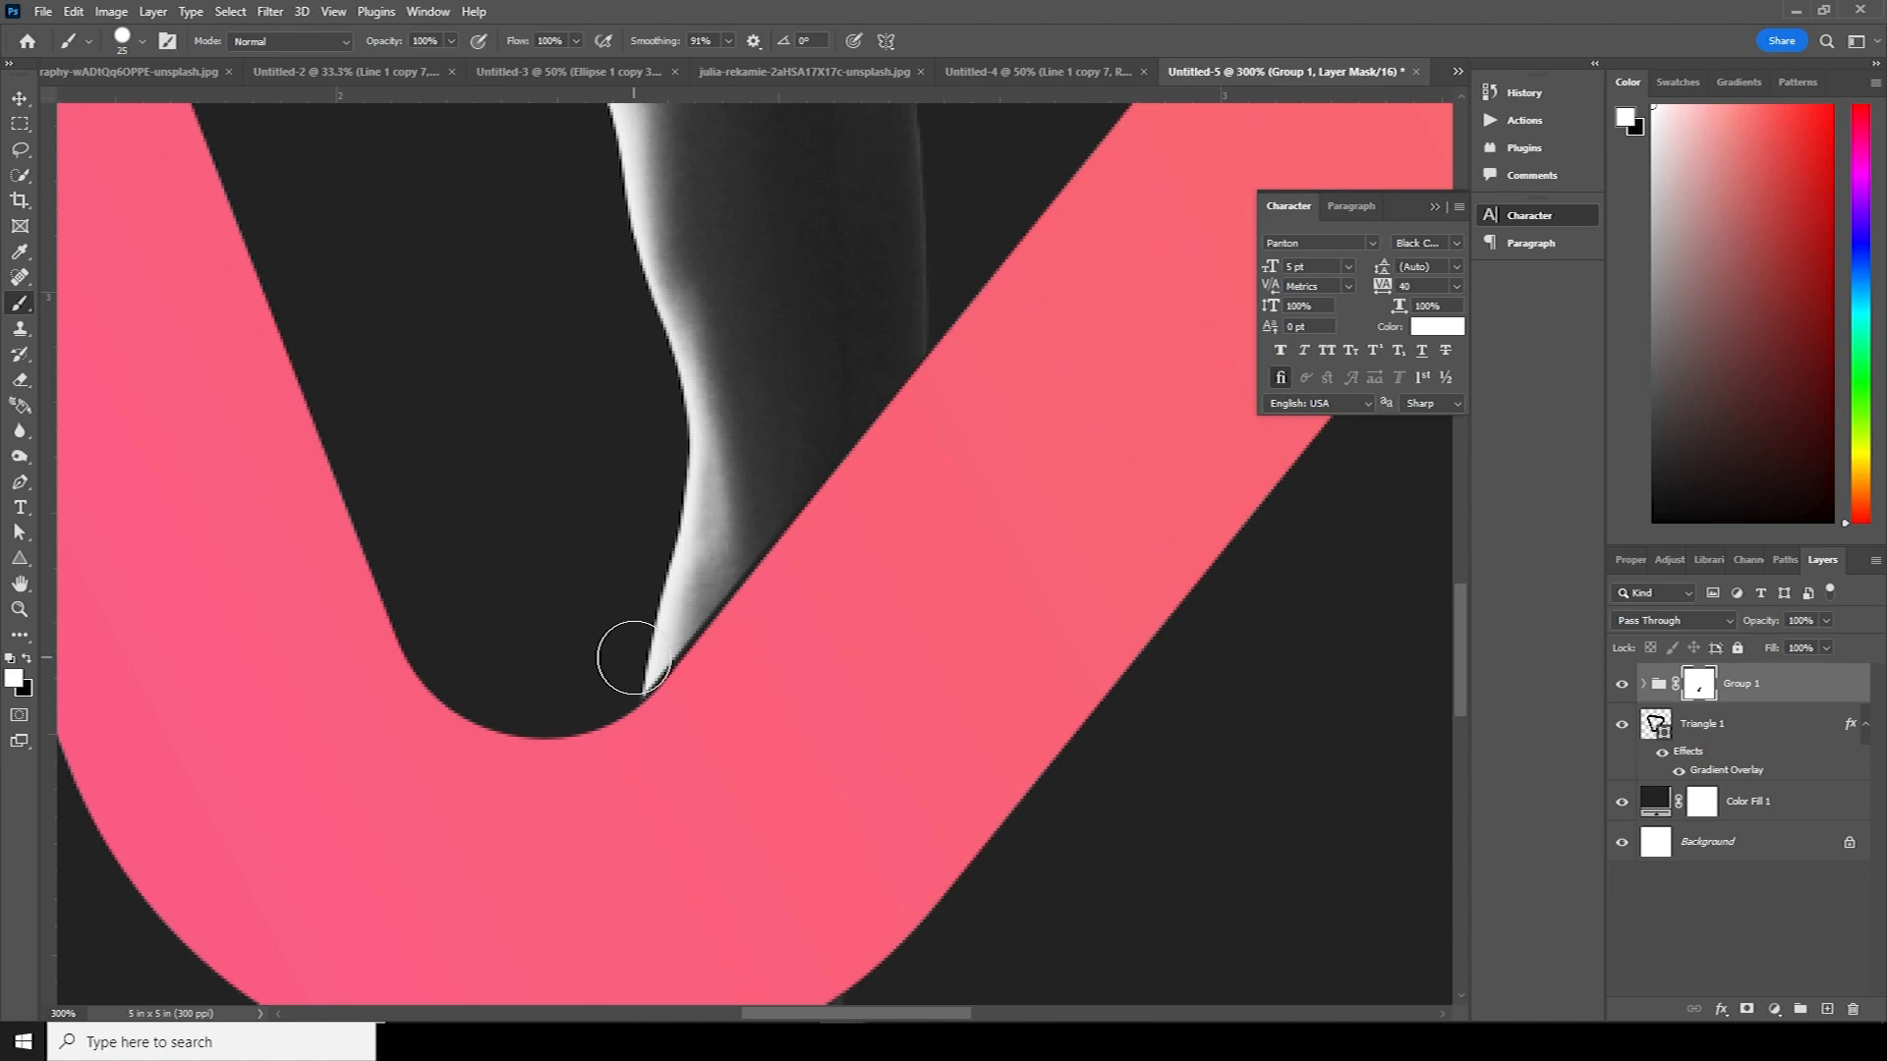
{"action": "mouse_move", "coordinate": [611, 677]}
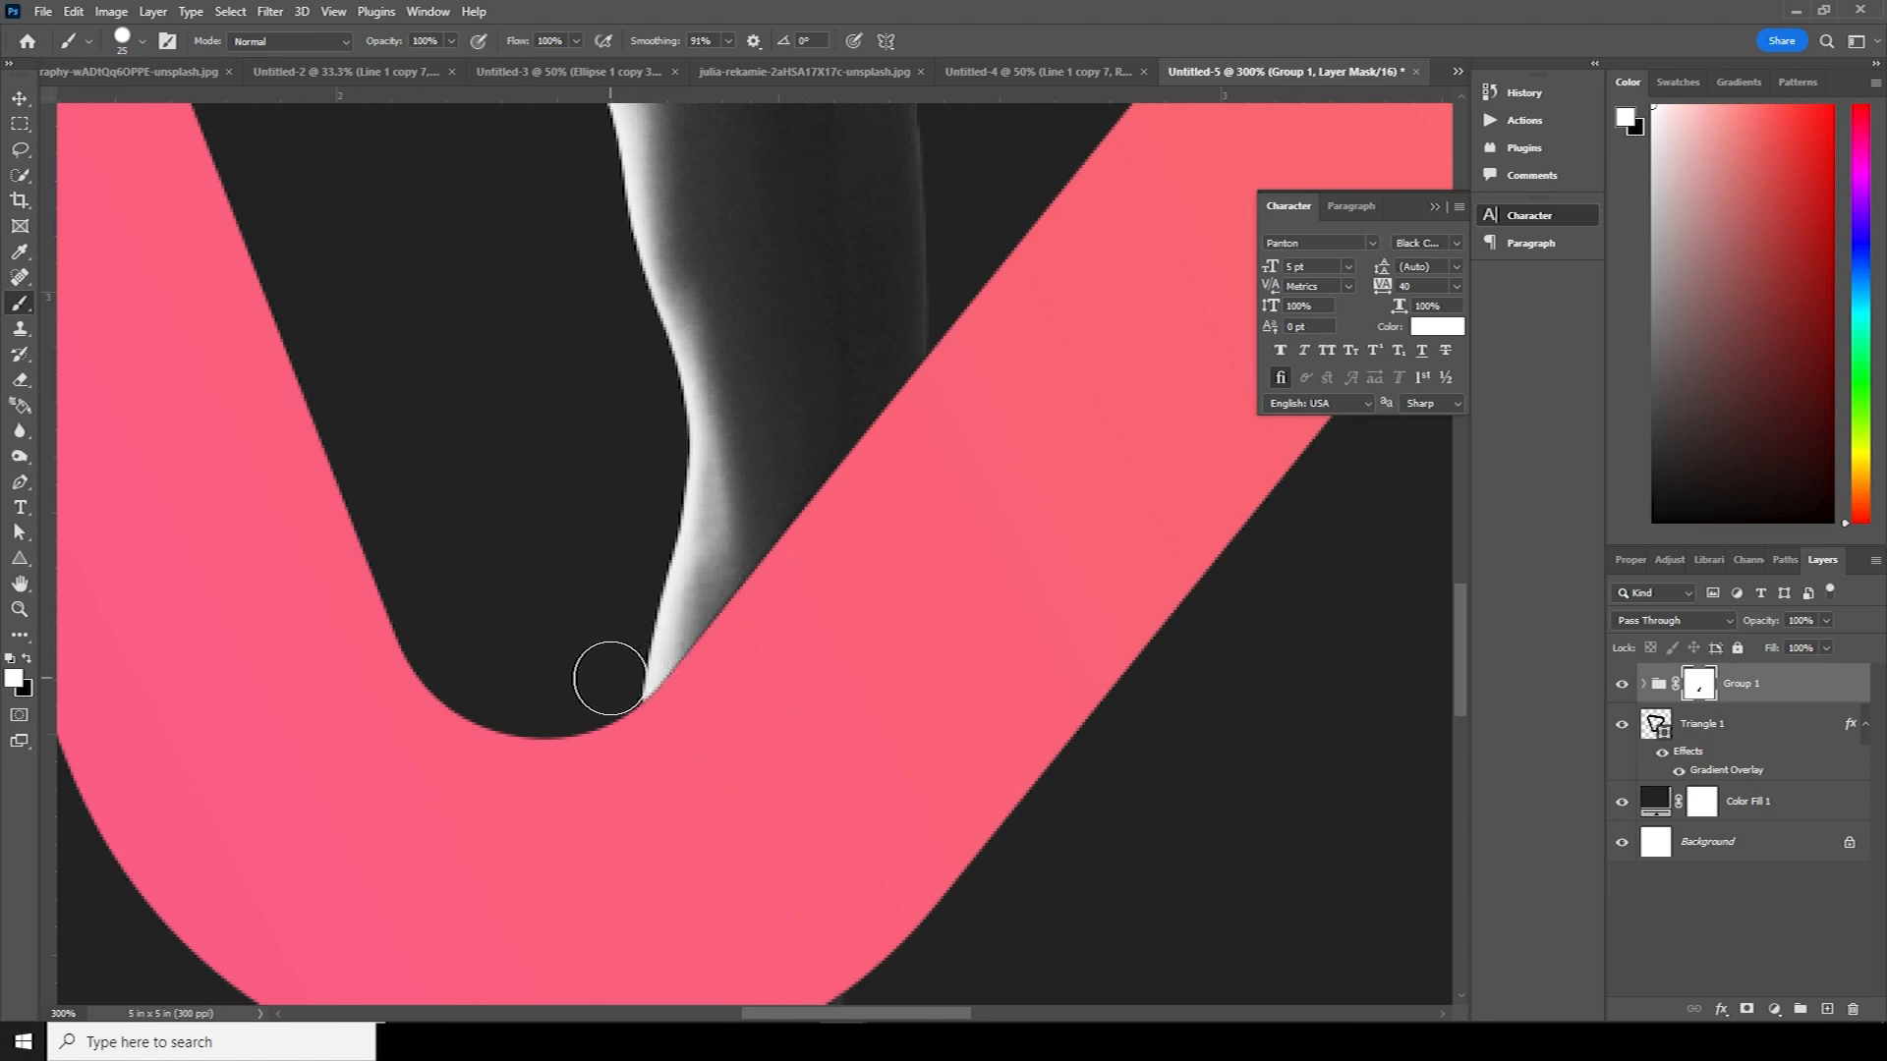
{"action": "mouse_move", "coordinate": [623, 617]}
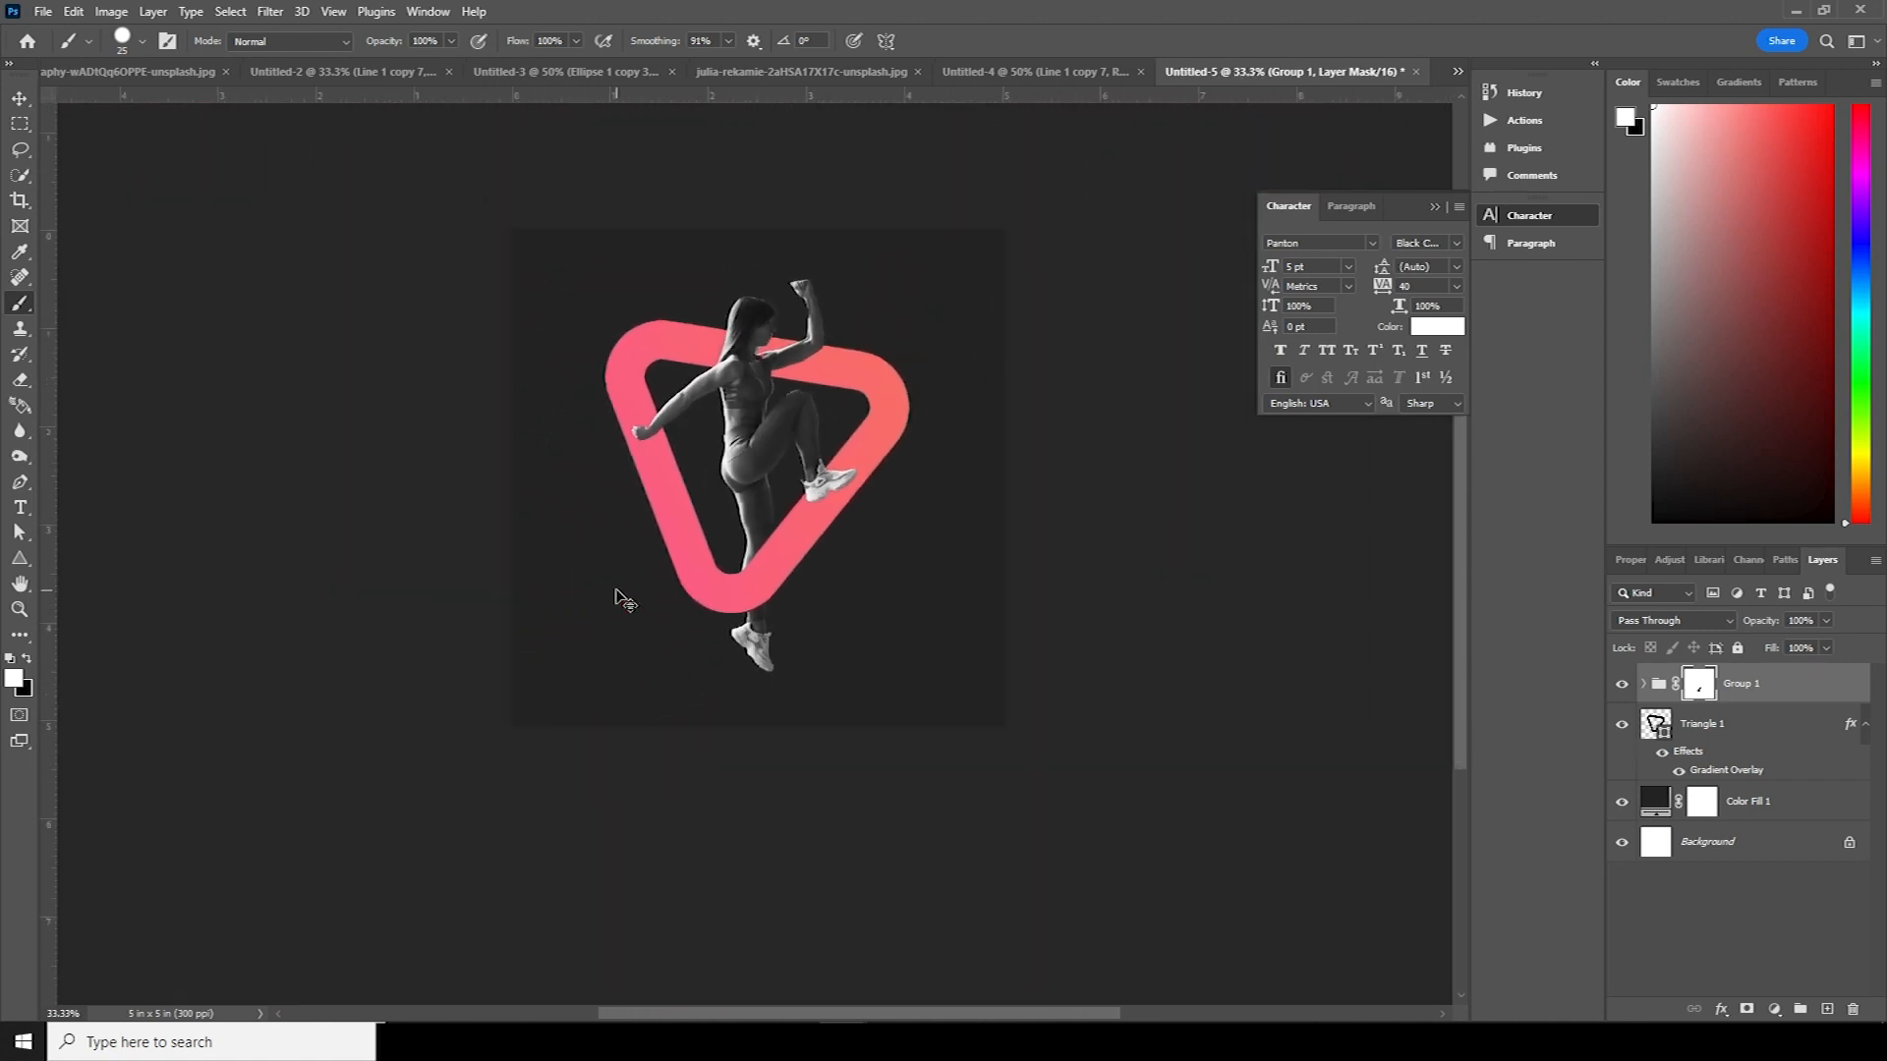
- Bring the wavy Line layer into the poster above Color Fill 1 with a mask
{"action": "left_click", "coordinate": [848, 70]}
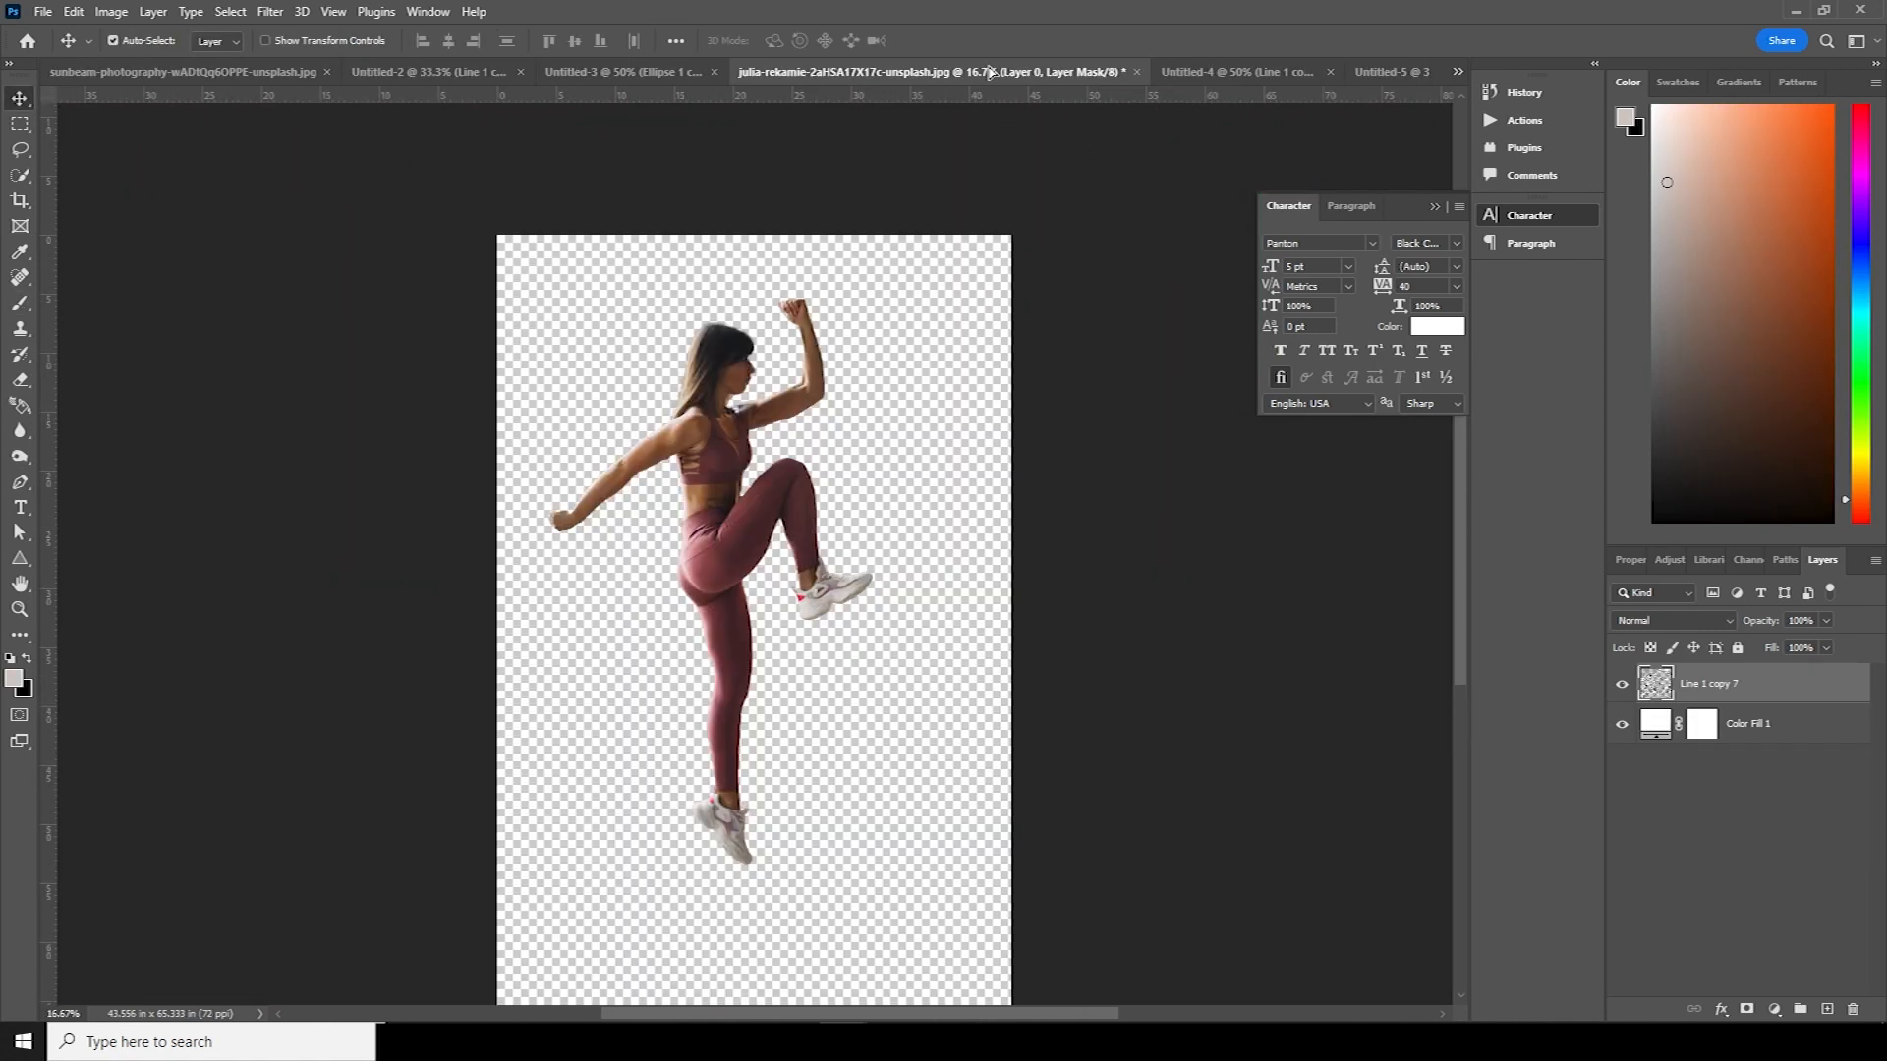
{"action": "left_click", "coordinate": [1281, 70]}
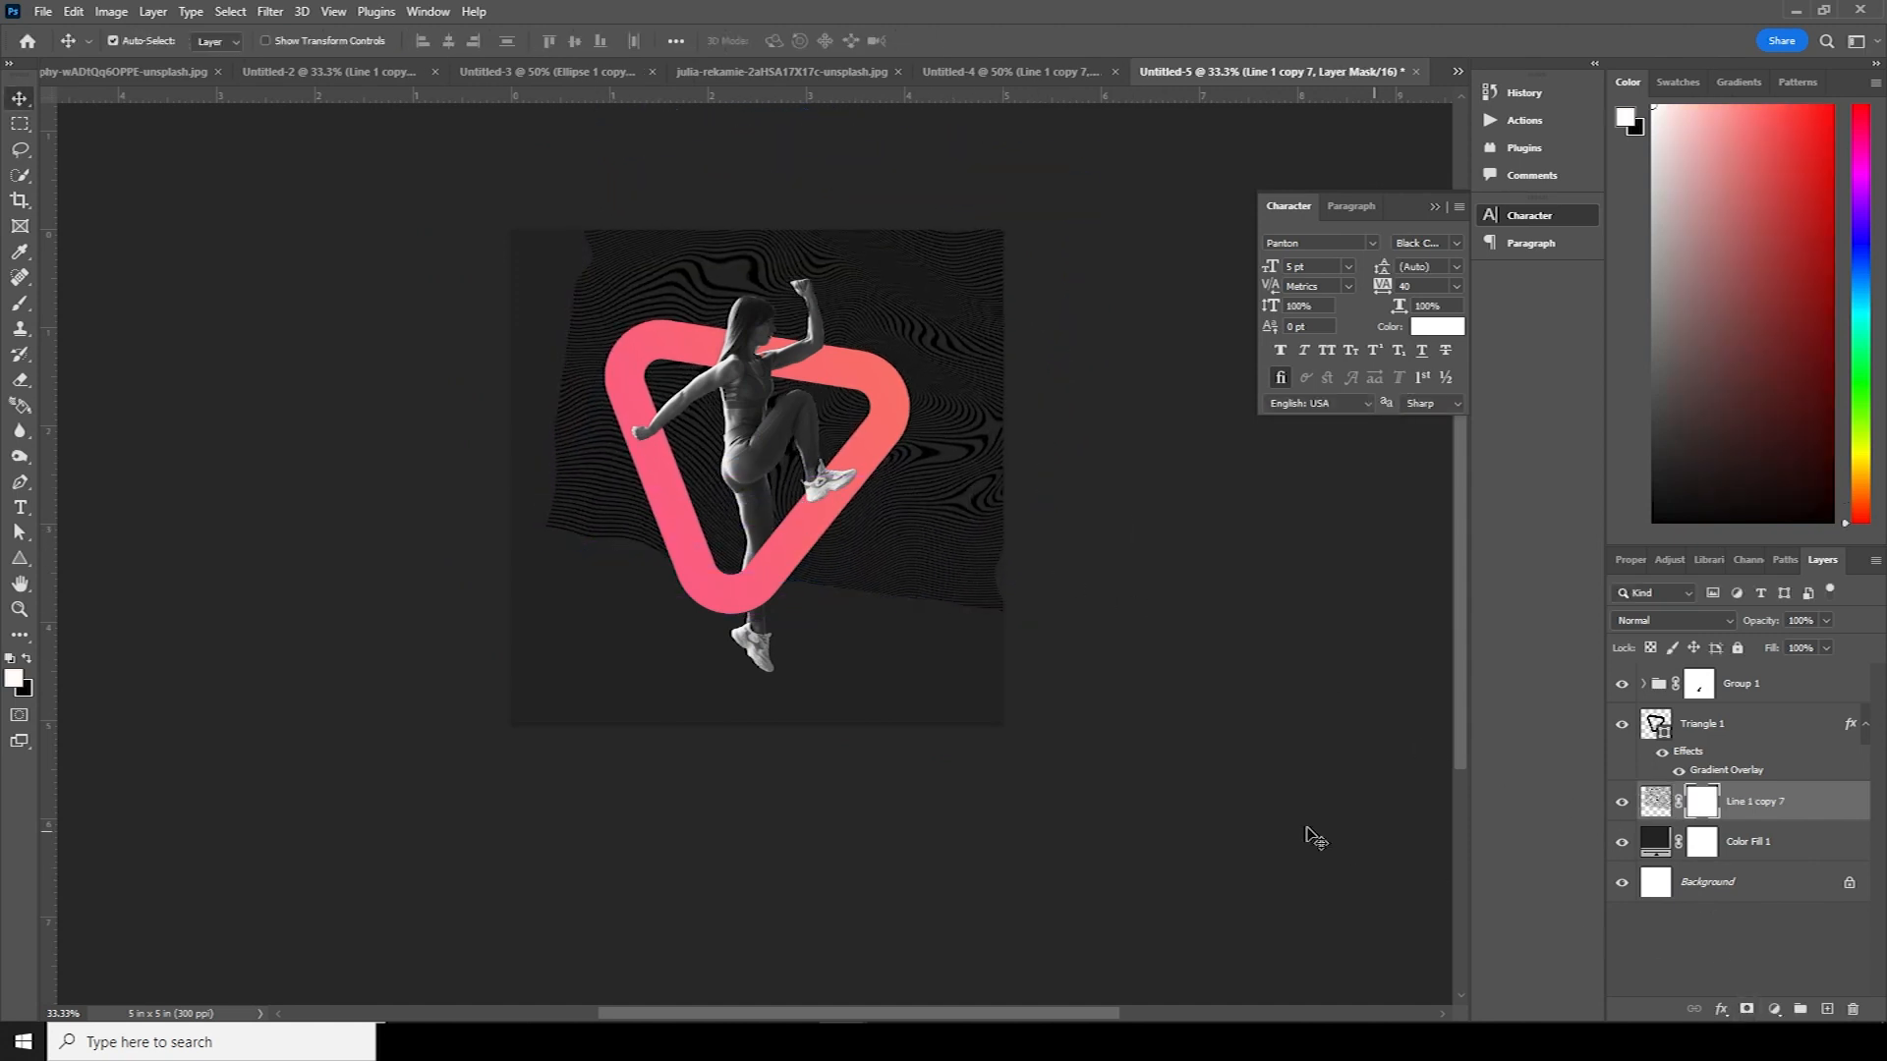
- Mask the waves to the top corners, then duplicate a 25% opacity wave layer resized over the triangle
{"action": "left_click", "coordinate": [21, 304]}
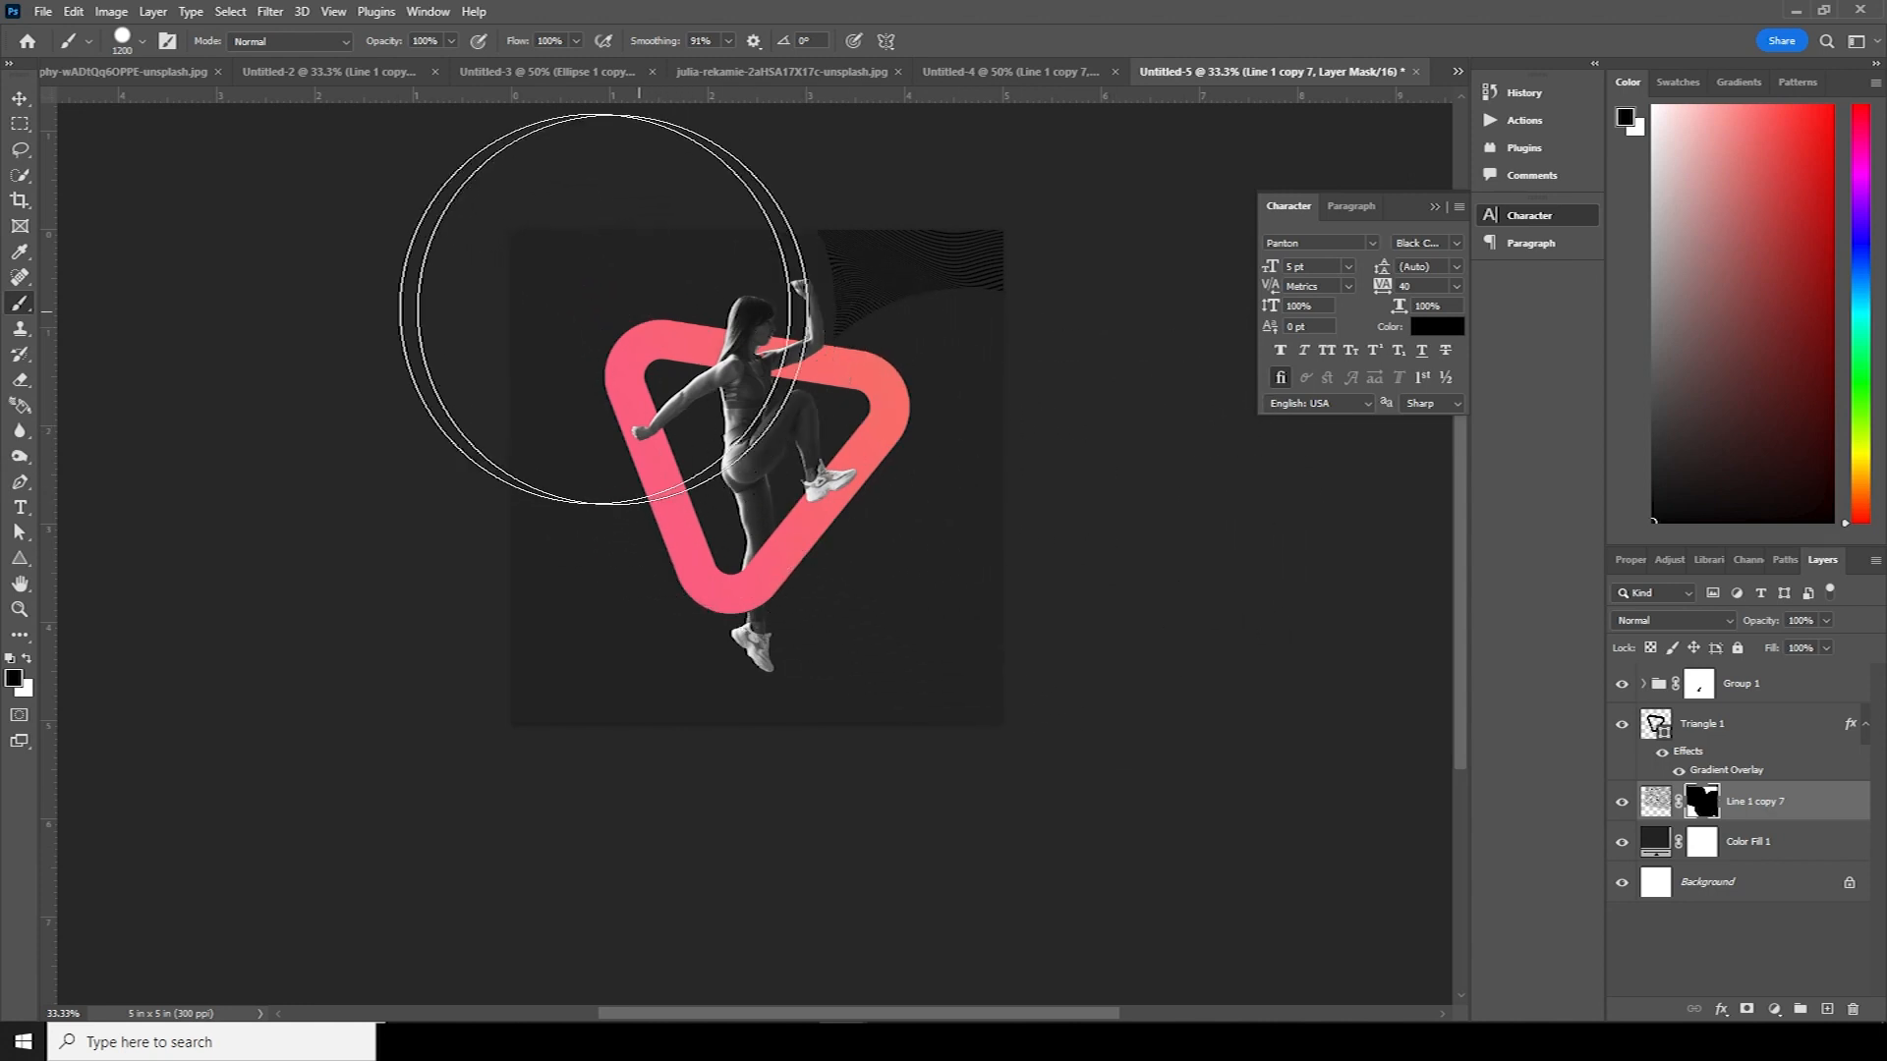
{"action": "left_click", "coordinate": [20, 97]}
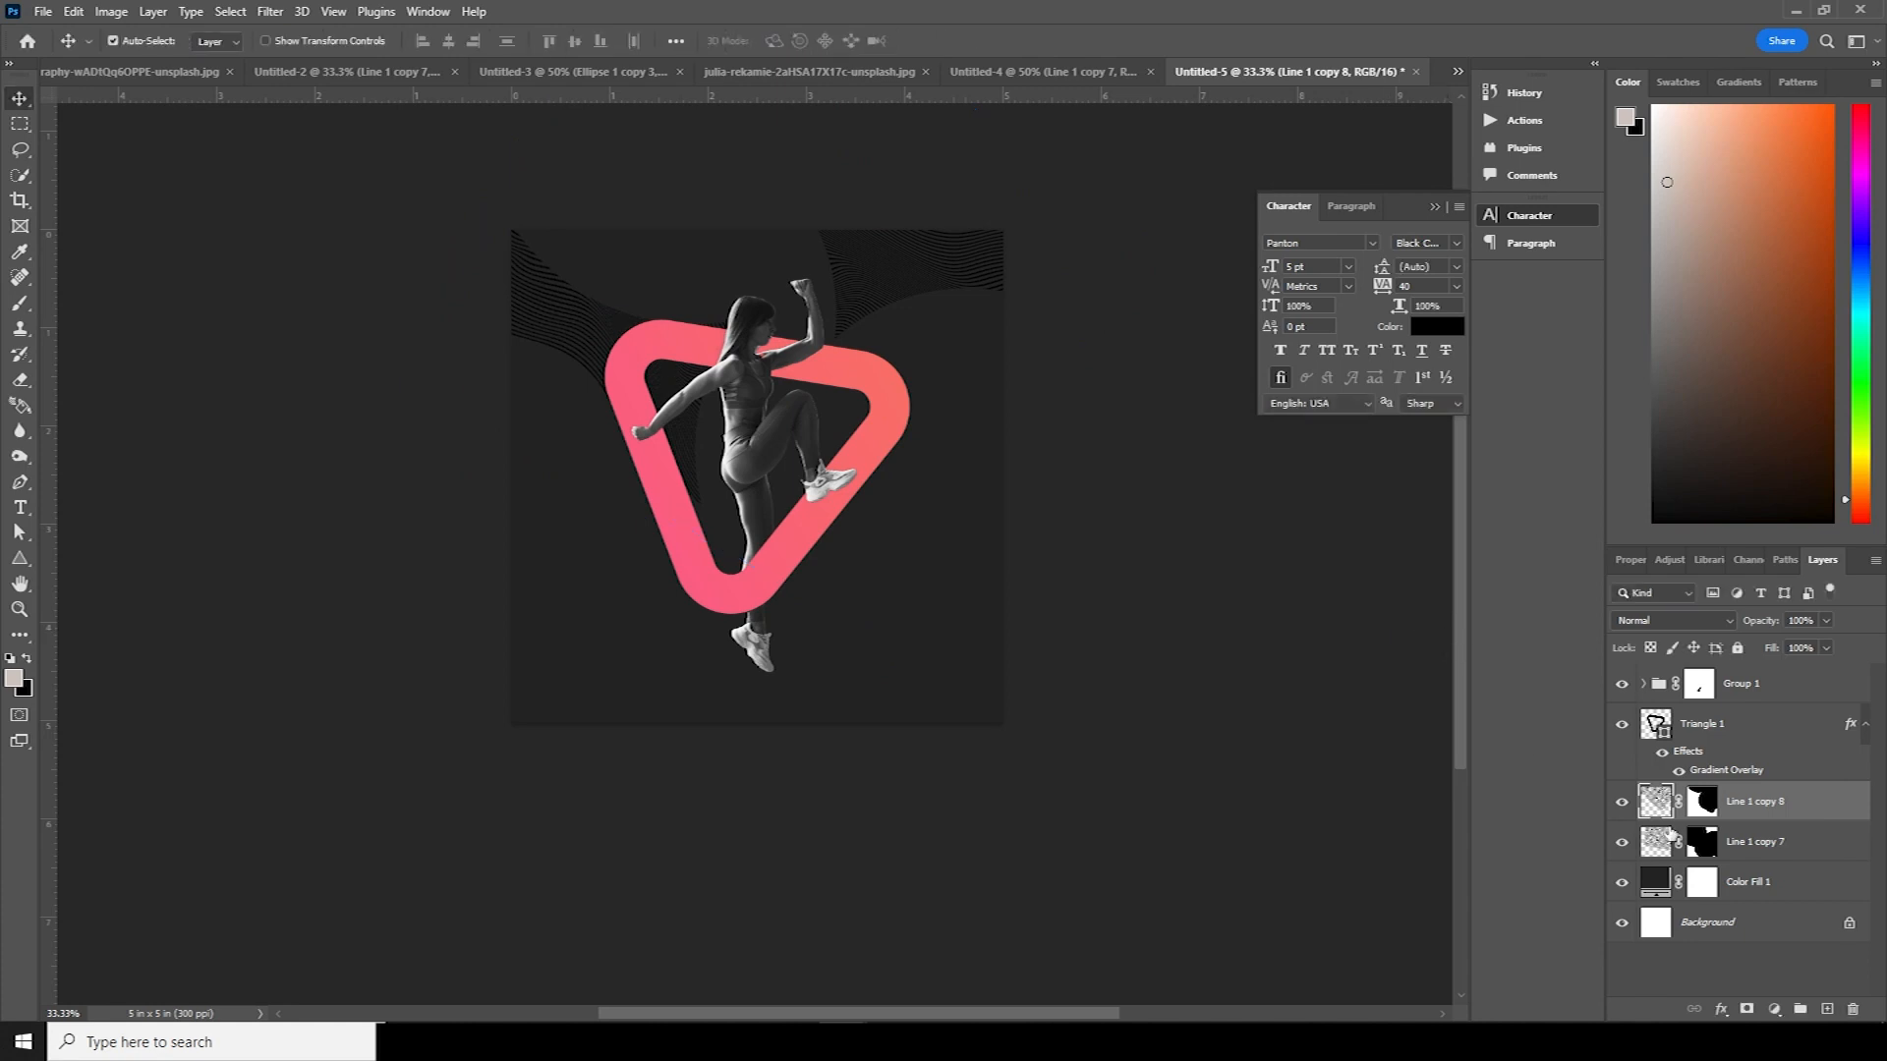
{"action": "key", "text": "ctrl+j"}
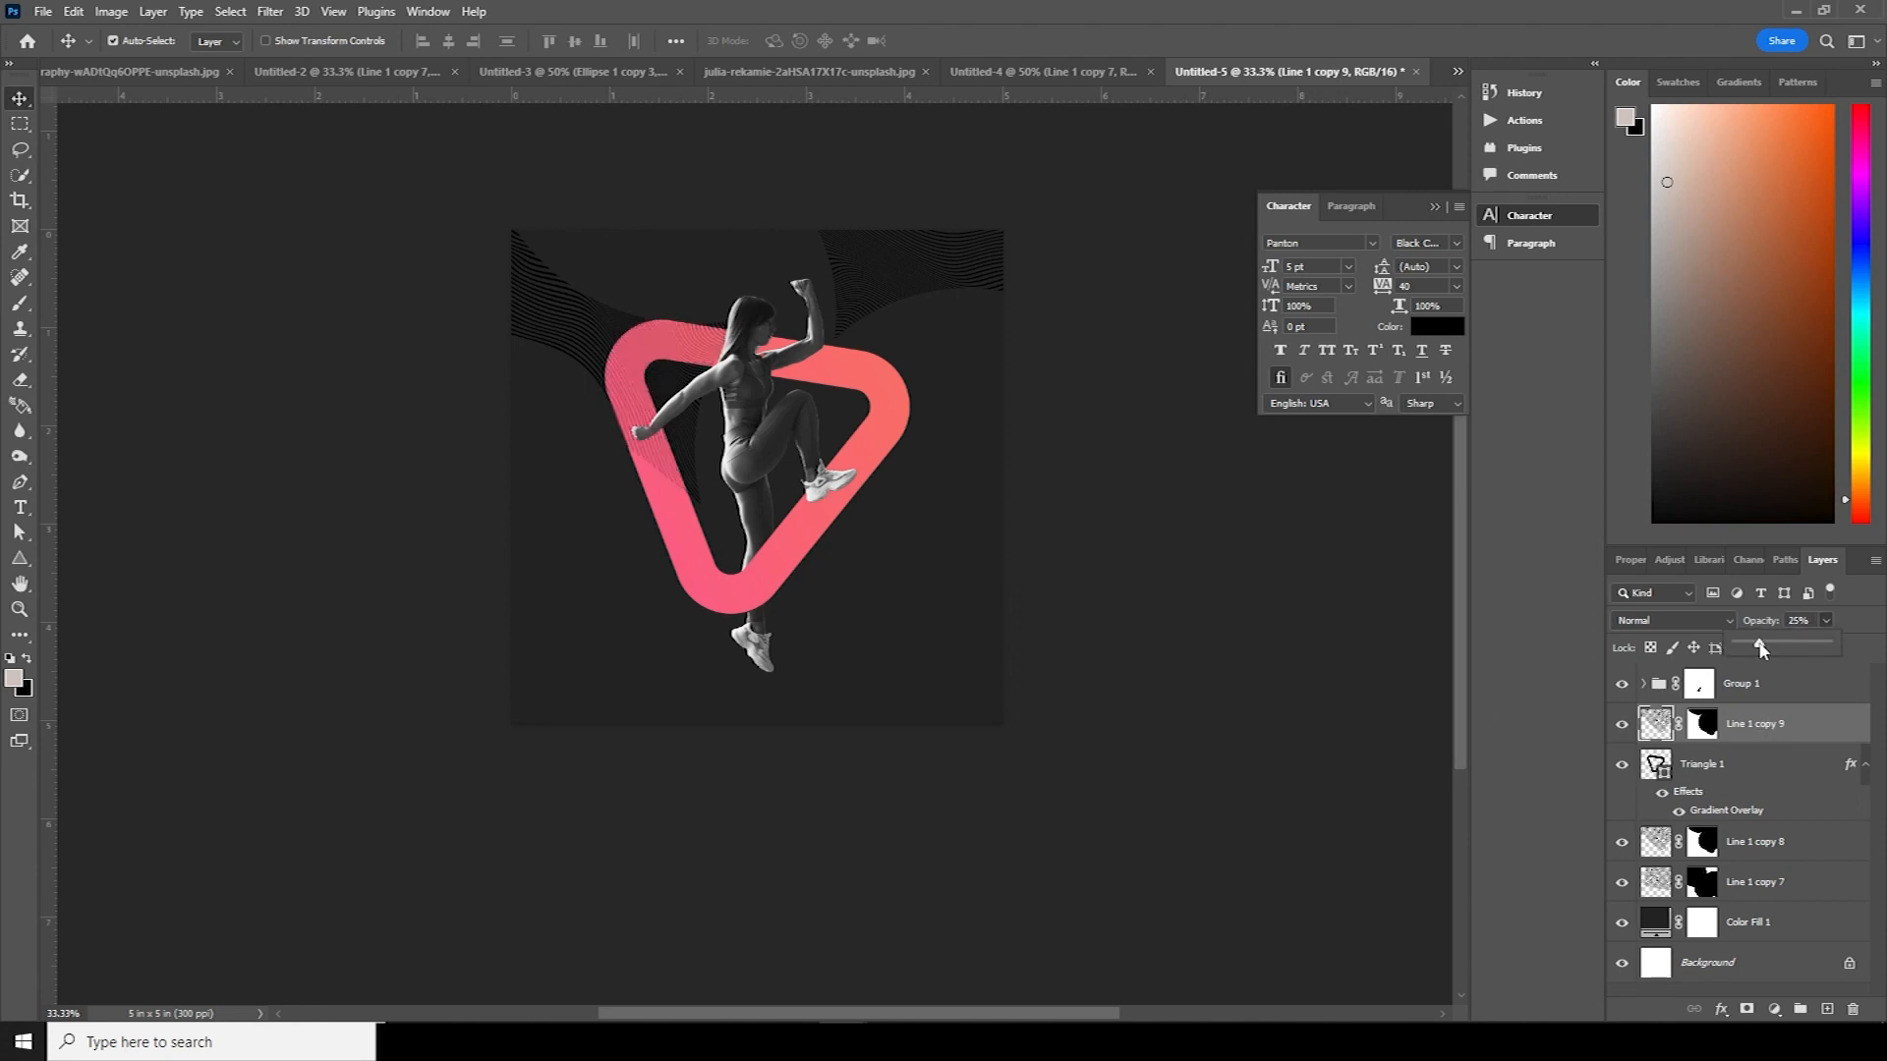
{"action": "mouse_move", "coordinate": [1084, 720]}
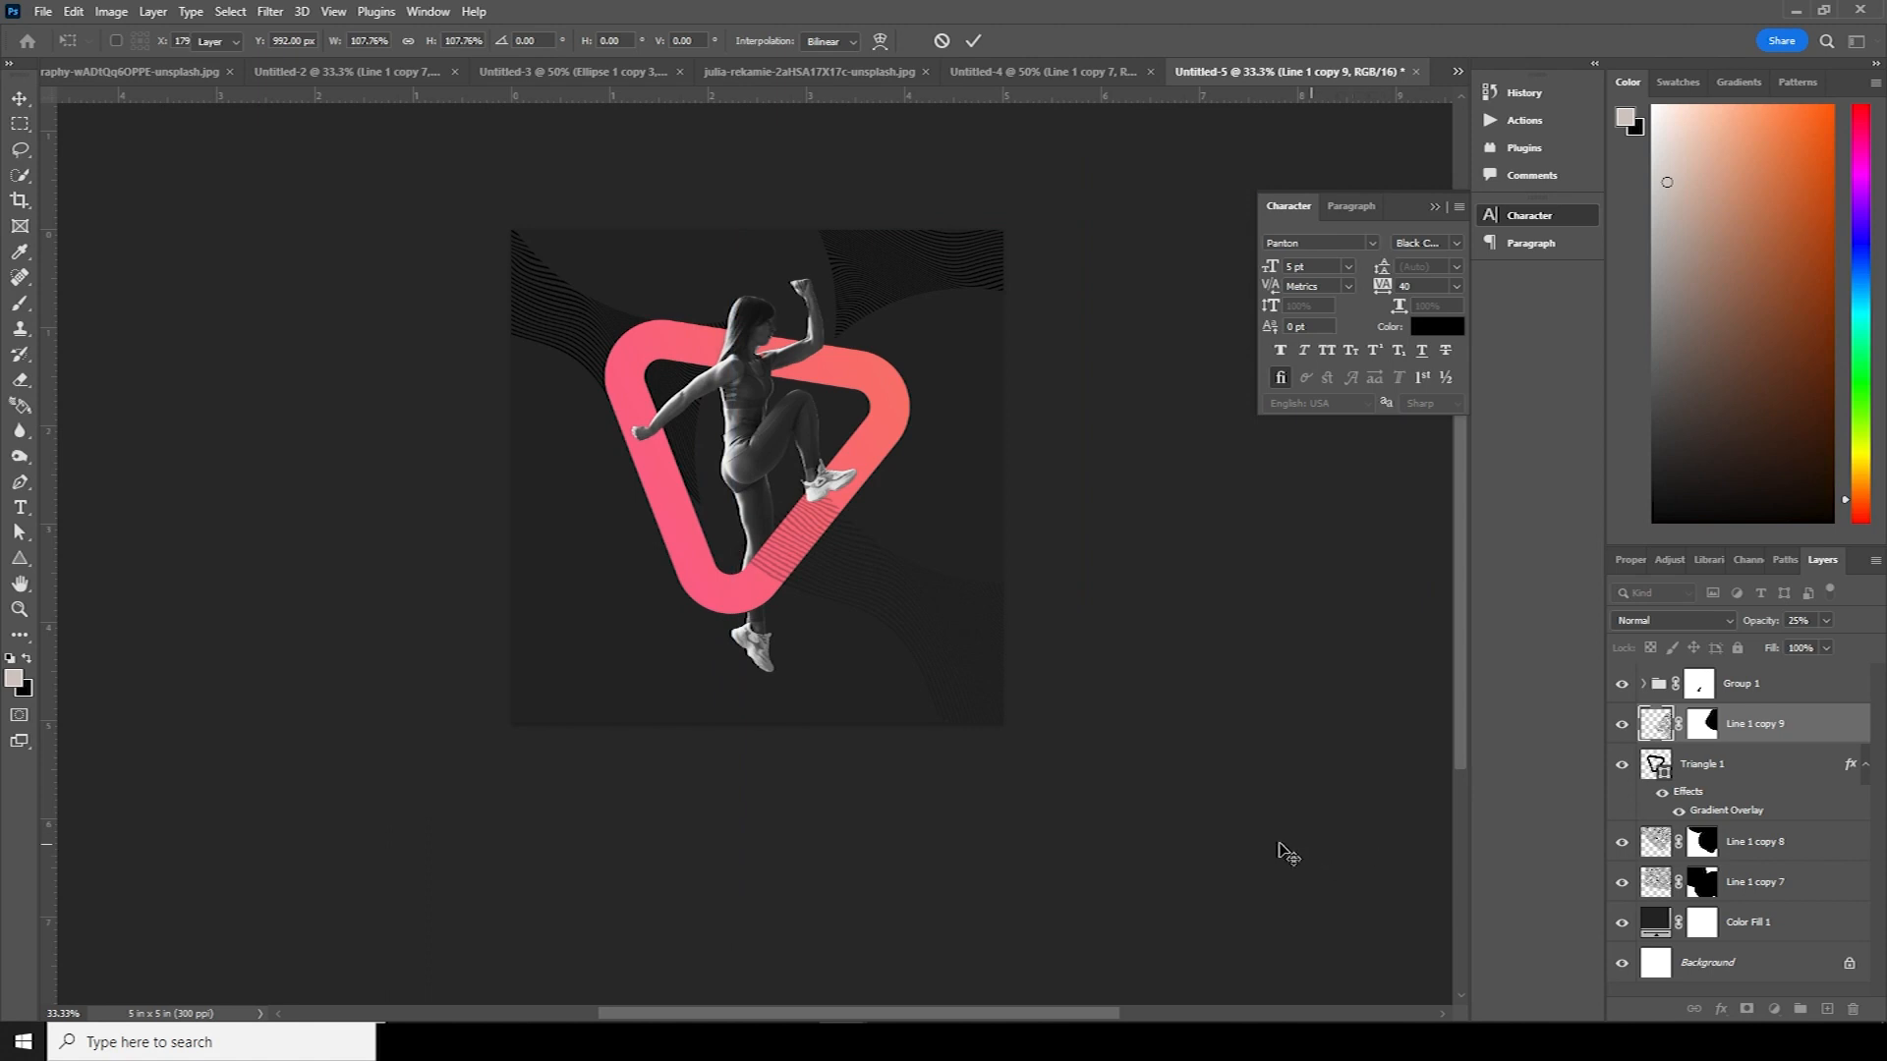
{"action": "left_click", "coordinate": [20, 507]}
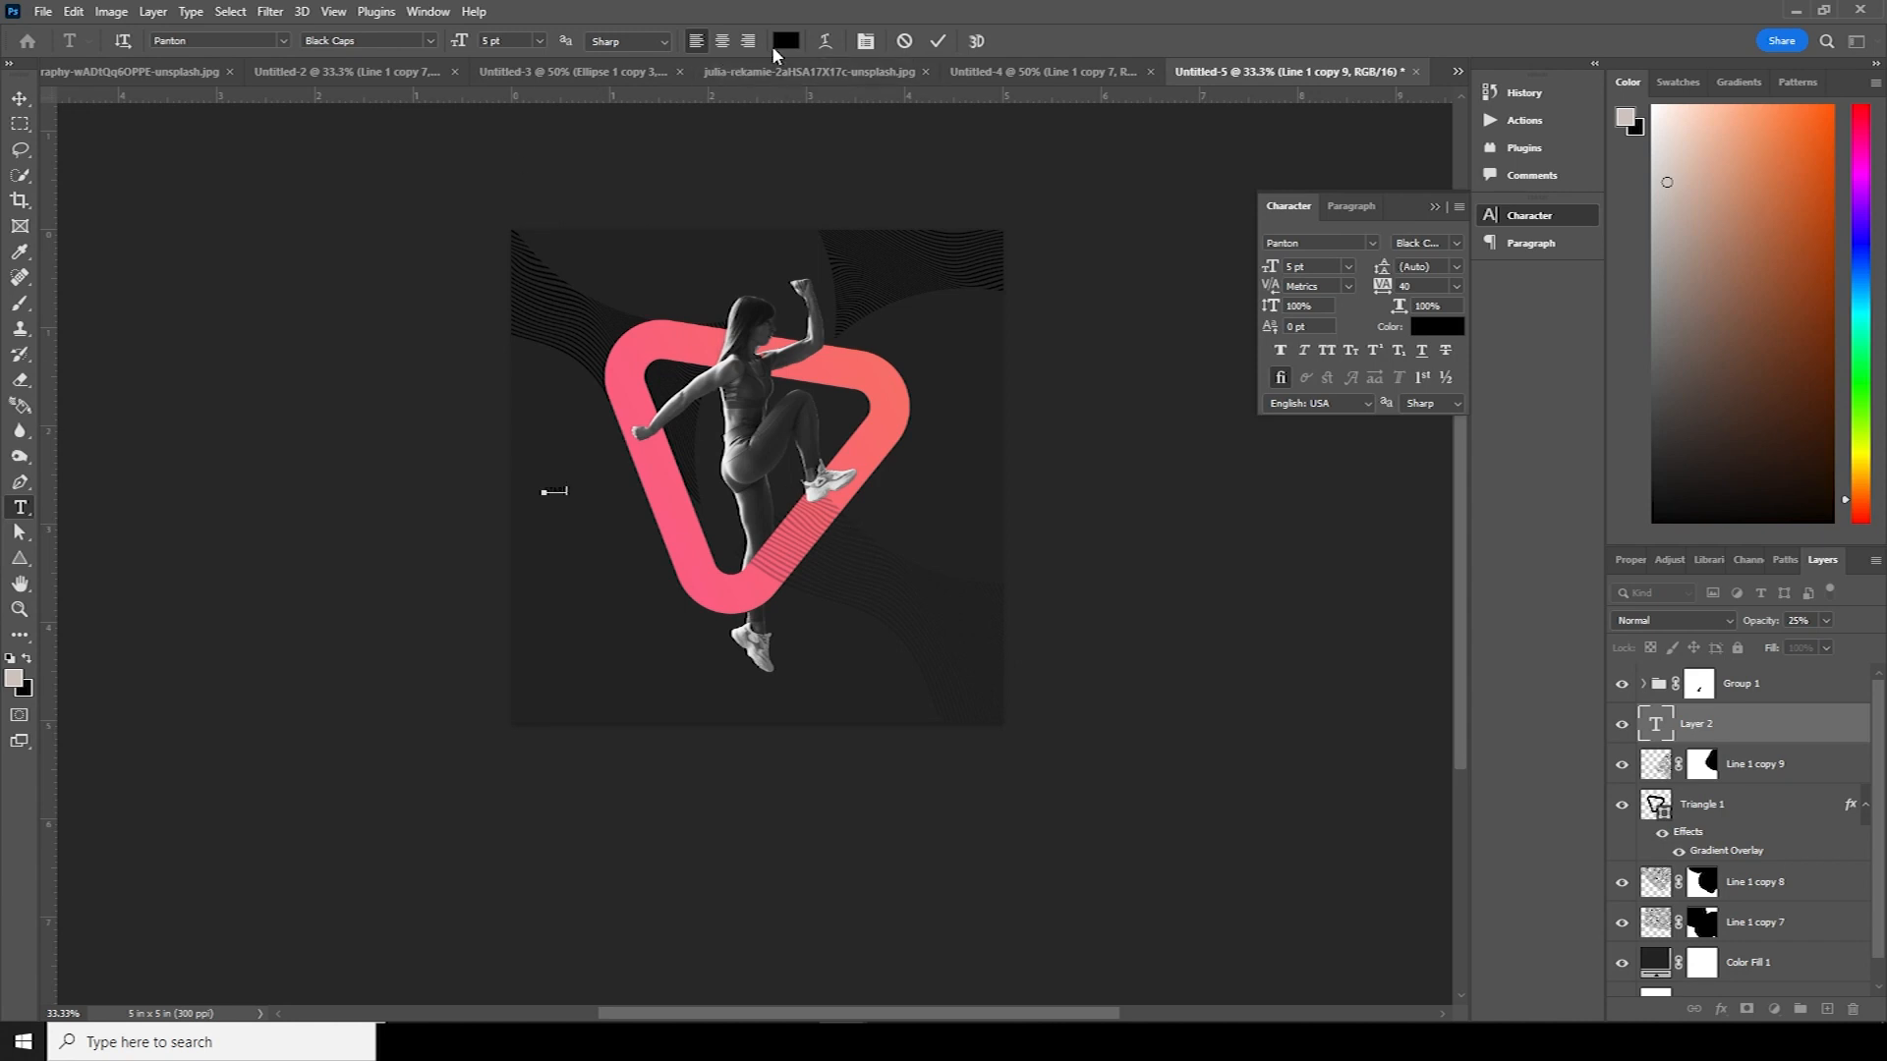
- Set the heading text colour to white in the Color Picker for START, FROM and TODAY
{"action": "left_click", "coordinate": [1432, 326]}
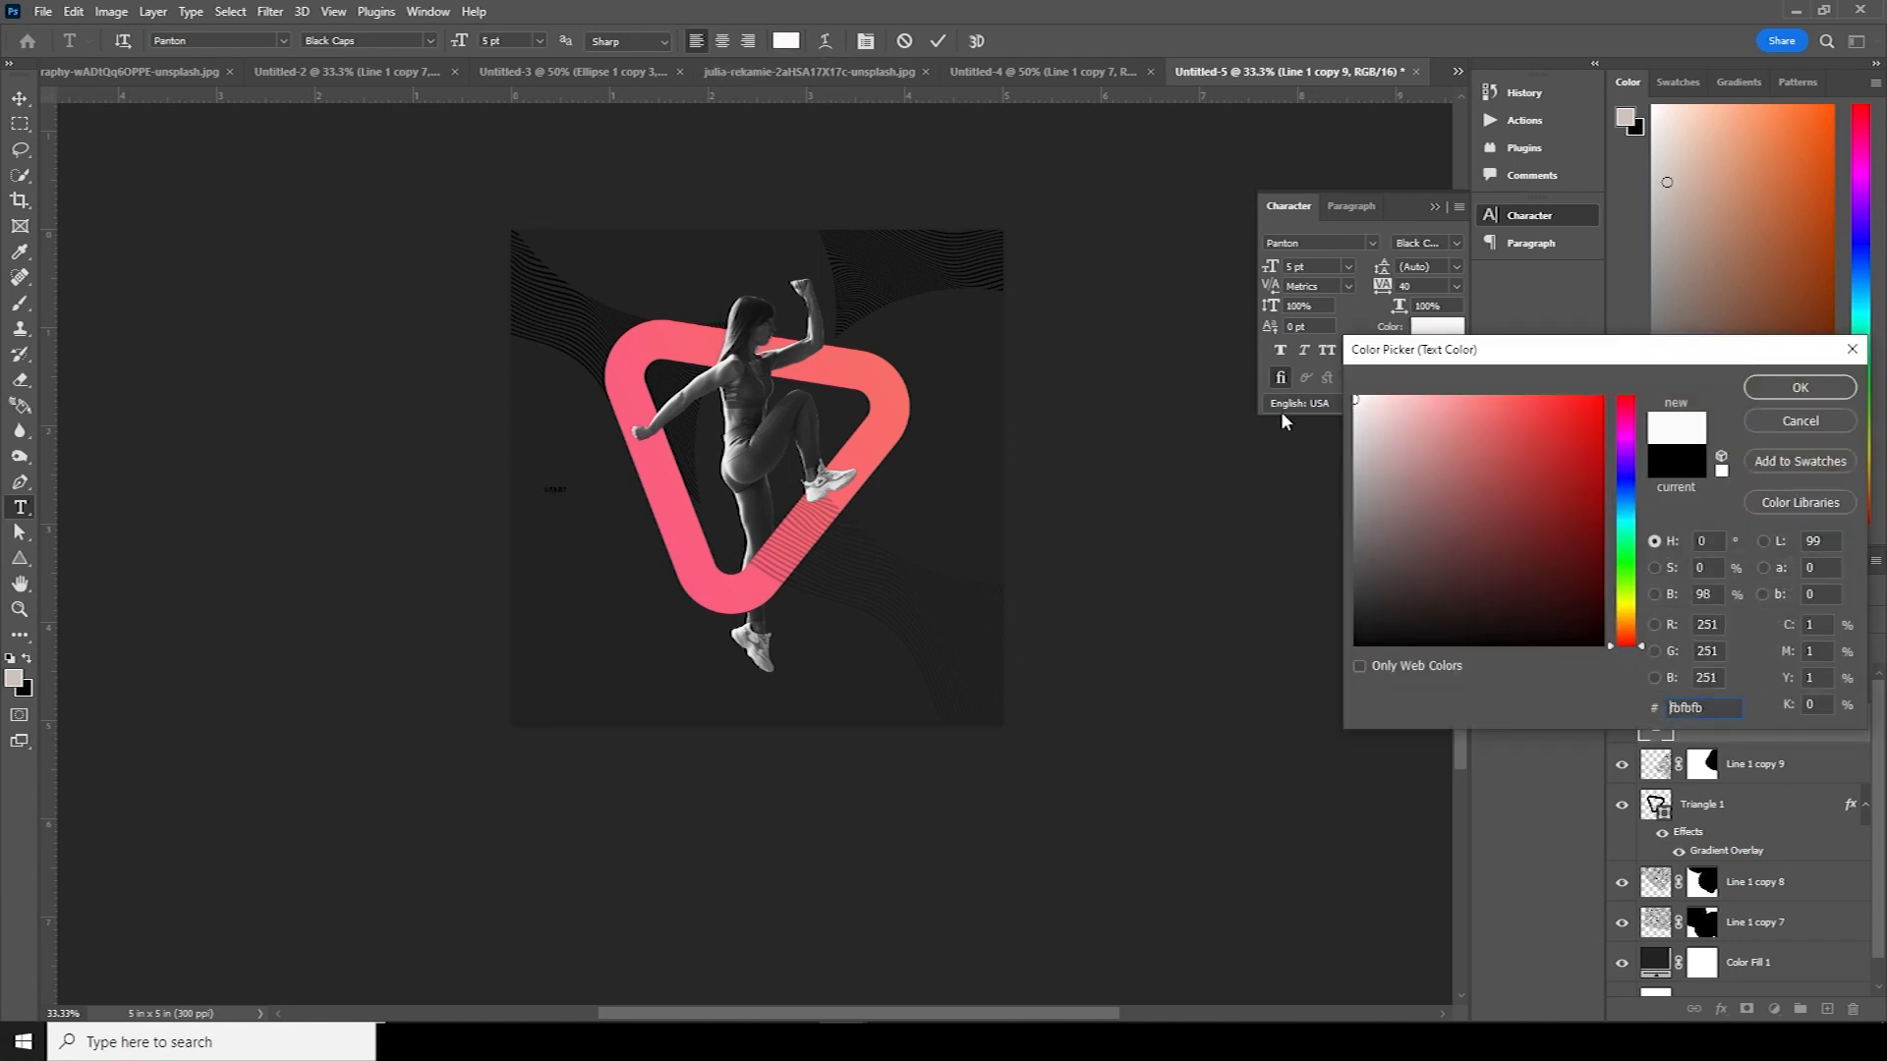
{"action": "left_click", "coordinate": [1797, 386]}
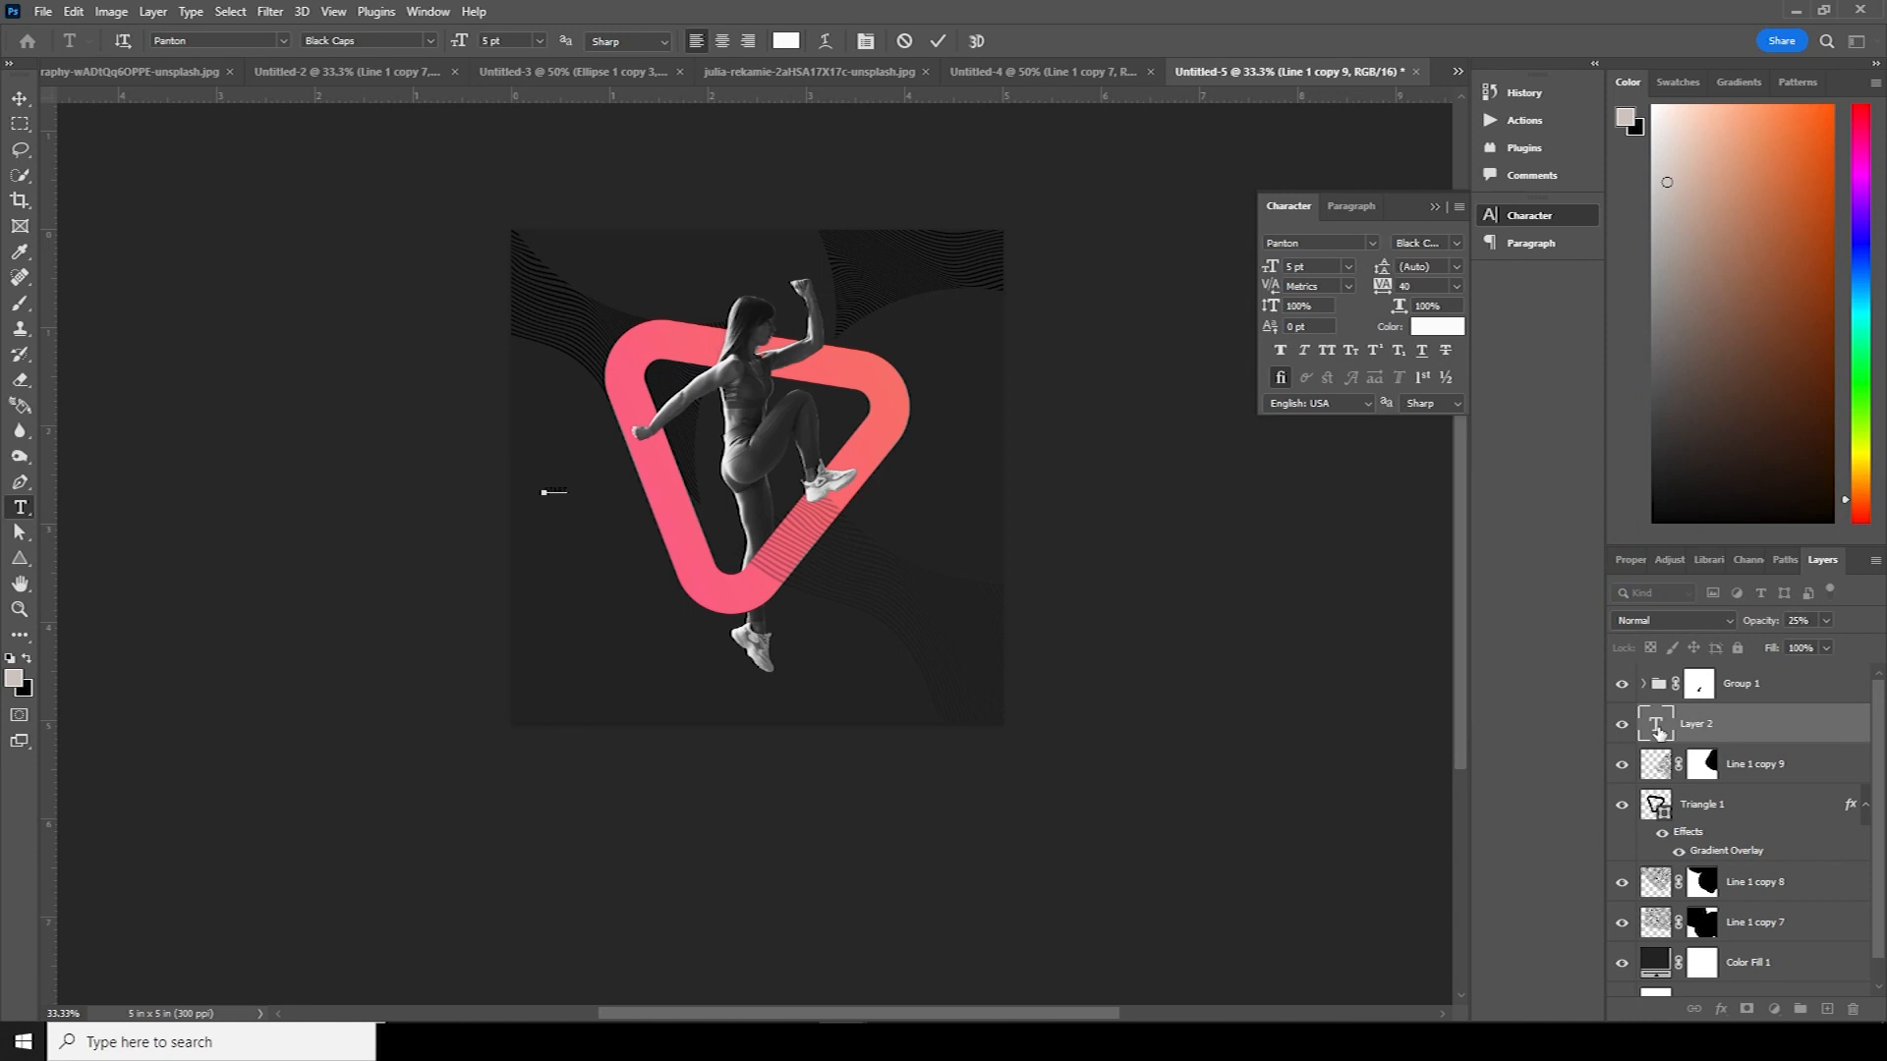
{"action": "left_click", "coordinate": [1433, 326]}
{"action": "type", "text": "TODAY"}
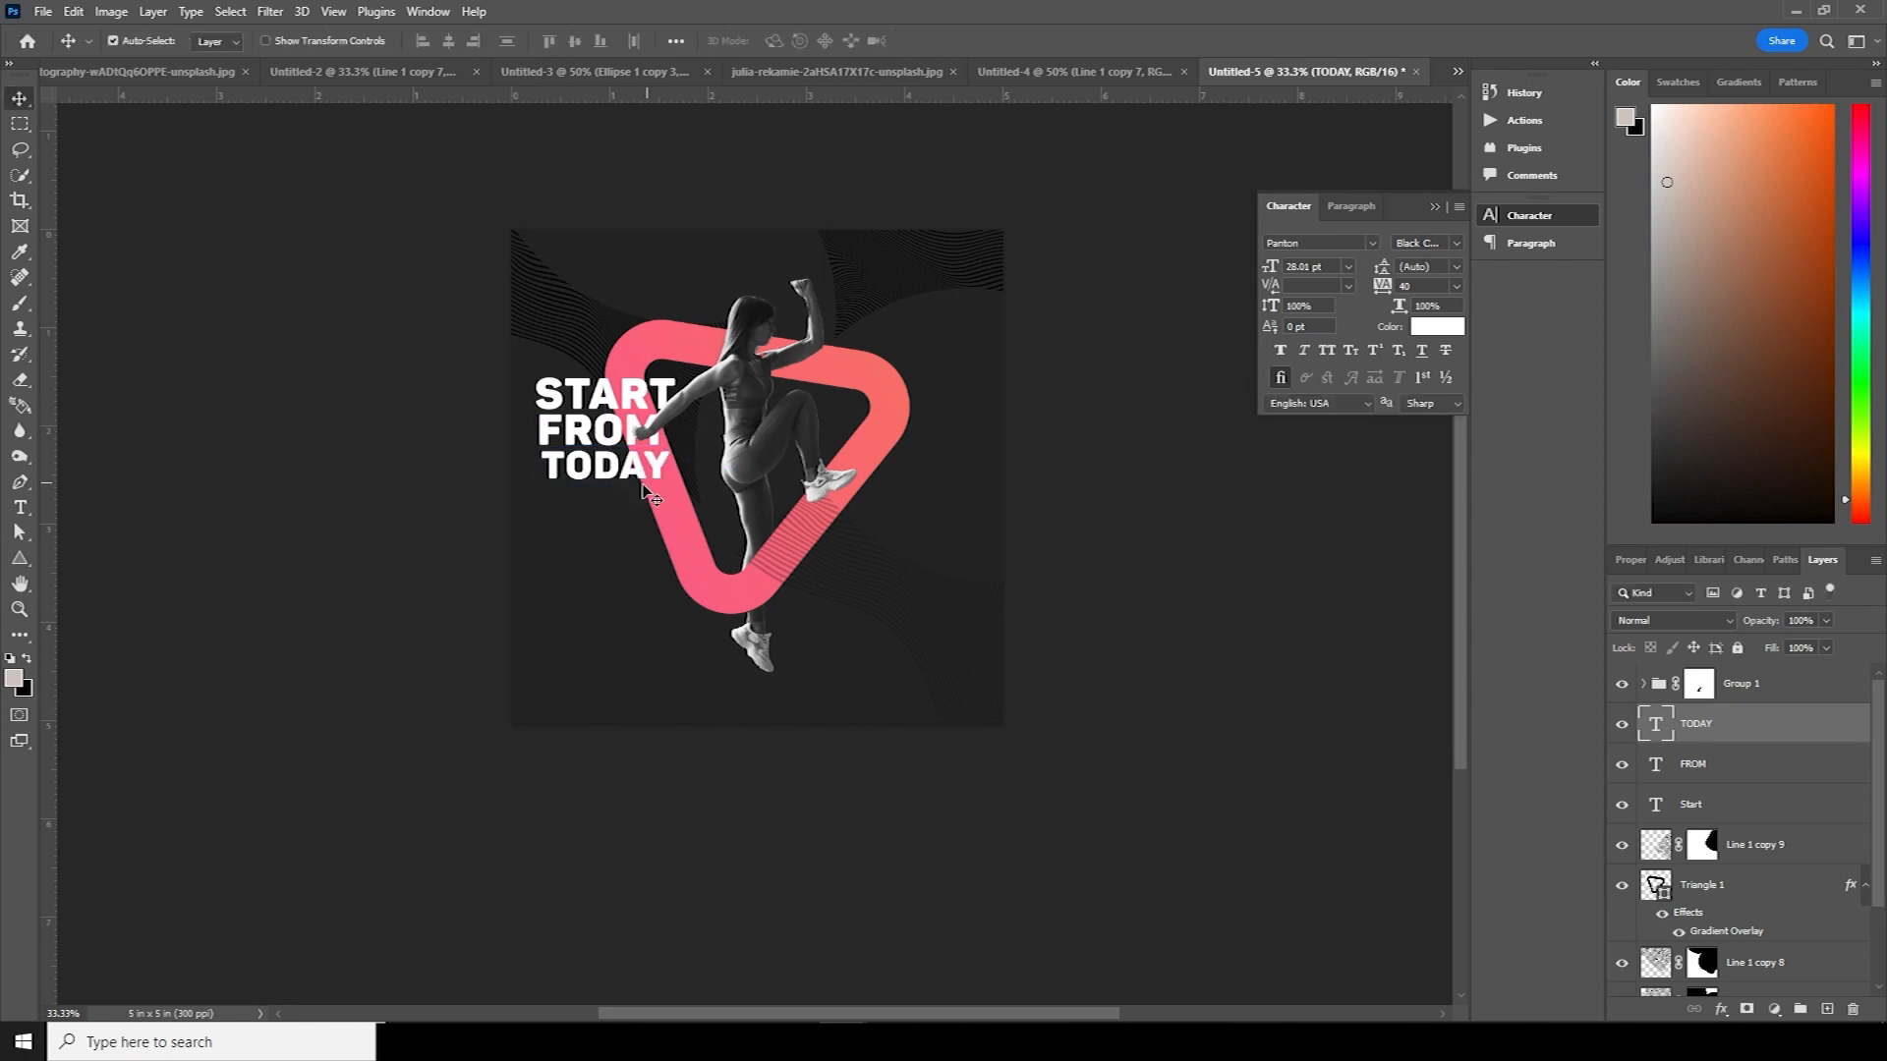
- Place a Lorem Ipsum paragraph box and style it Light Caps from the Character panel
{"action": "left_click", "coordinate": [20, 507]}
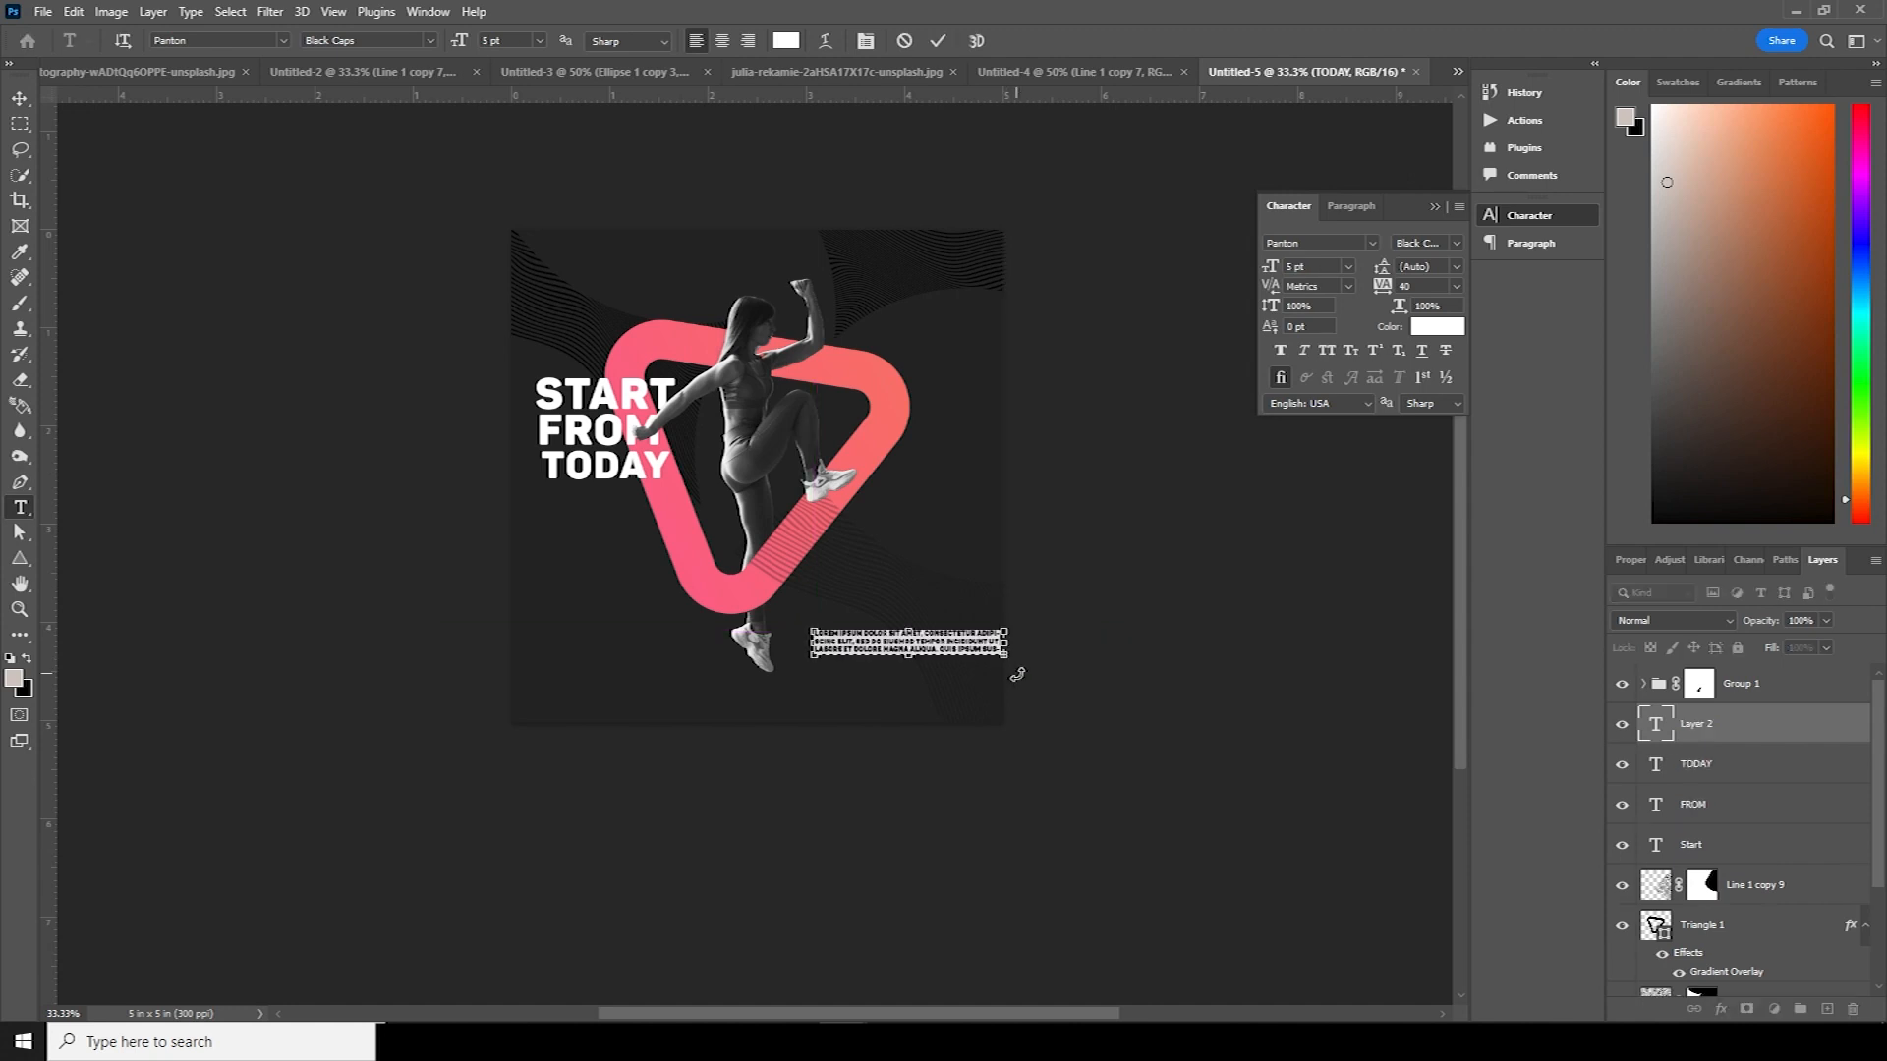
{"action": "mouse_move", "coordinate": [1472, 262]}
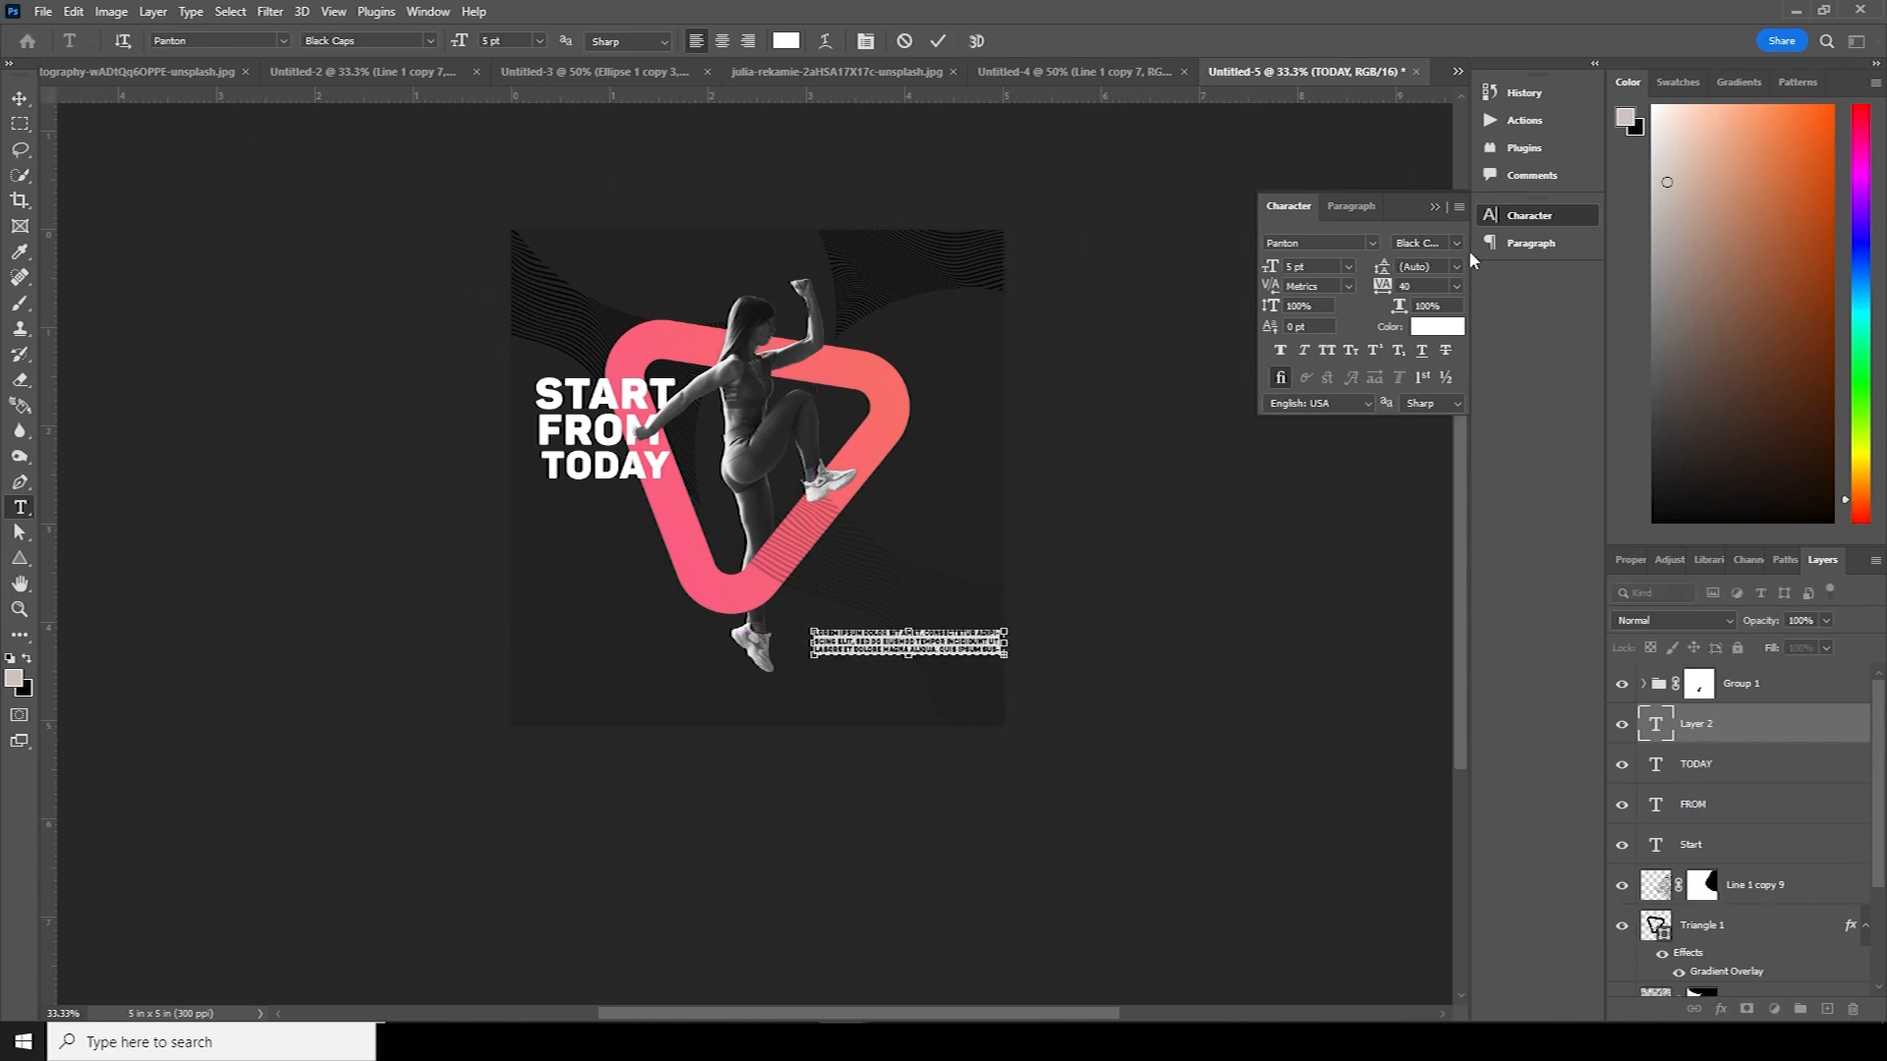
{"action": "left_click", "coordinate": [1453, 241]}
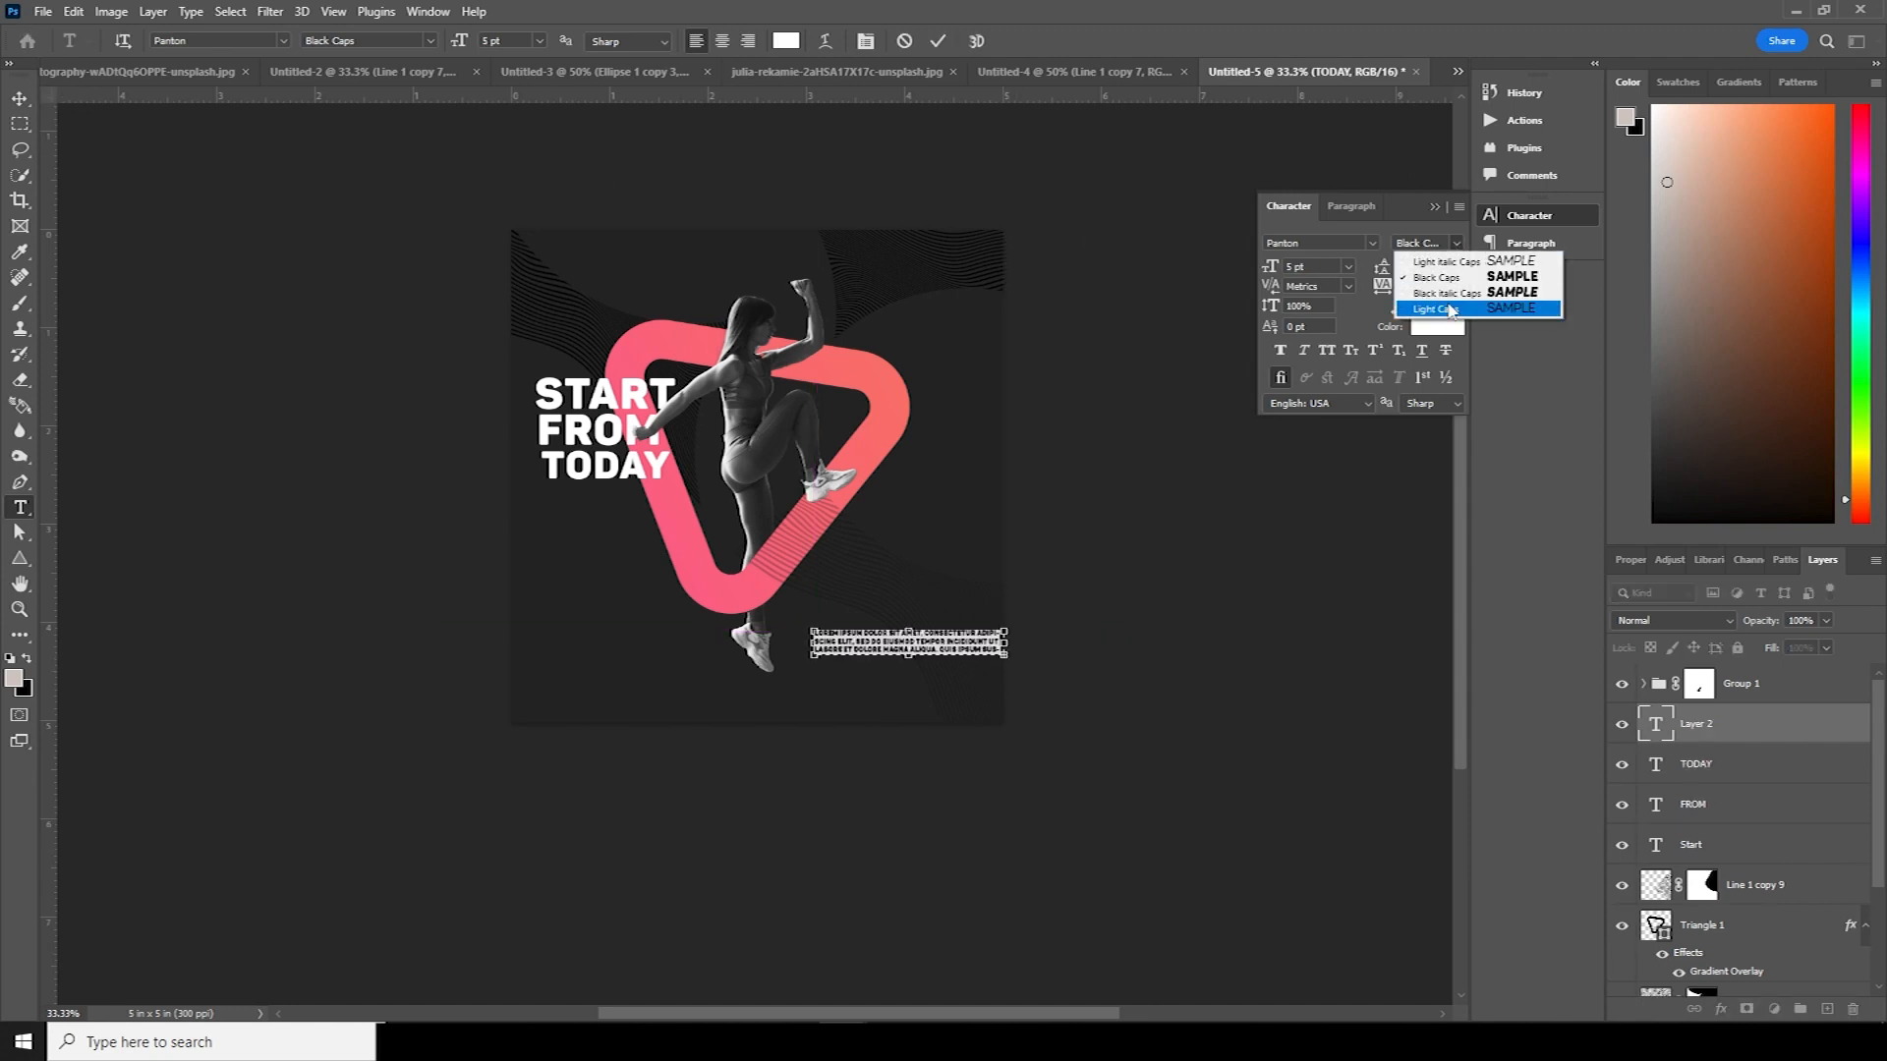
{"action": "left_click", "coordinate": [1432, 307]}
{"action": "type", "text": "//"}
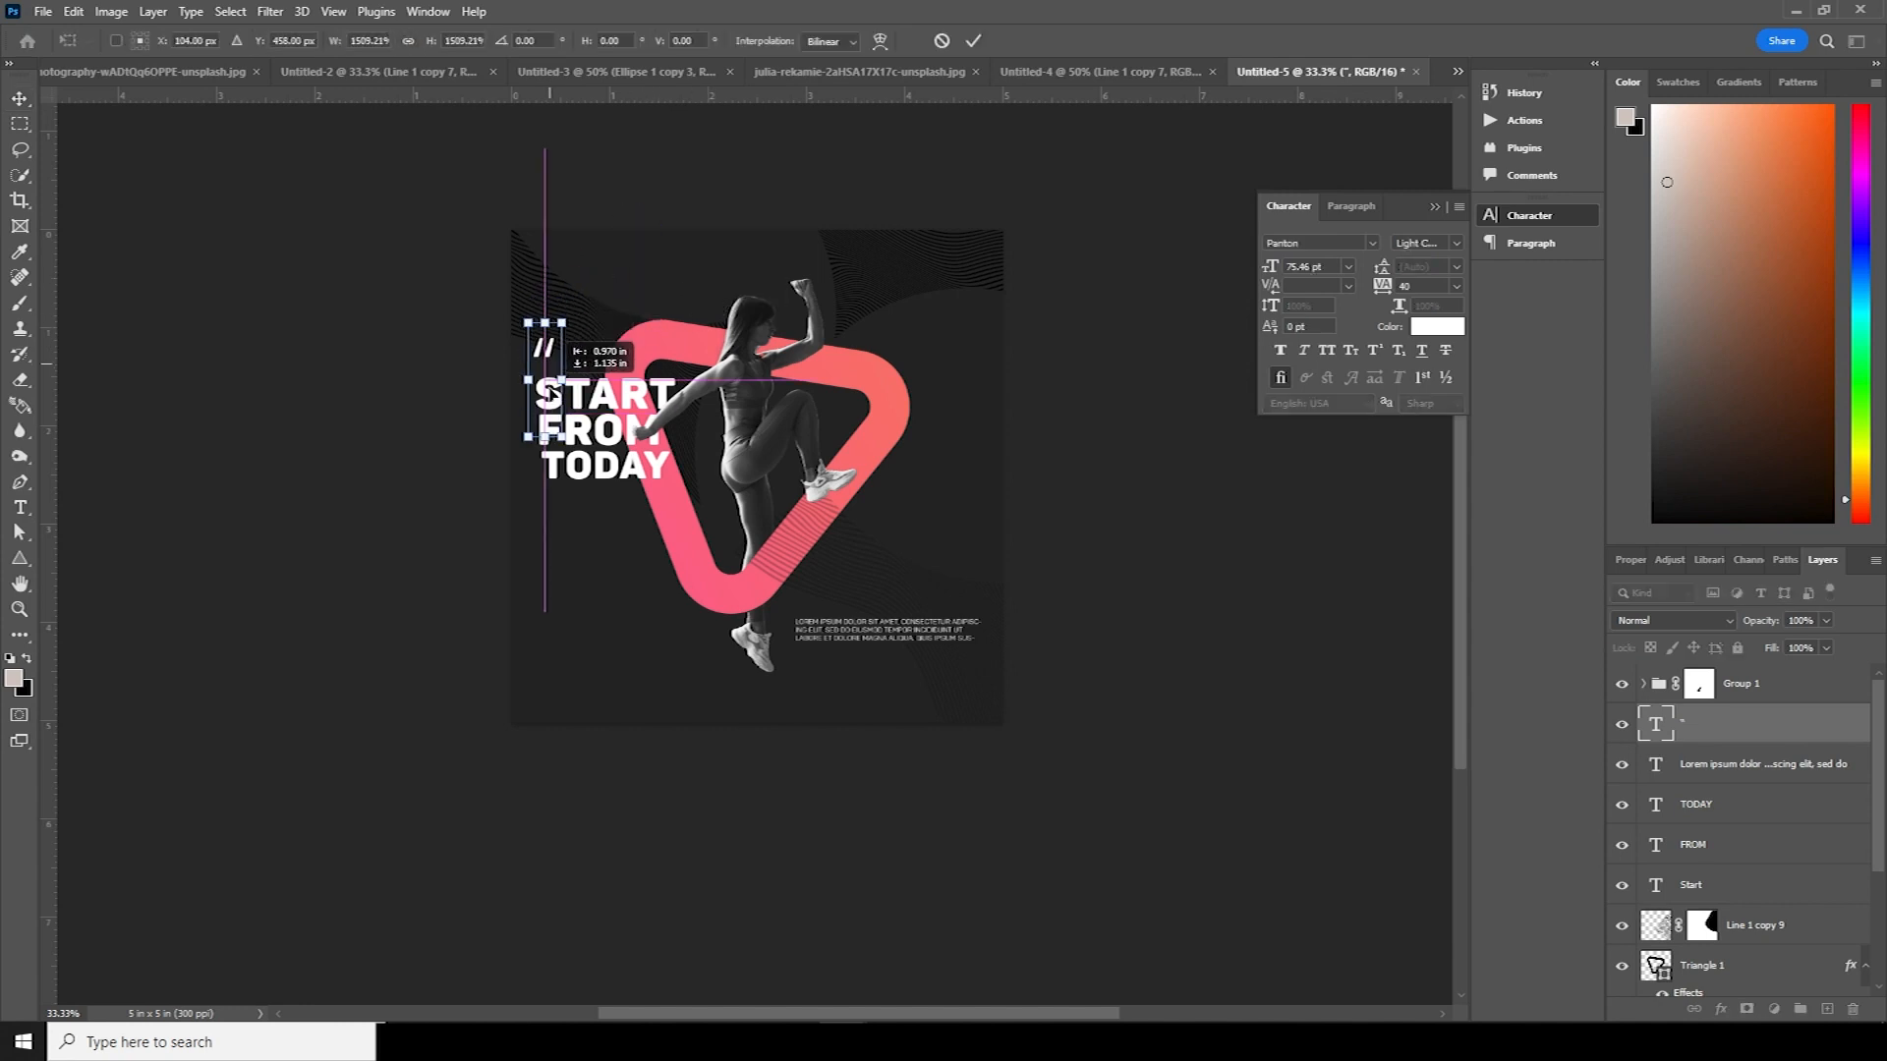
- Size and place the white quote mark and set its font style to Black Caps
{"action": "left_click", "coordinate": [20, 507]}
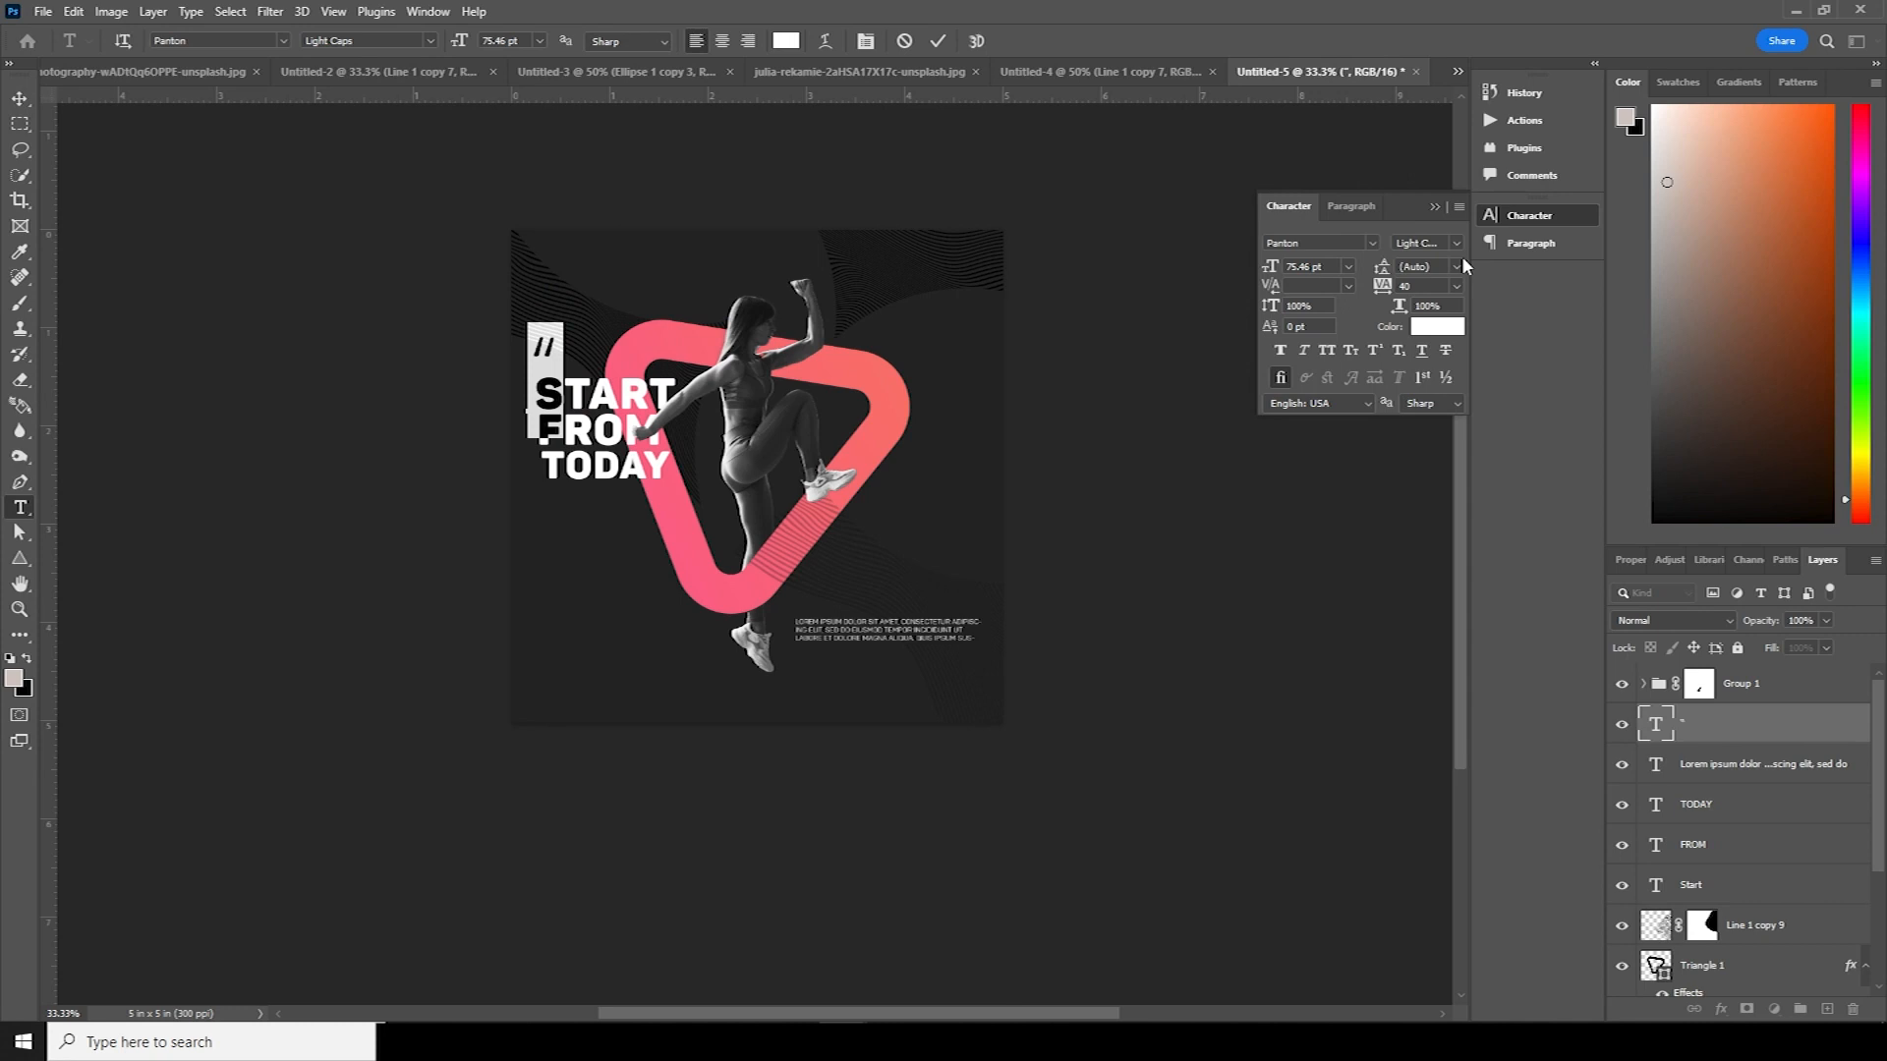
{"action": "left_click", "coordinate": [1456, 242]}
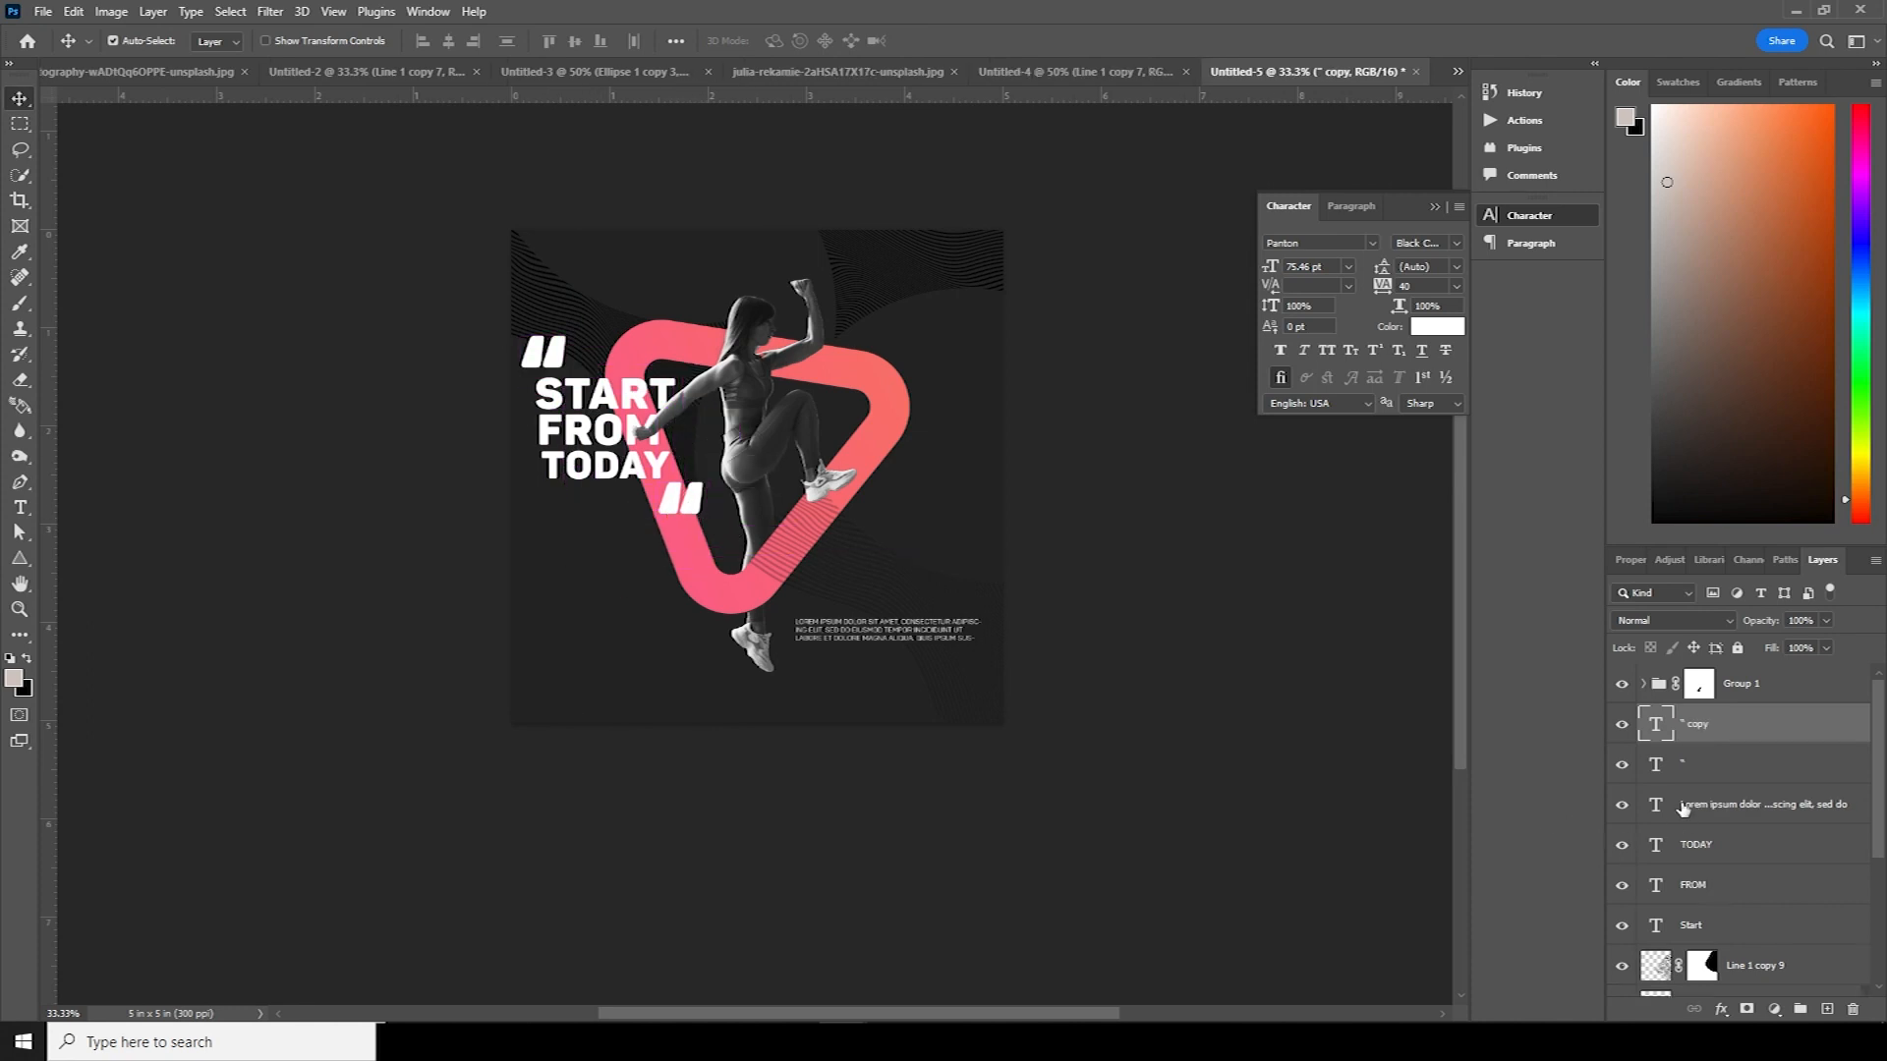
{"action": "mouse_move", "coordinate": [415, 450]}
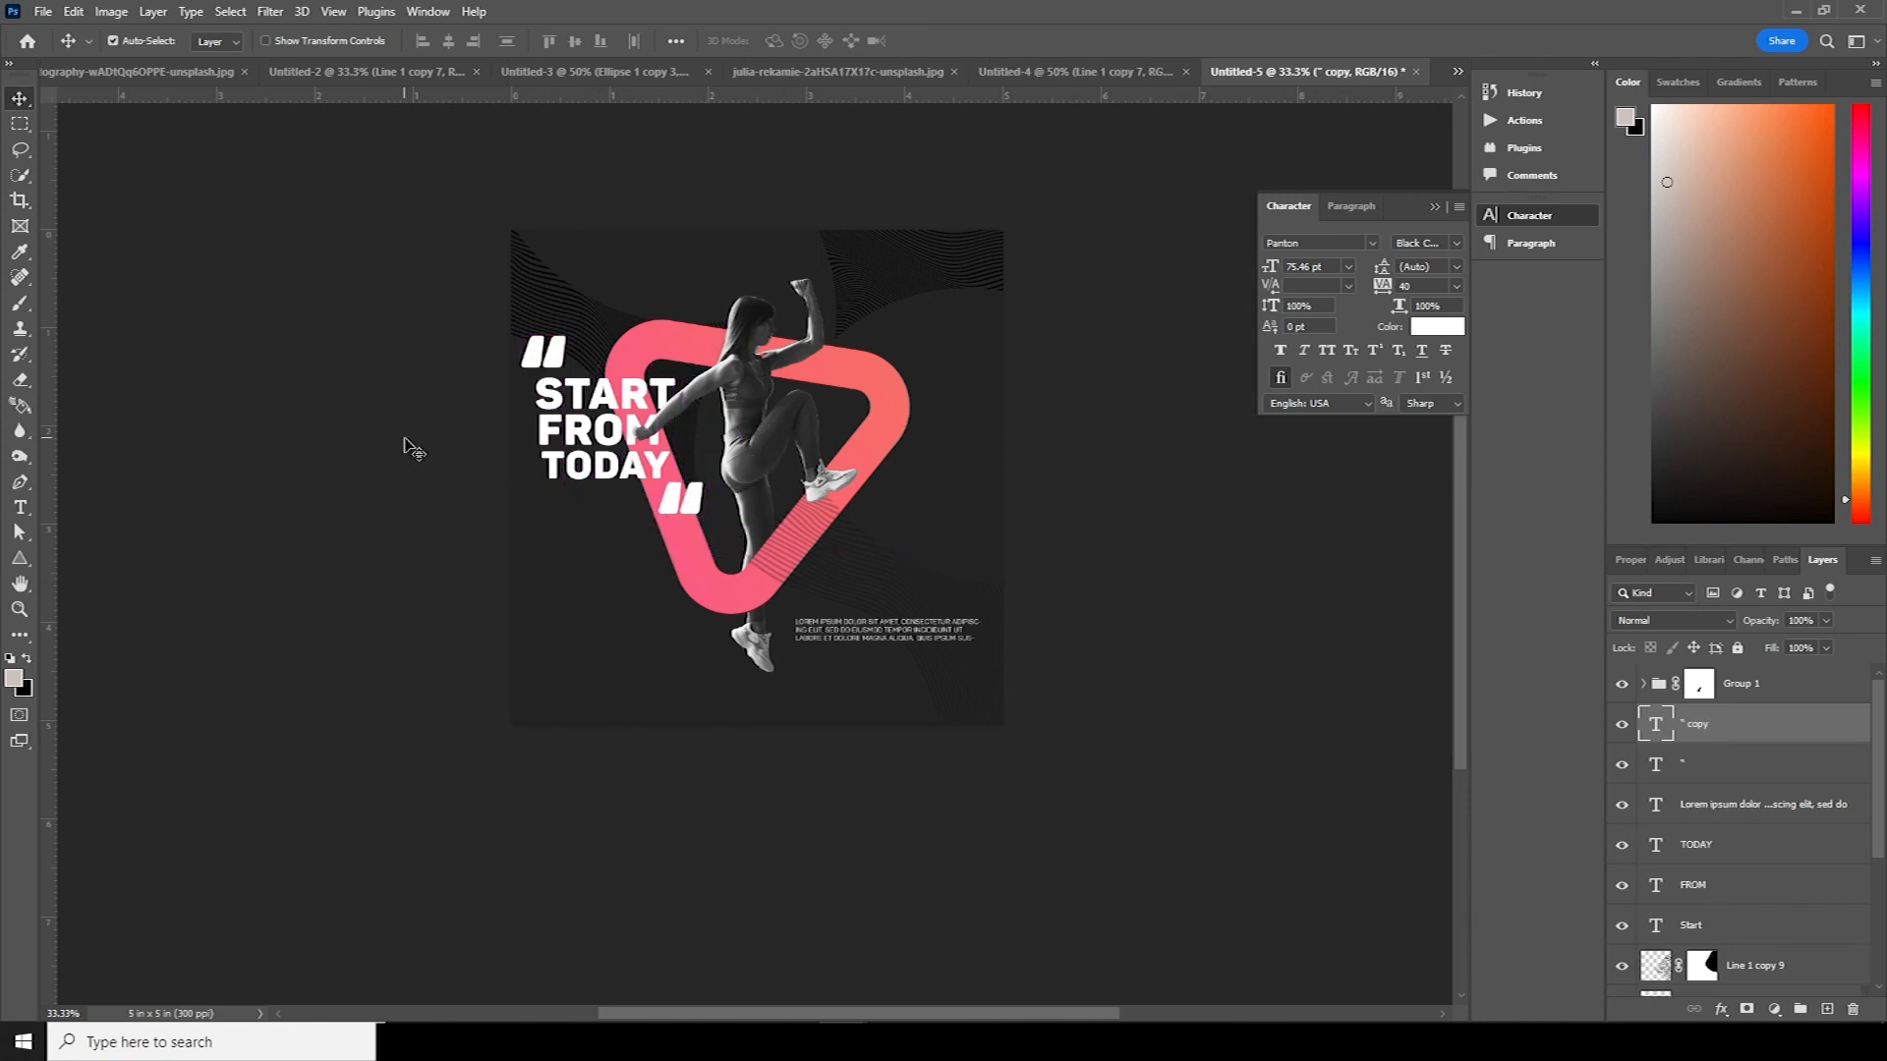